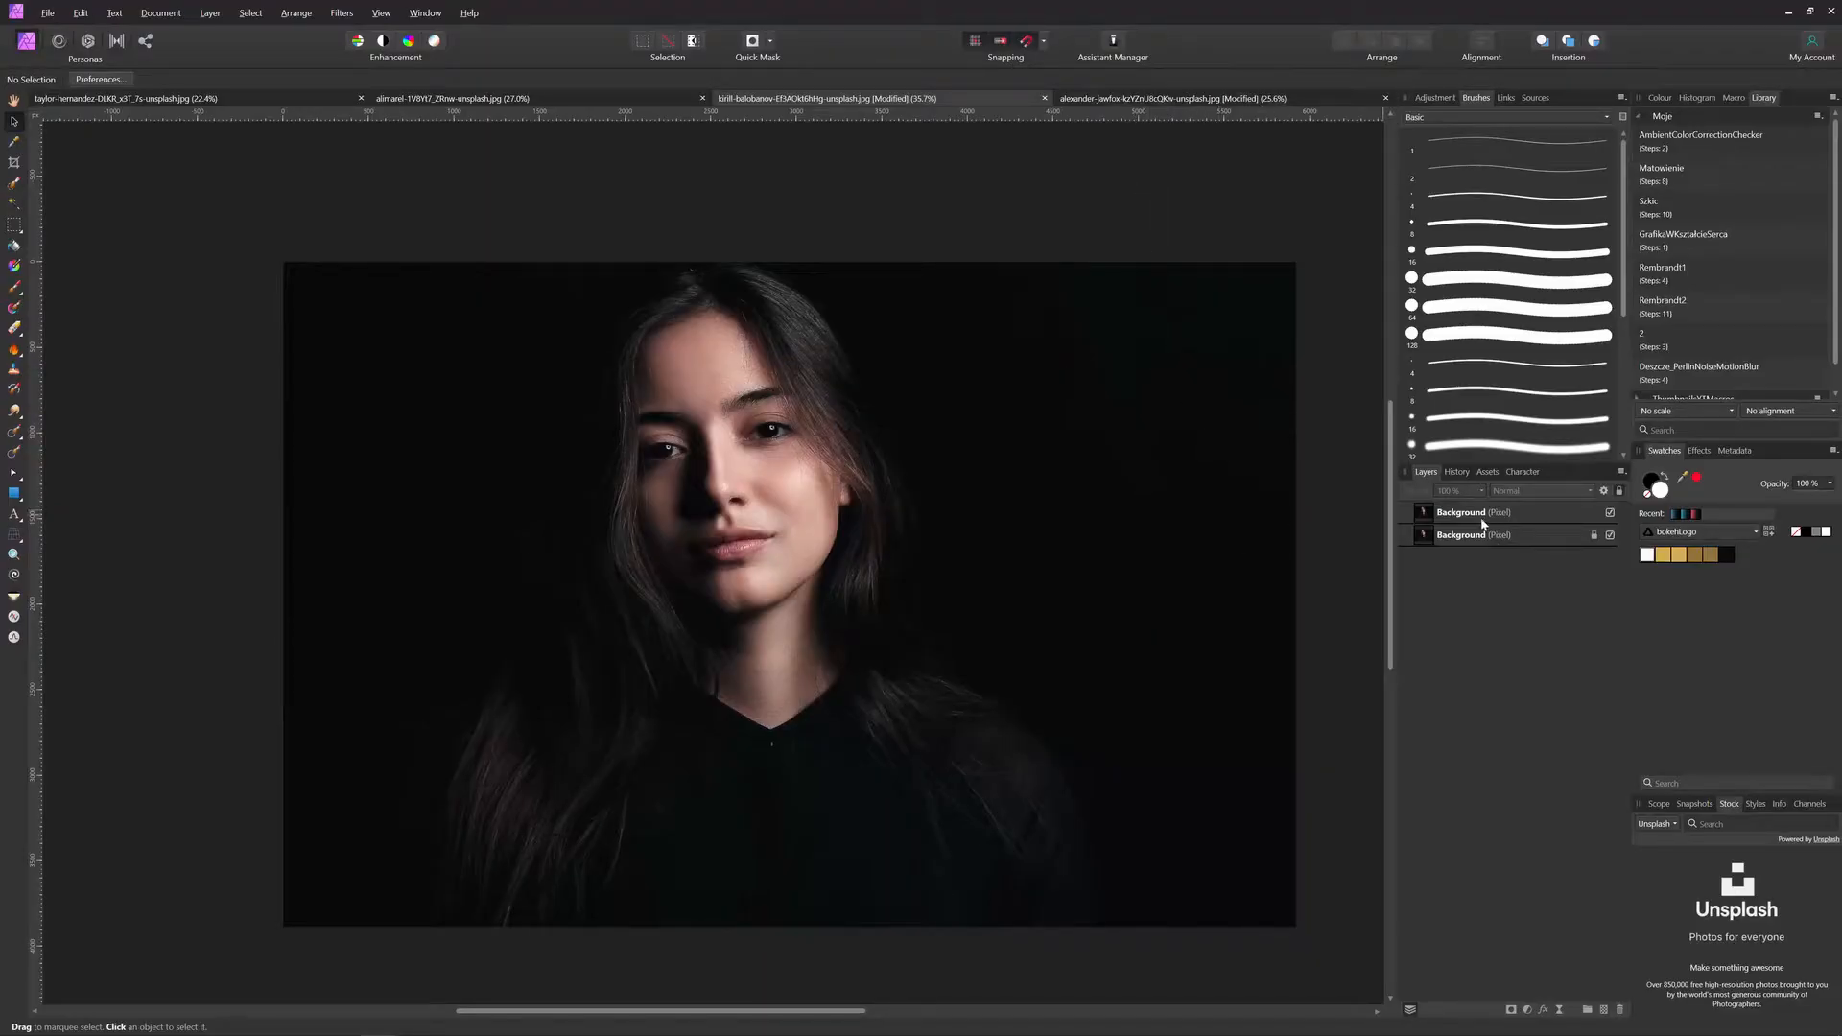
# - Add two empty pixel layers above the Background layer and select the lower one
pyautogui.click(1478, 535)
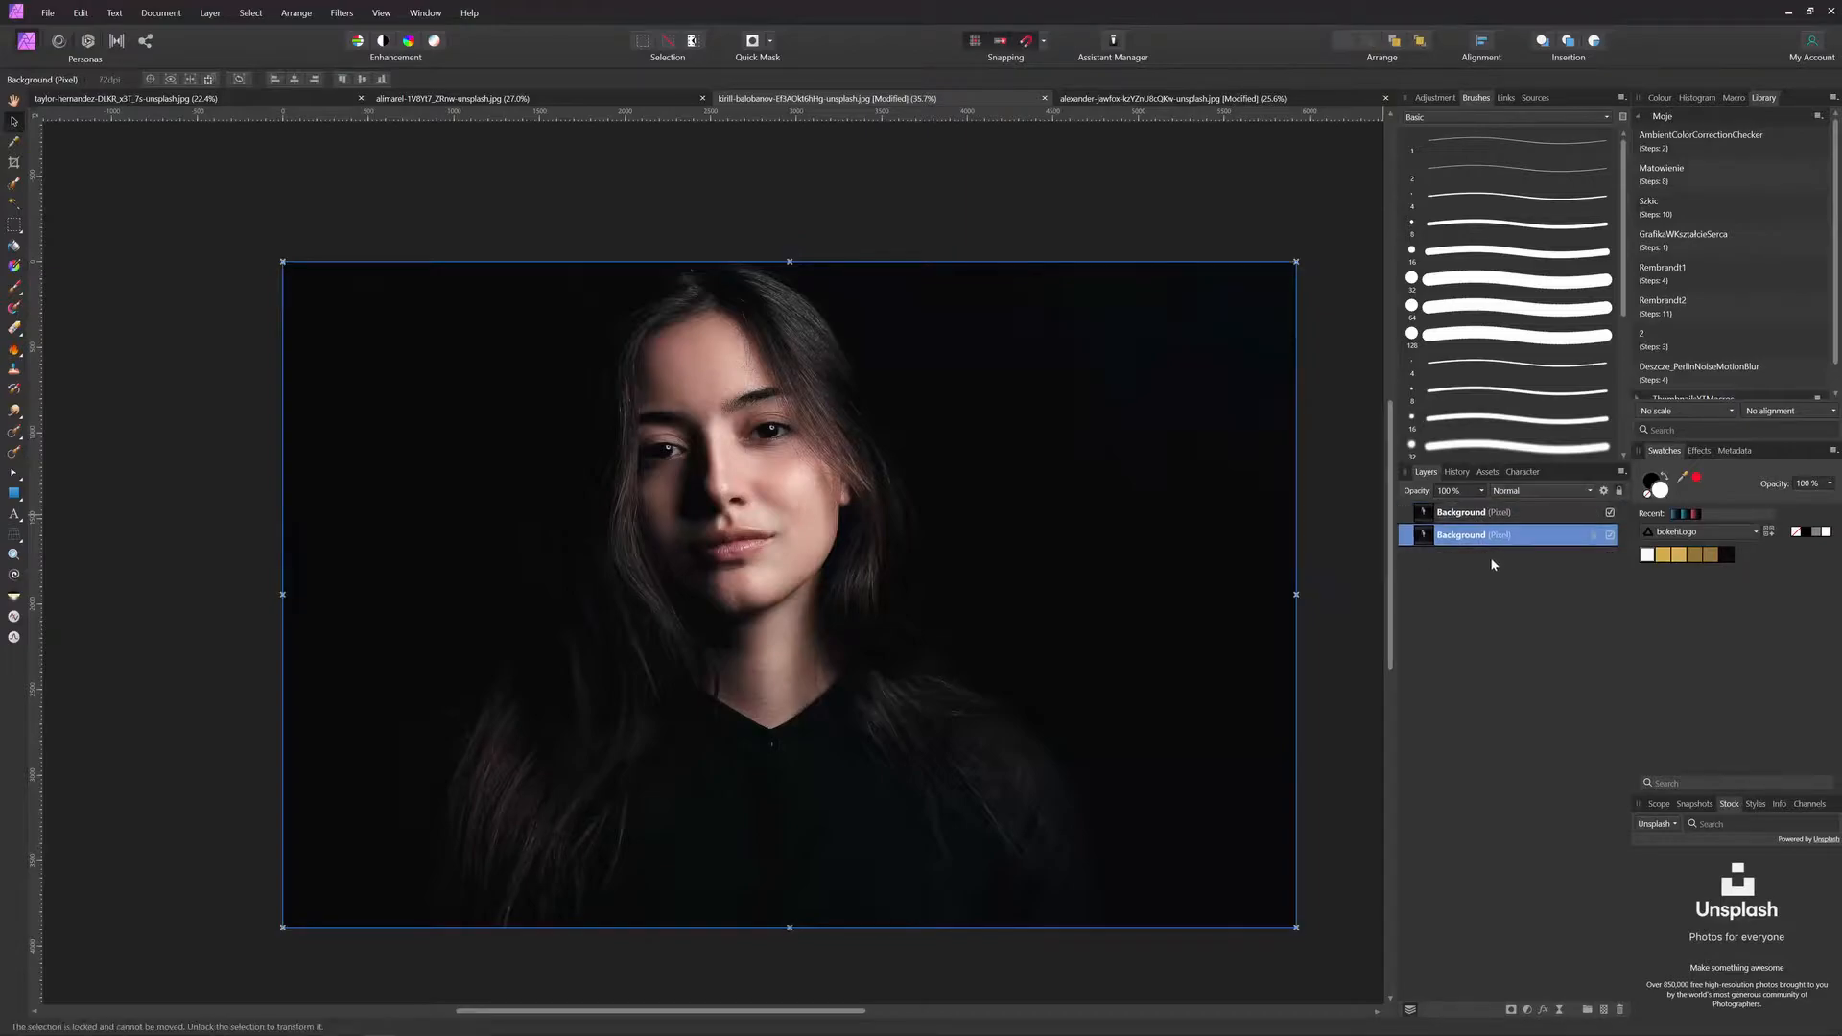
pyautogui.click(1462, 512)
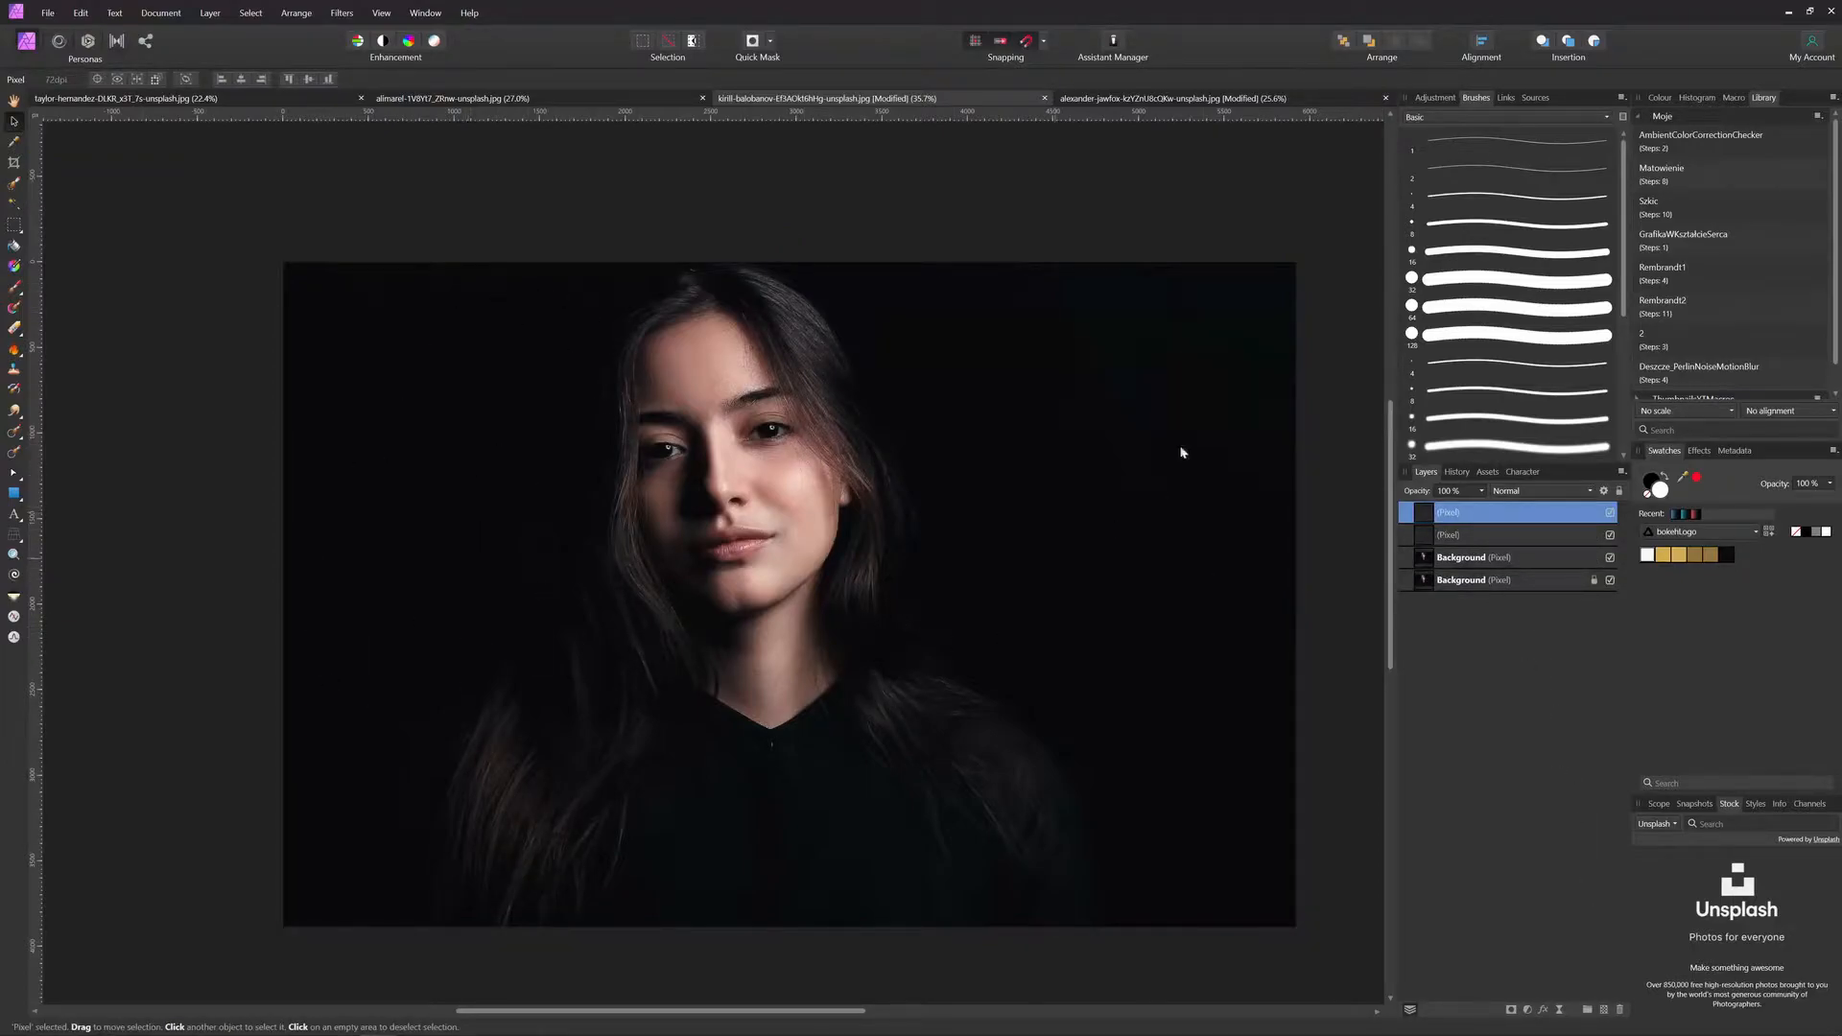
pyautogui.click(1505, 535)
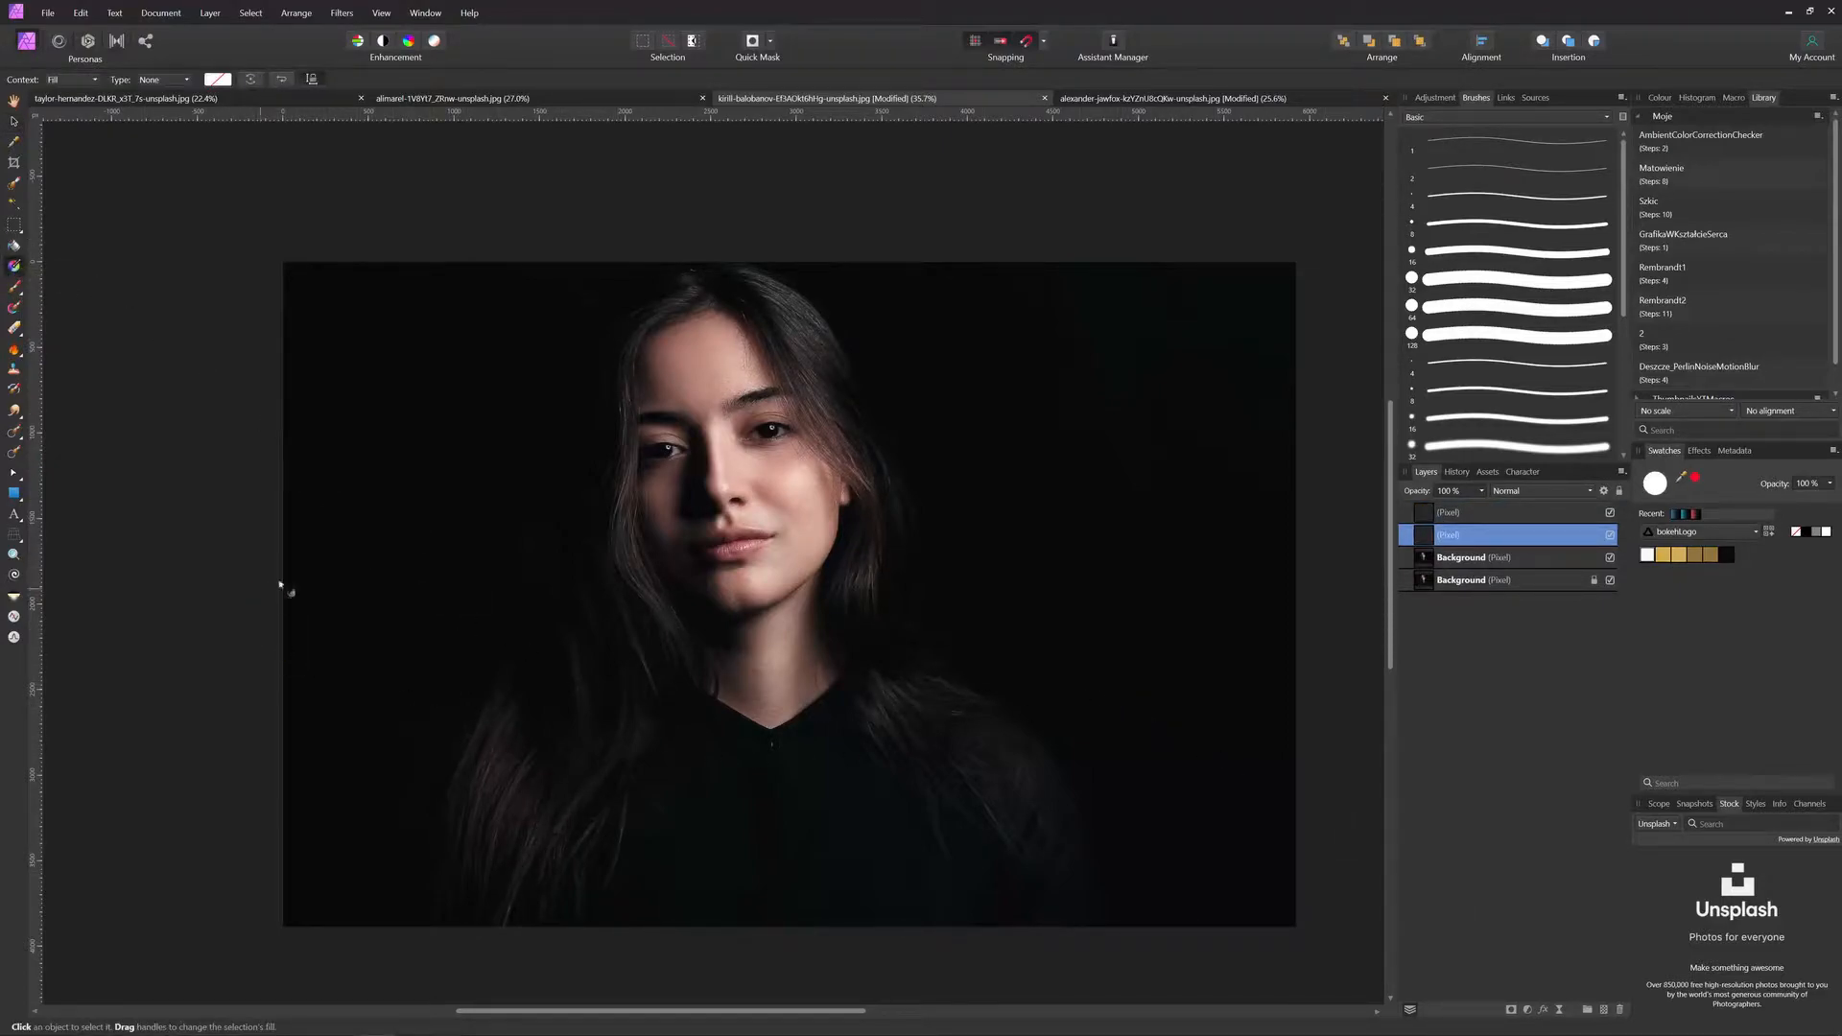
pyautogui.moveTo(1065, 562)
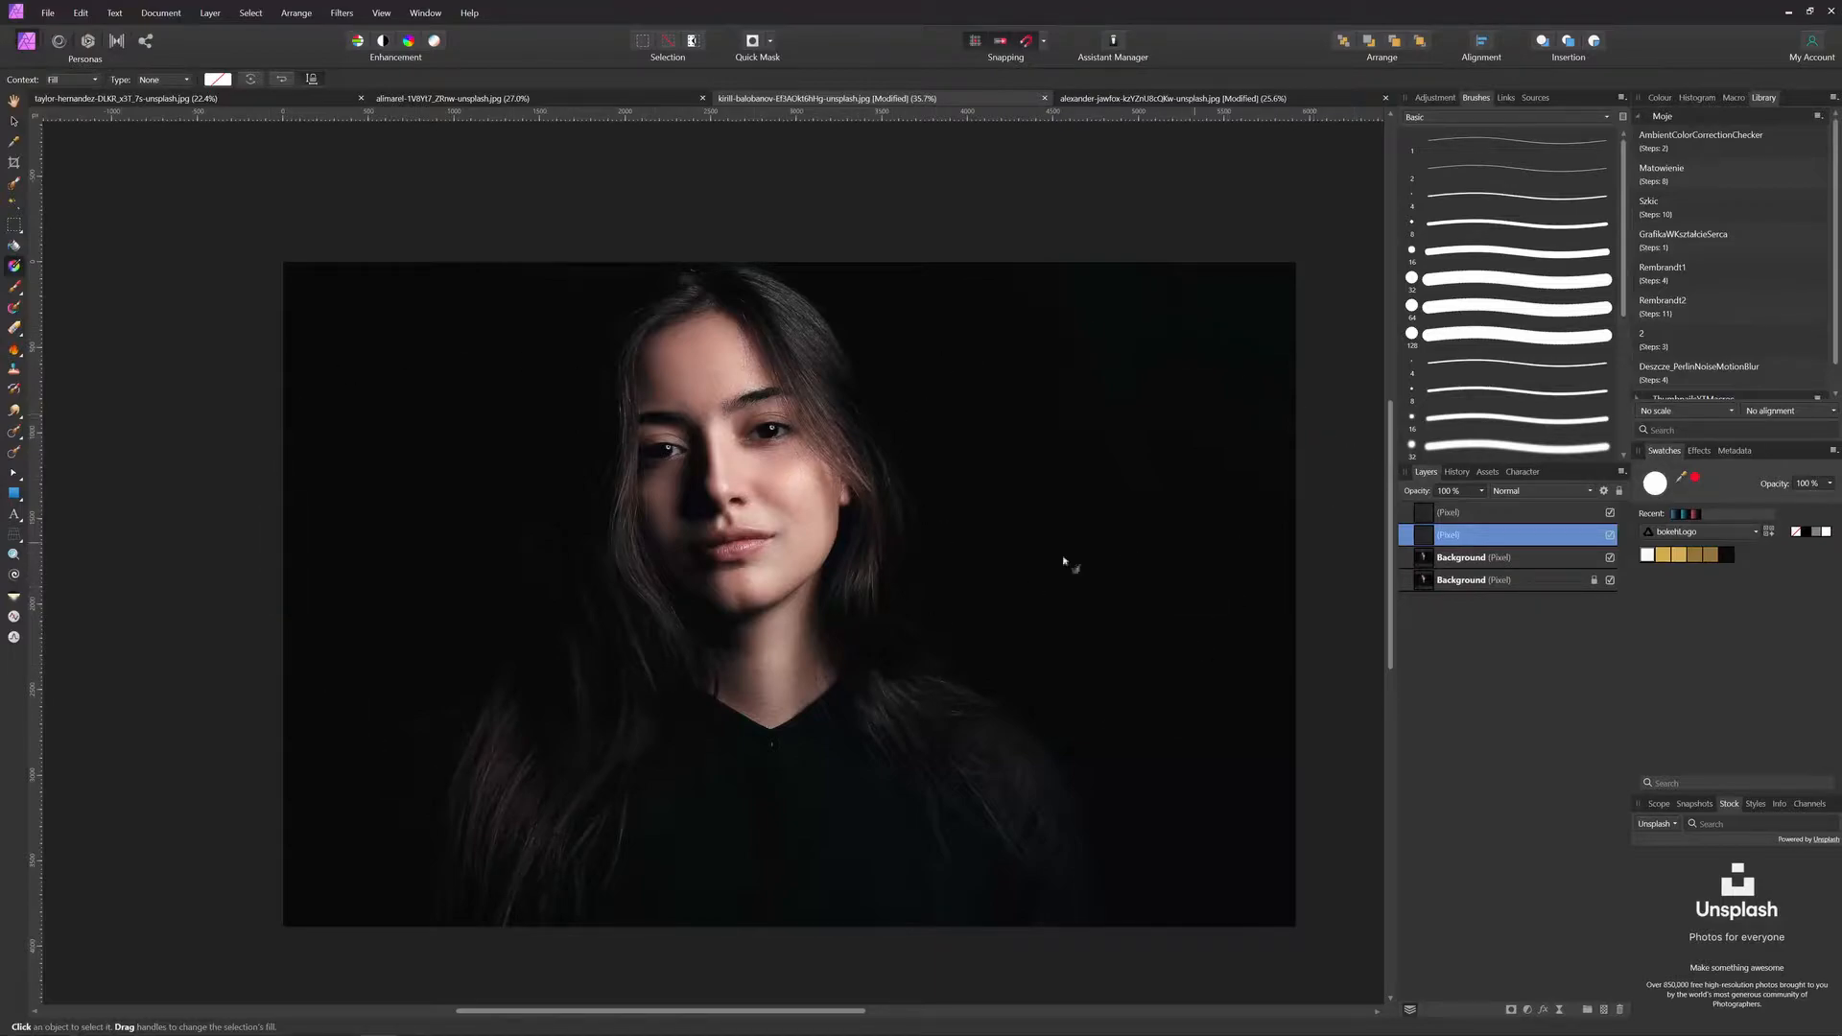
pyautogui.moveTo(15, 269)
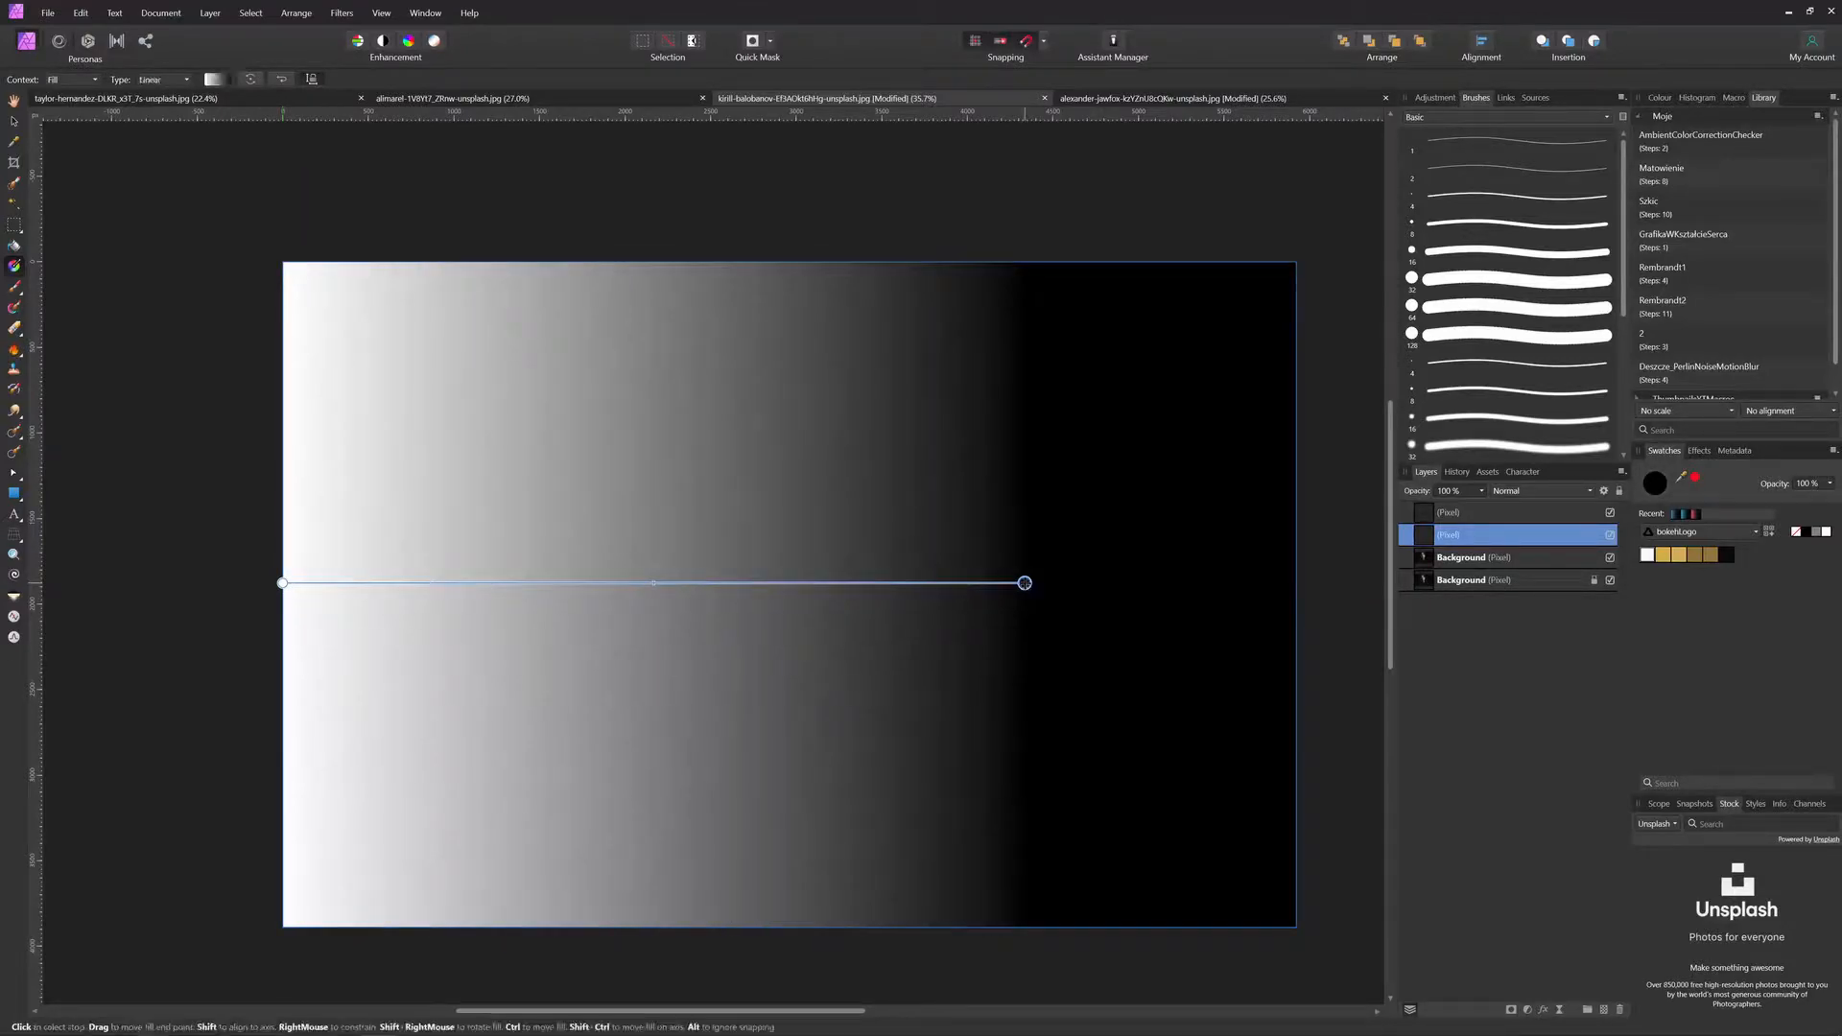
# - Set the gradient's right stop to 0% opacity and select the white left stop
pyautogui.click(213, 79)
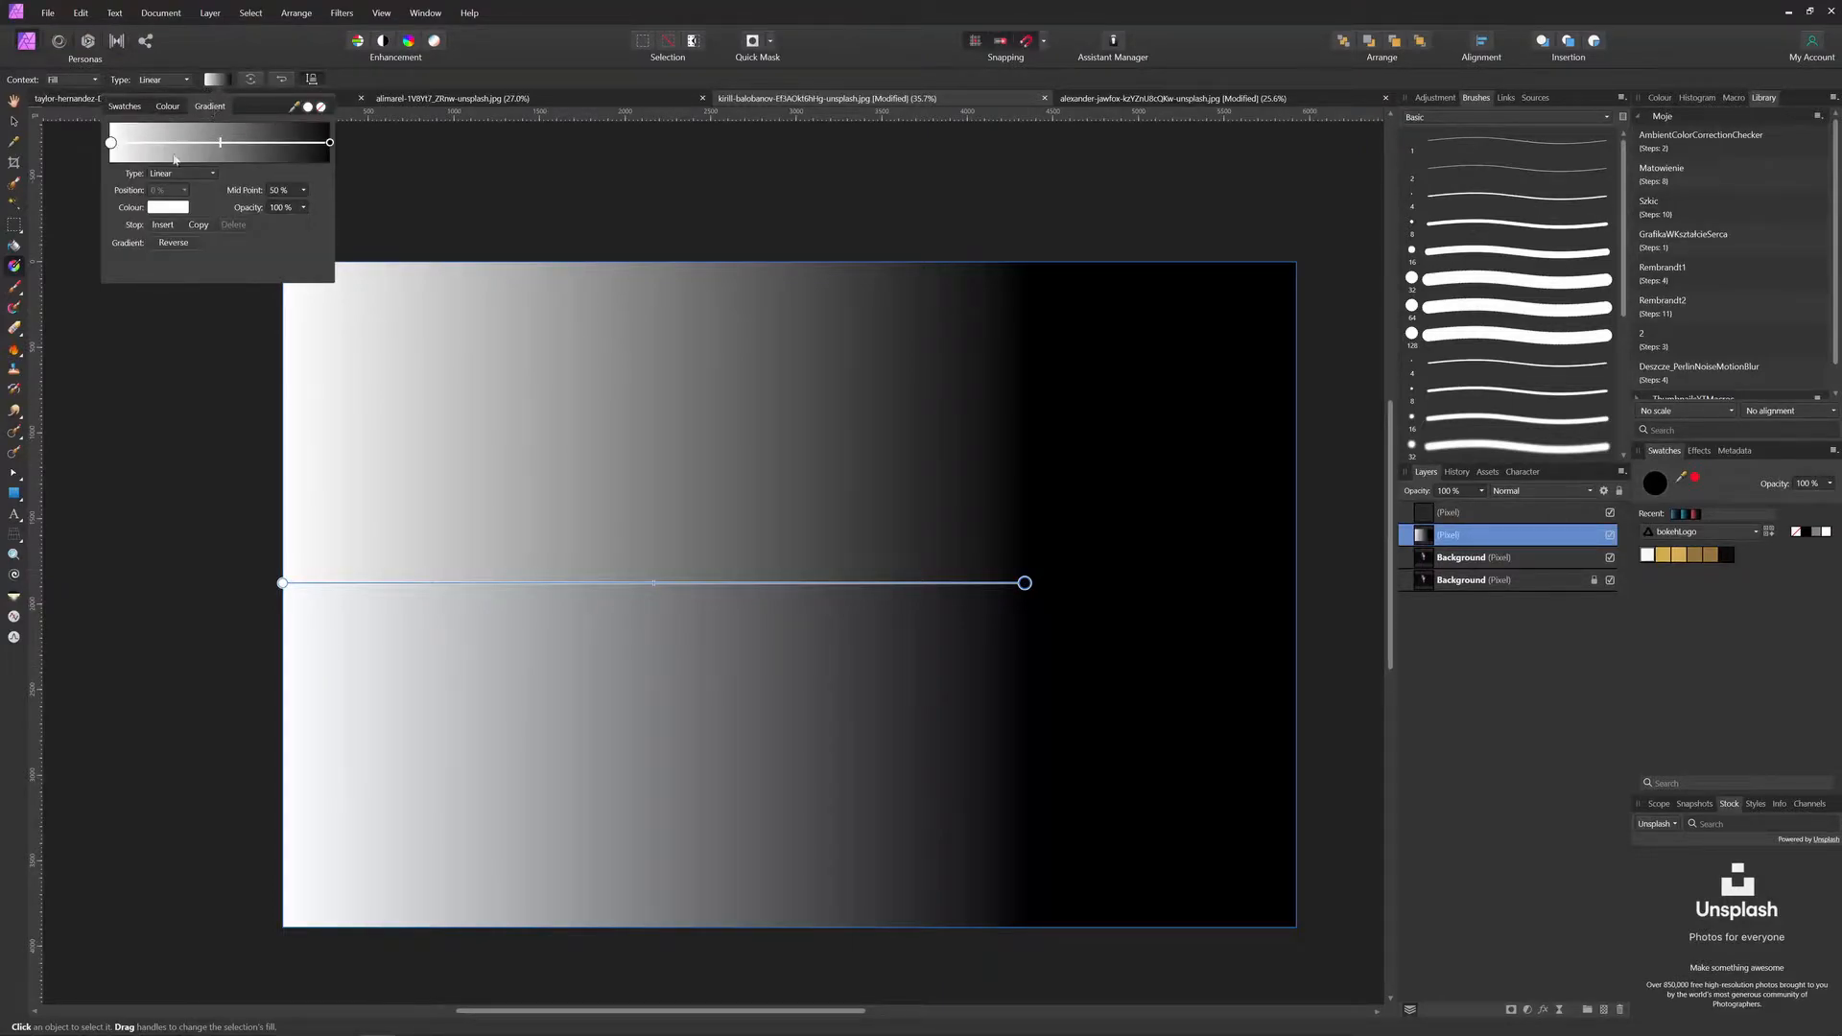
pyautogui.click(328, 140)
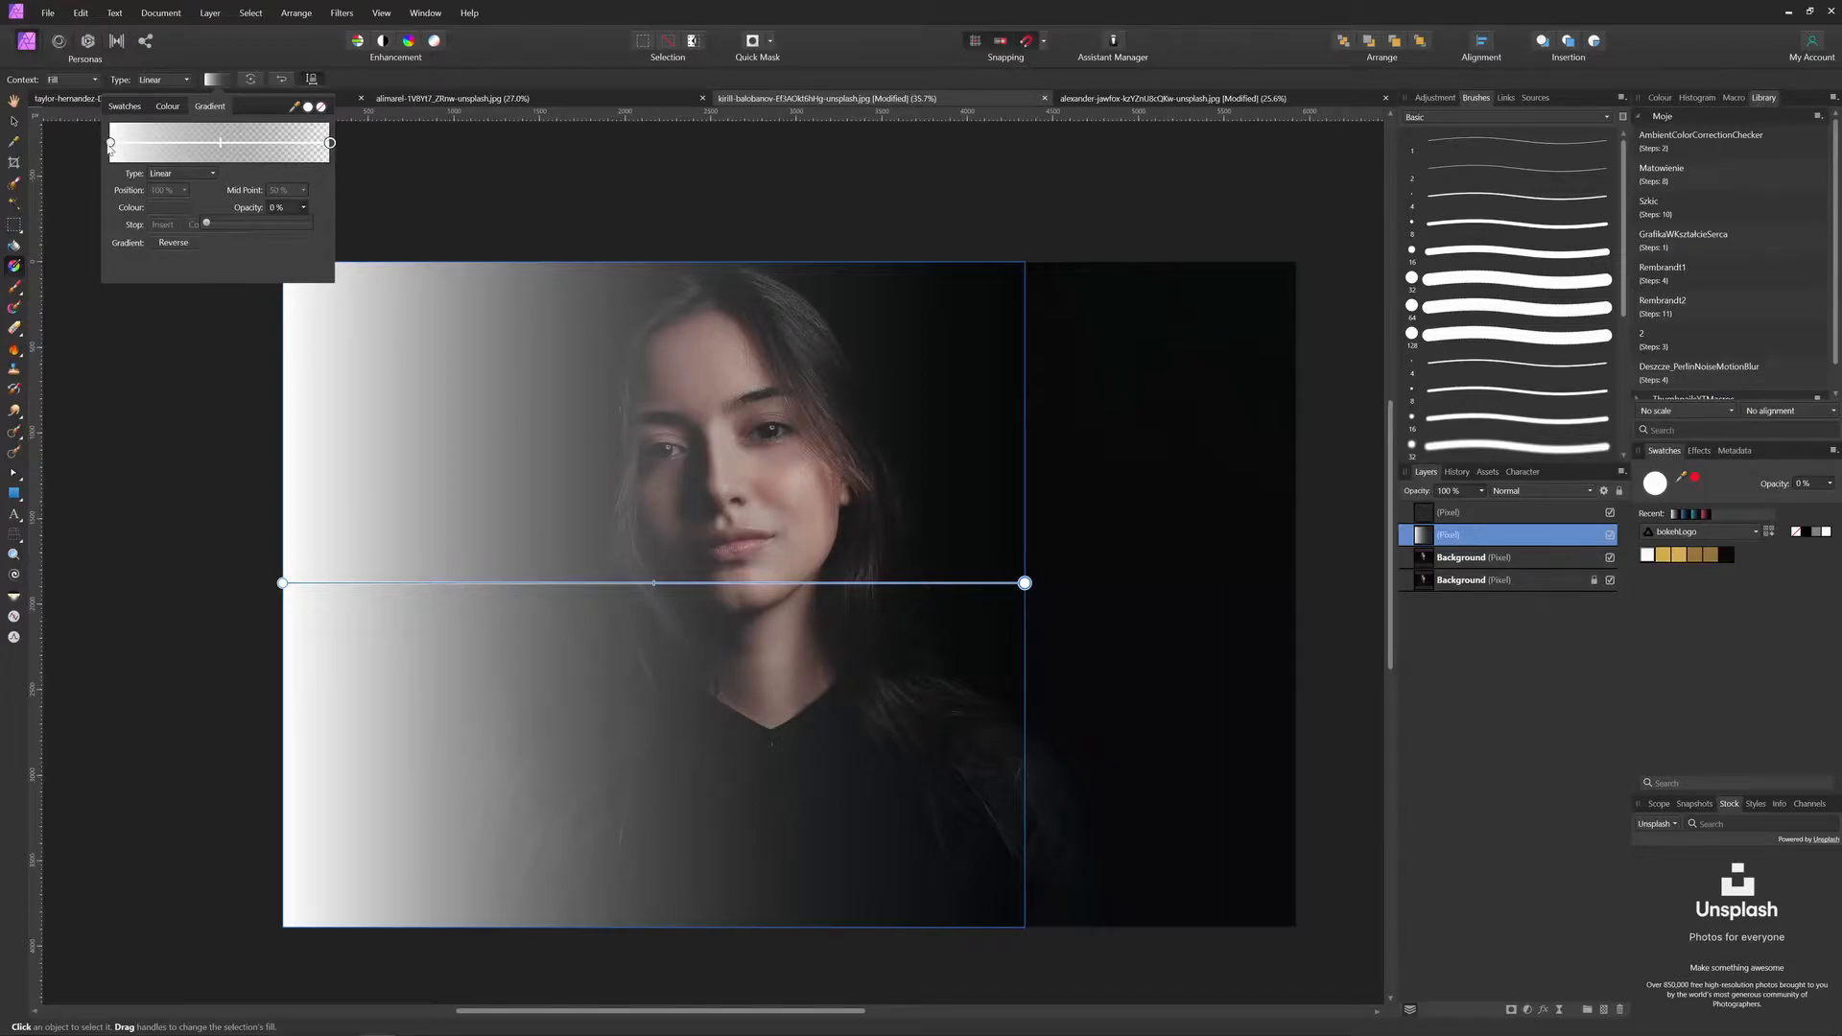
pyautogui.click(111, 142)
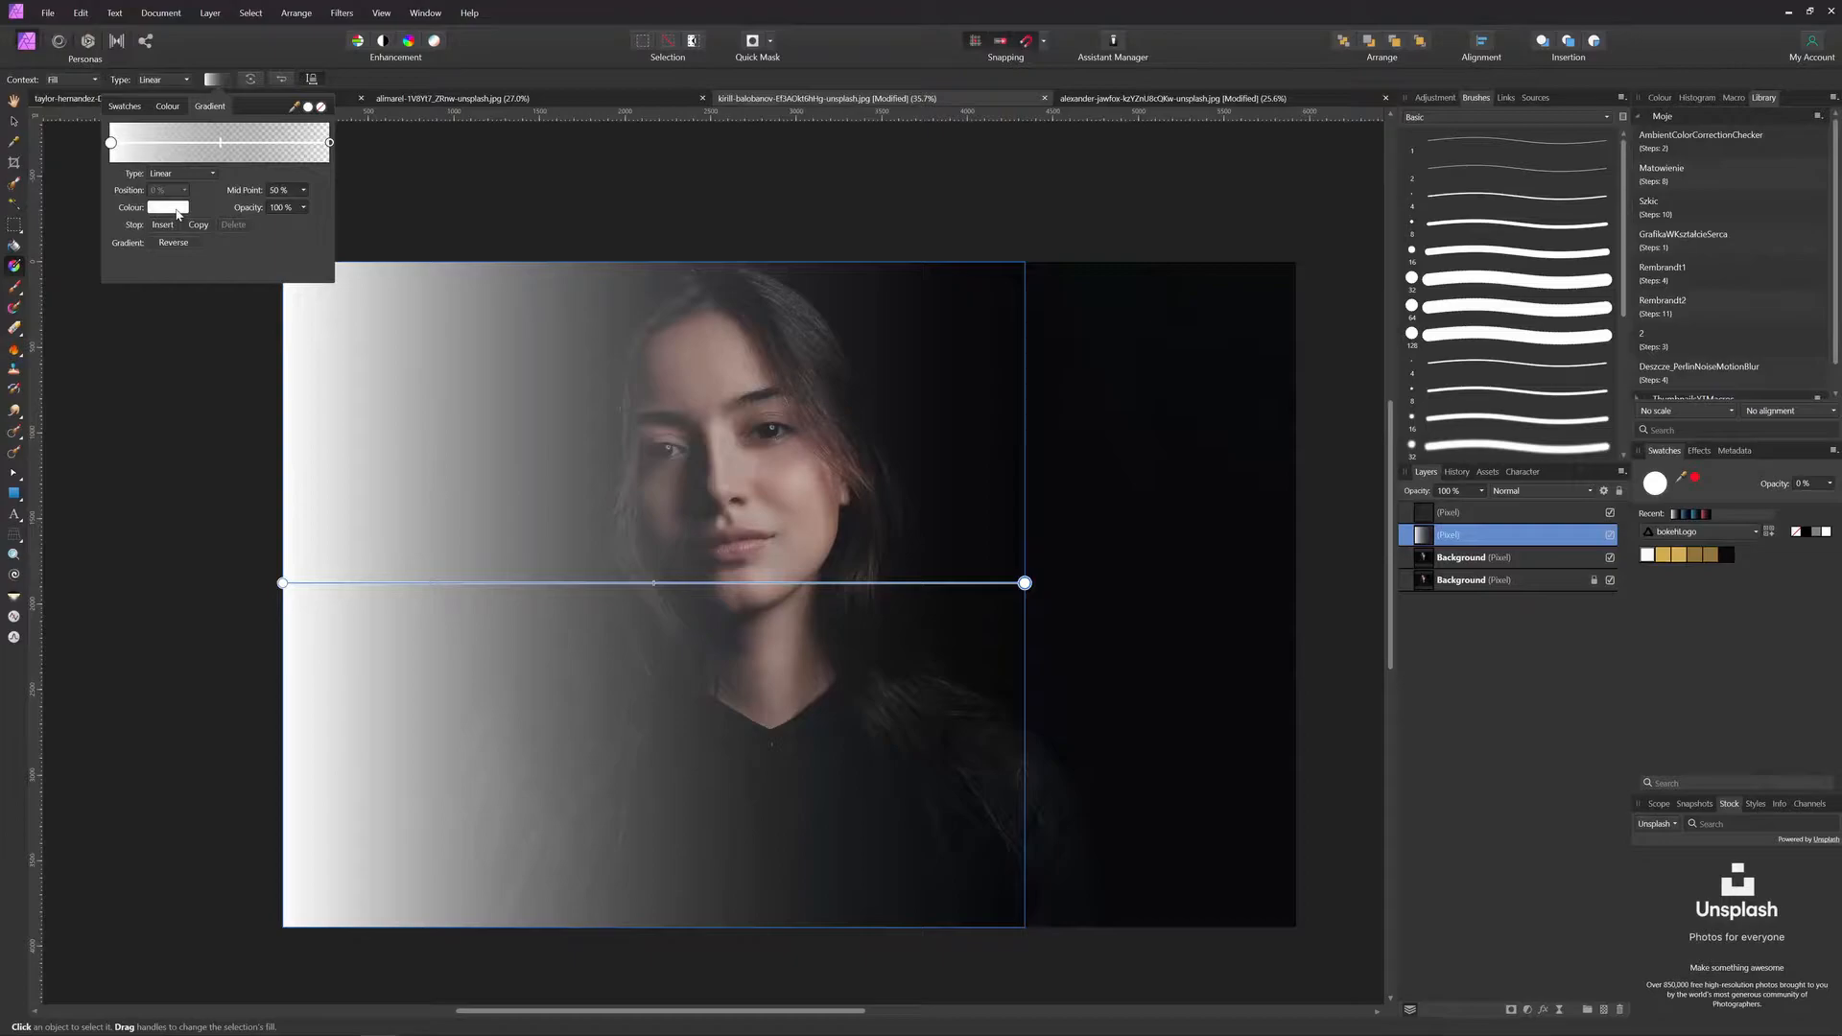
# - Recolour the left stop to a strong pink using the HSL hue and saturation sliders
pyautogui.click(166, 207)
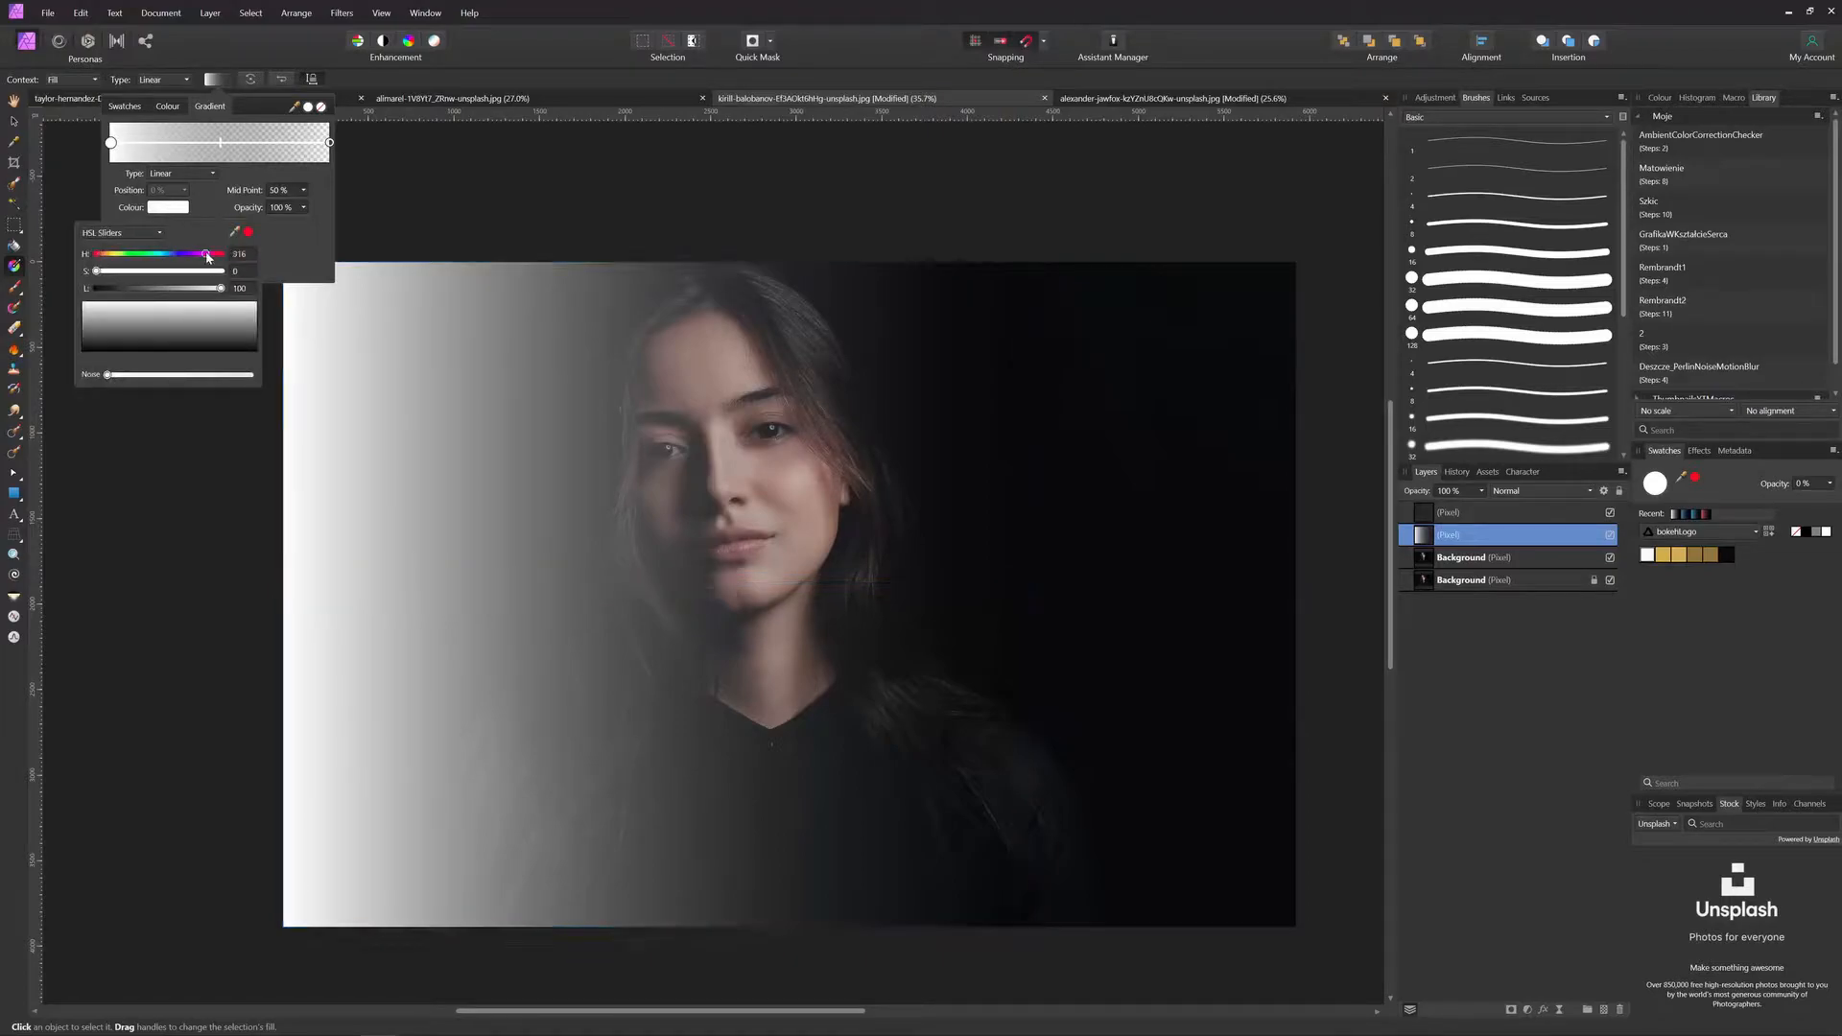
pyautogui.moveTo(207, 253); pyautogui.dragTo(174, 253)
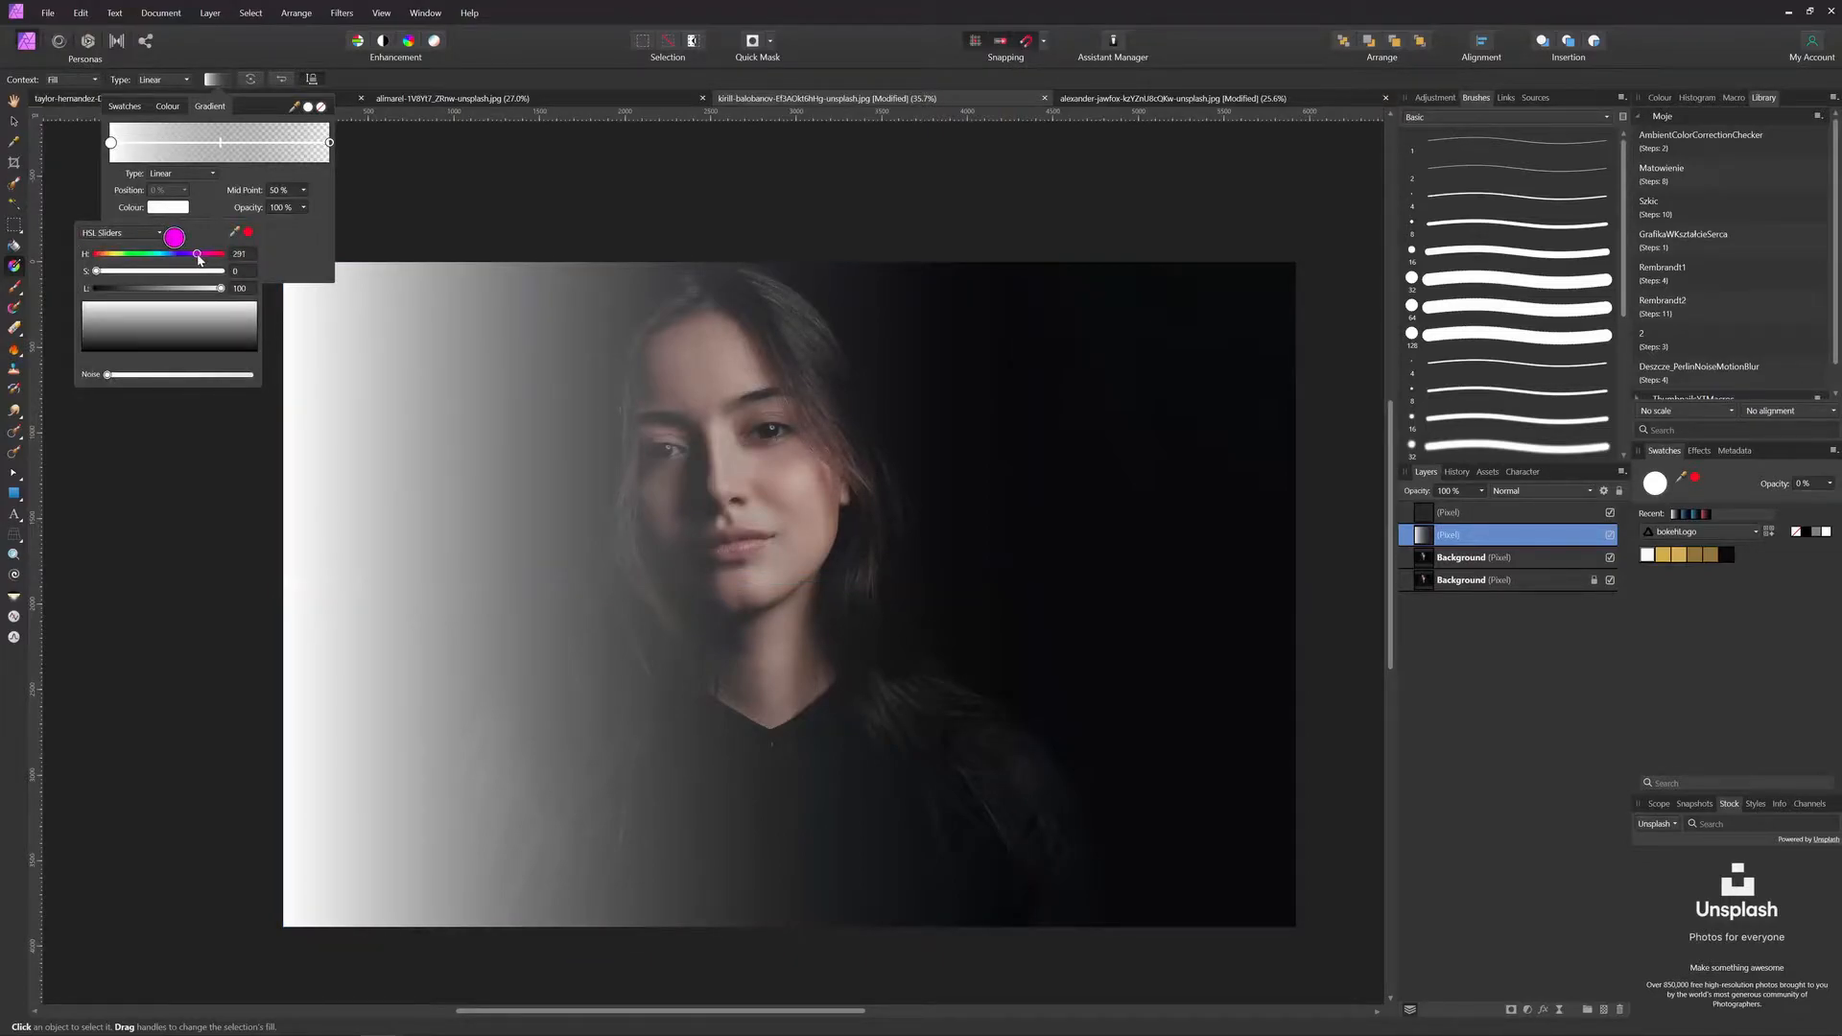
pyautogui.moveTo(181, 236); pyautogui.dragTo(172, 236)
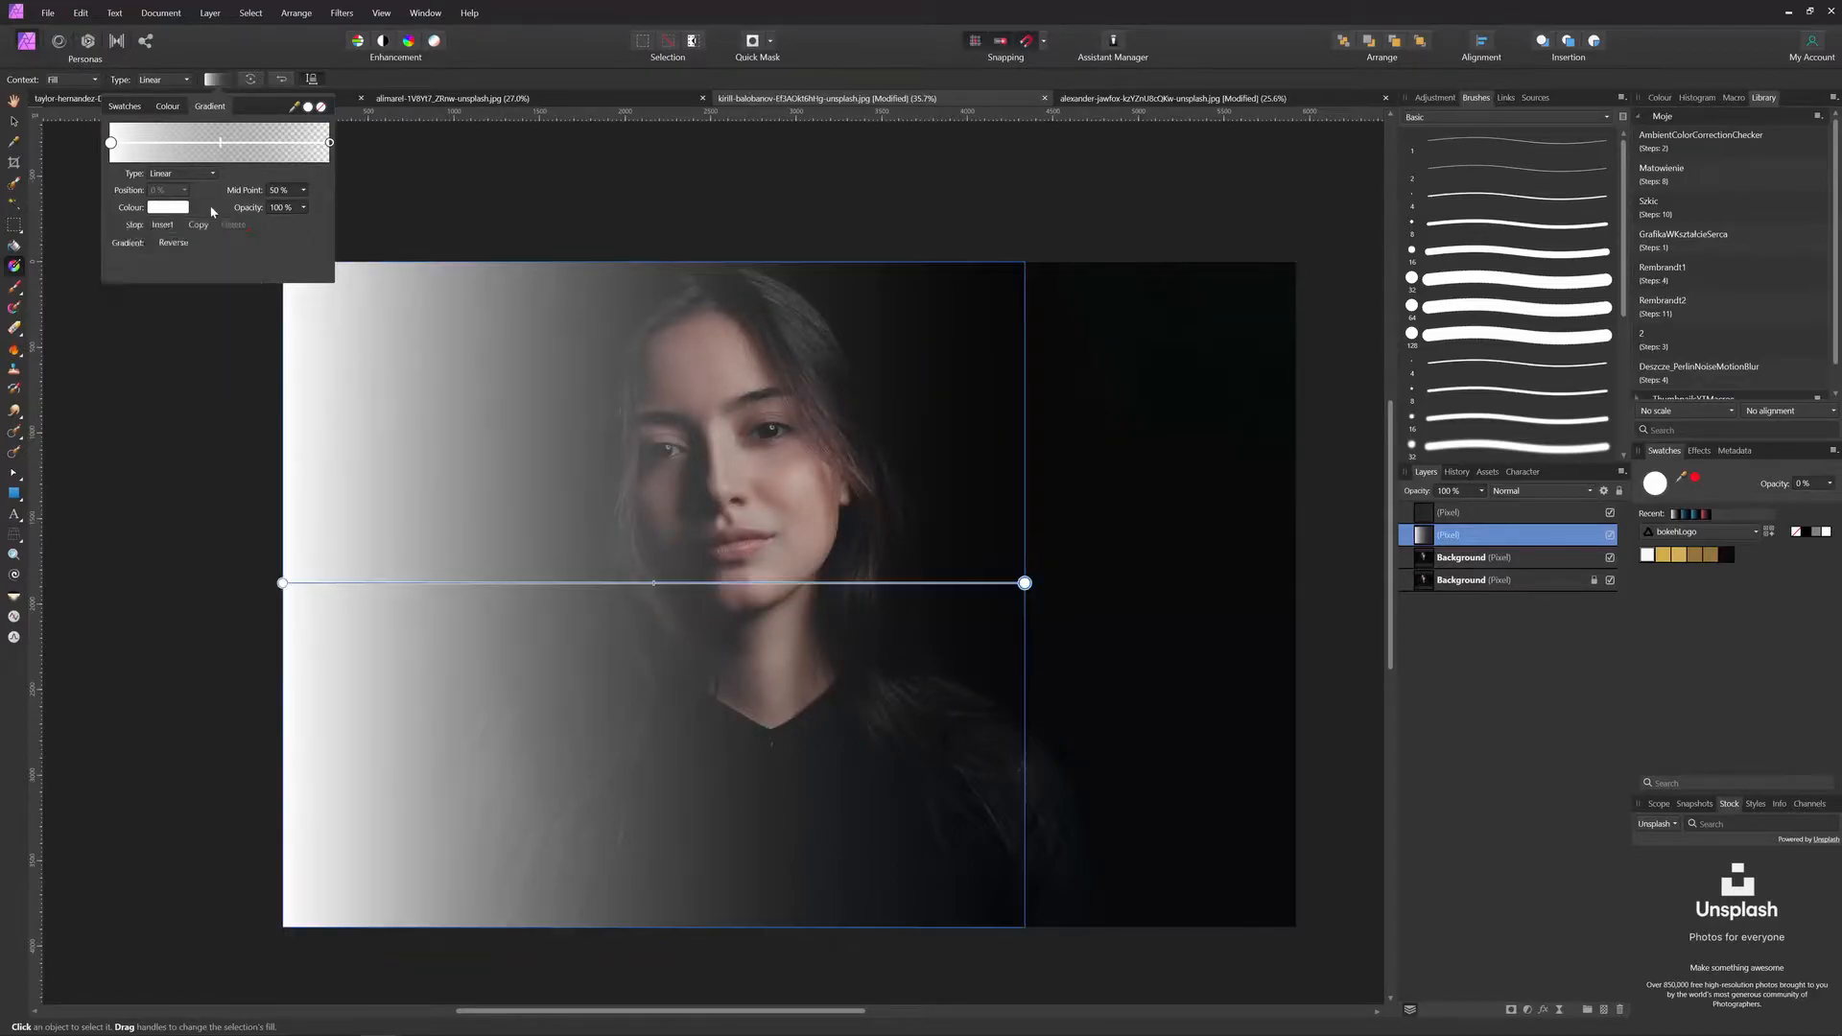
pyautogui.click(167, 207)
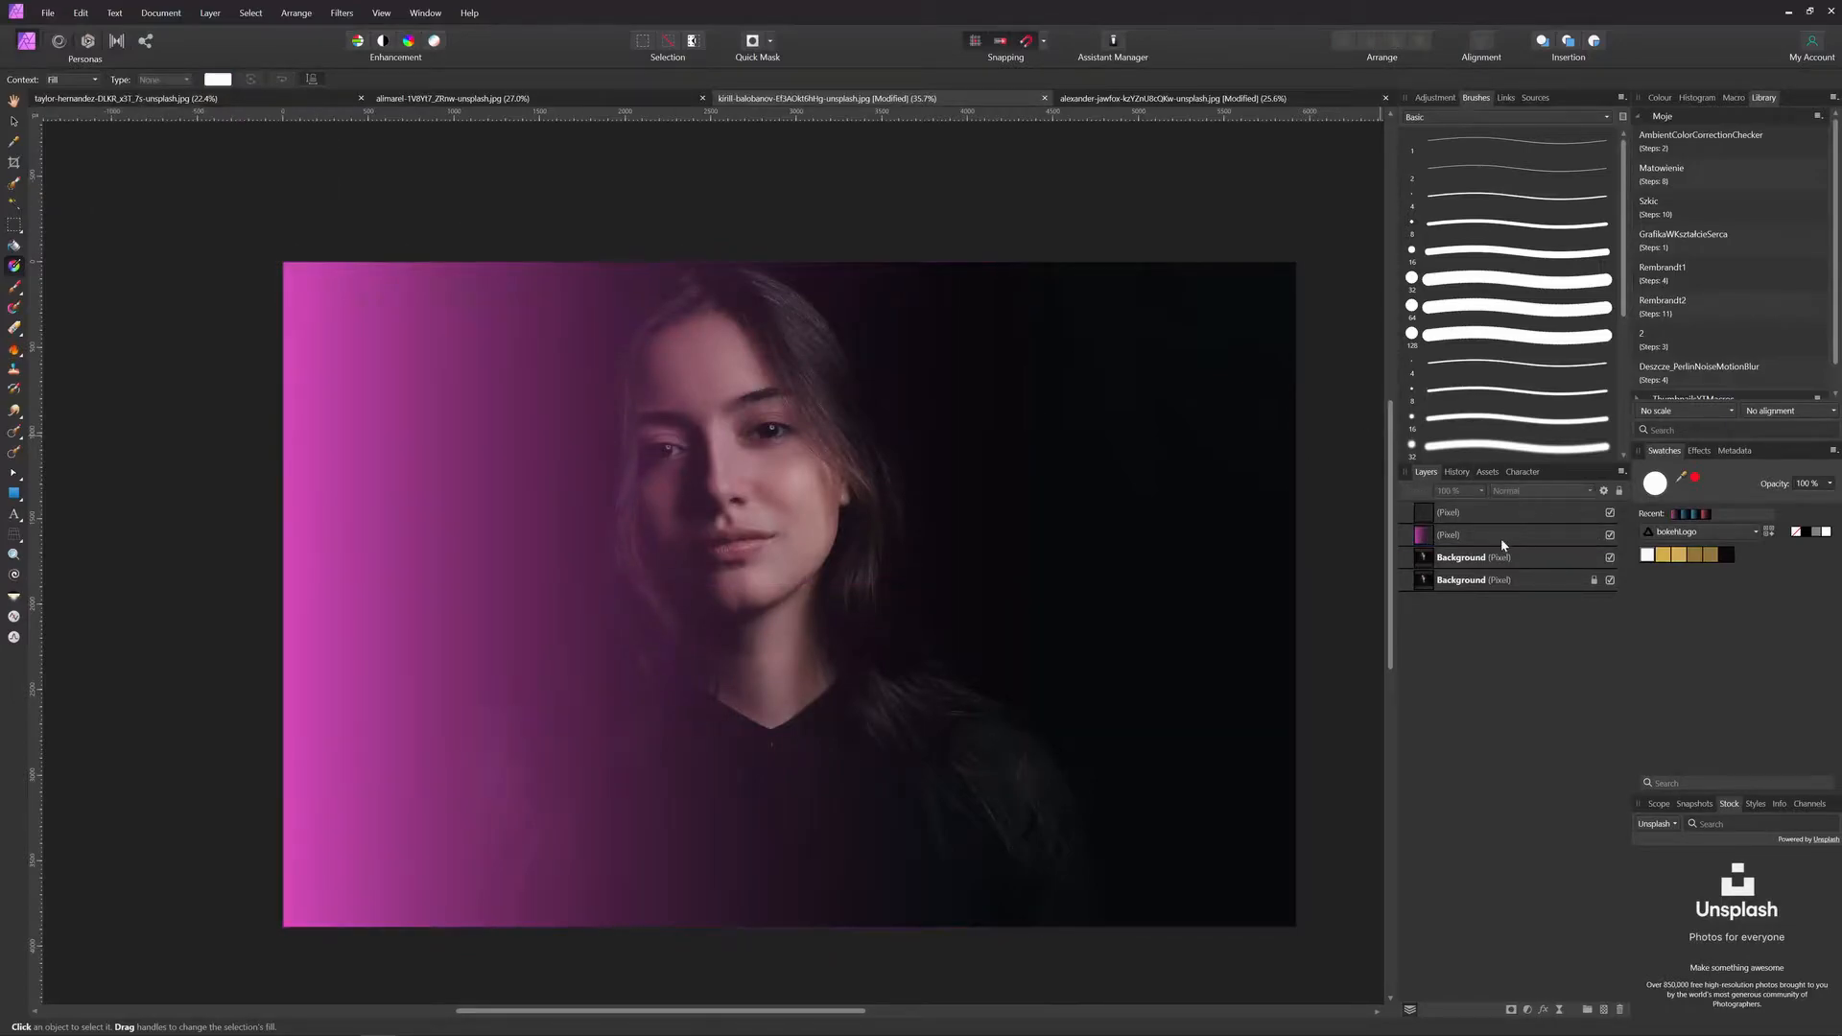
# - Set the pink gradient layer's blend mode to Colour and select the upper empty layer
pyautogui.click(1542, 491)
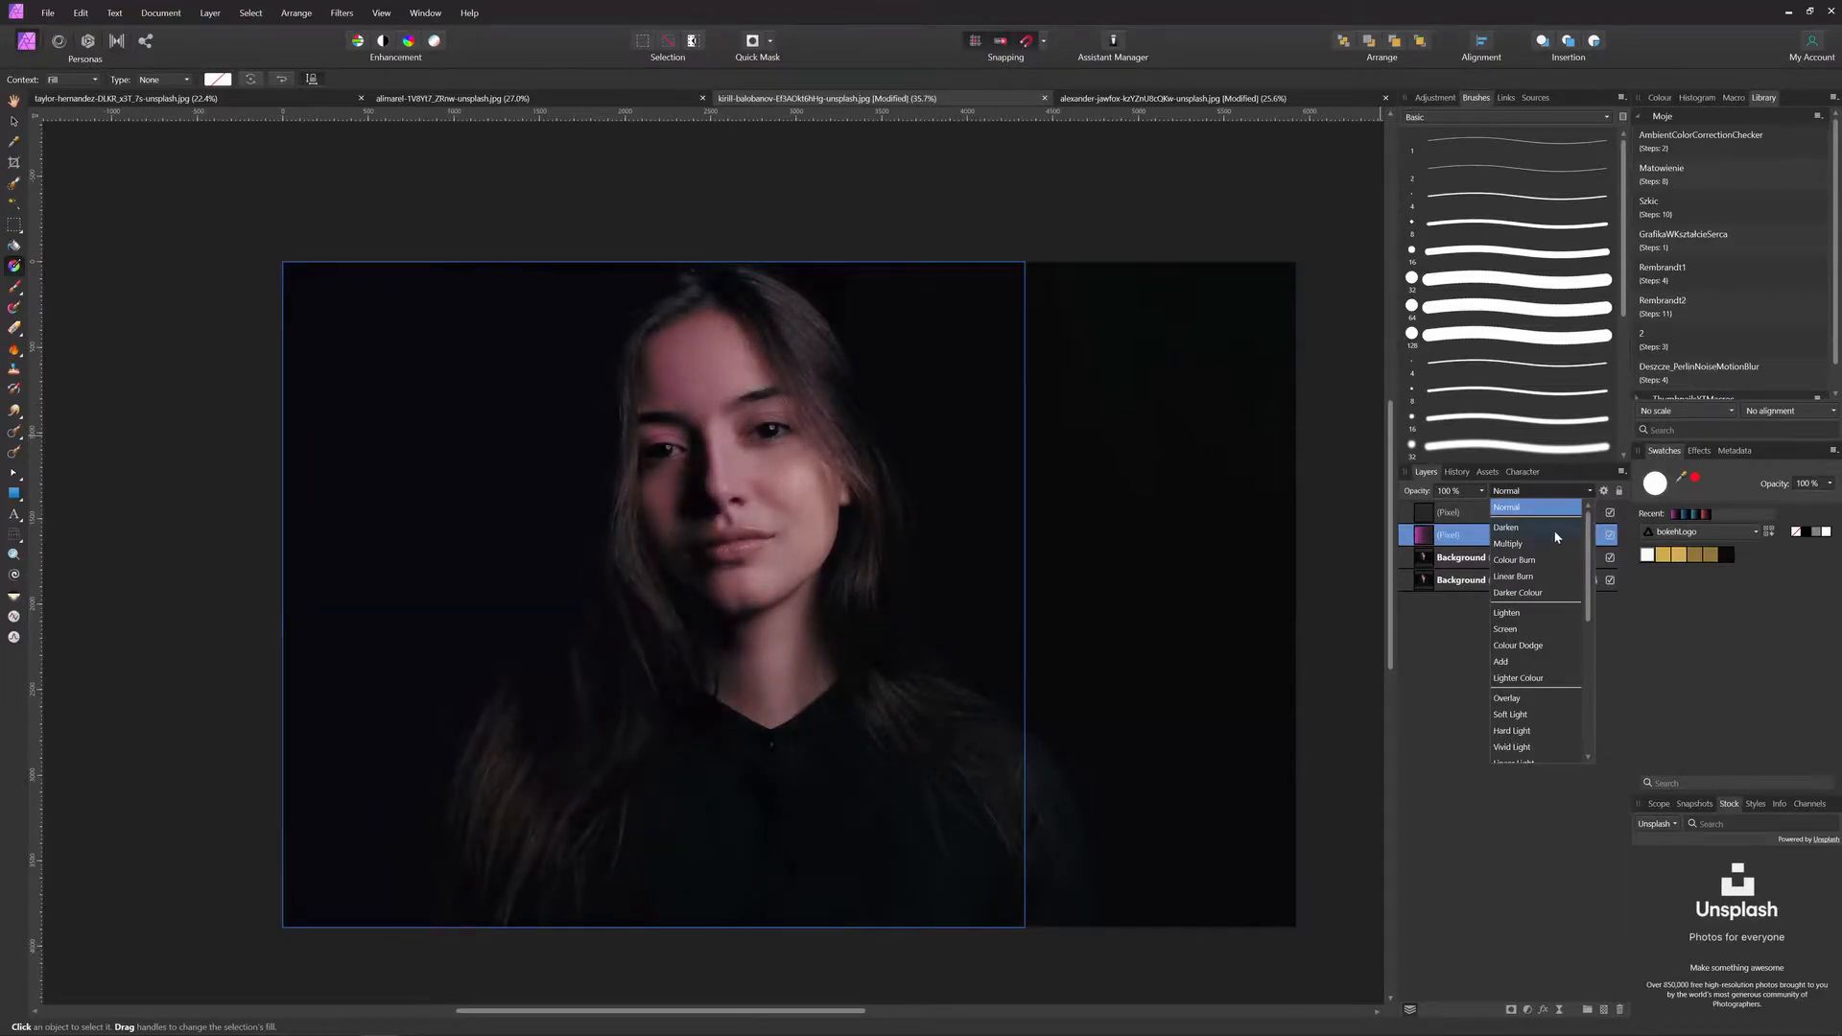
pyautogui.click(1507, 506)
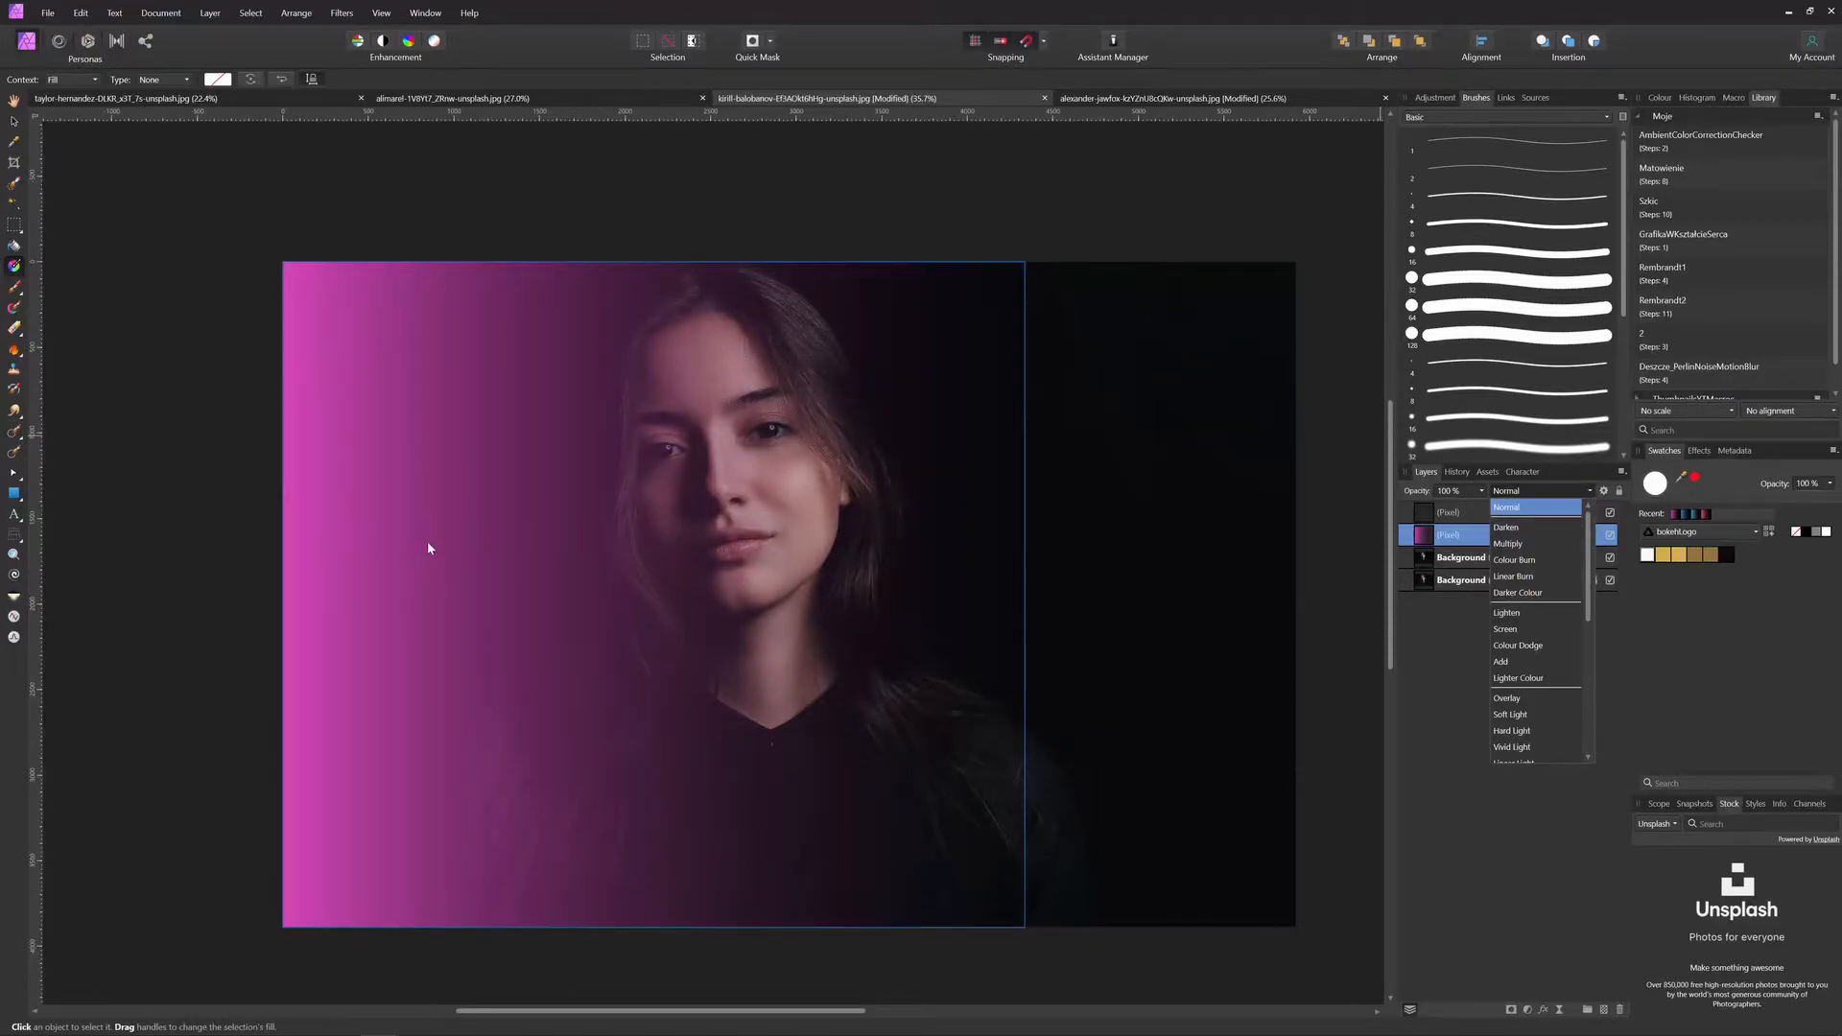
pyautogui.moveTo(750, 307)
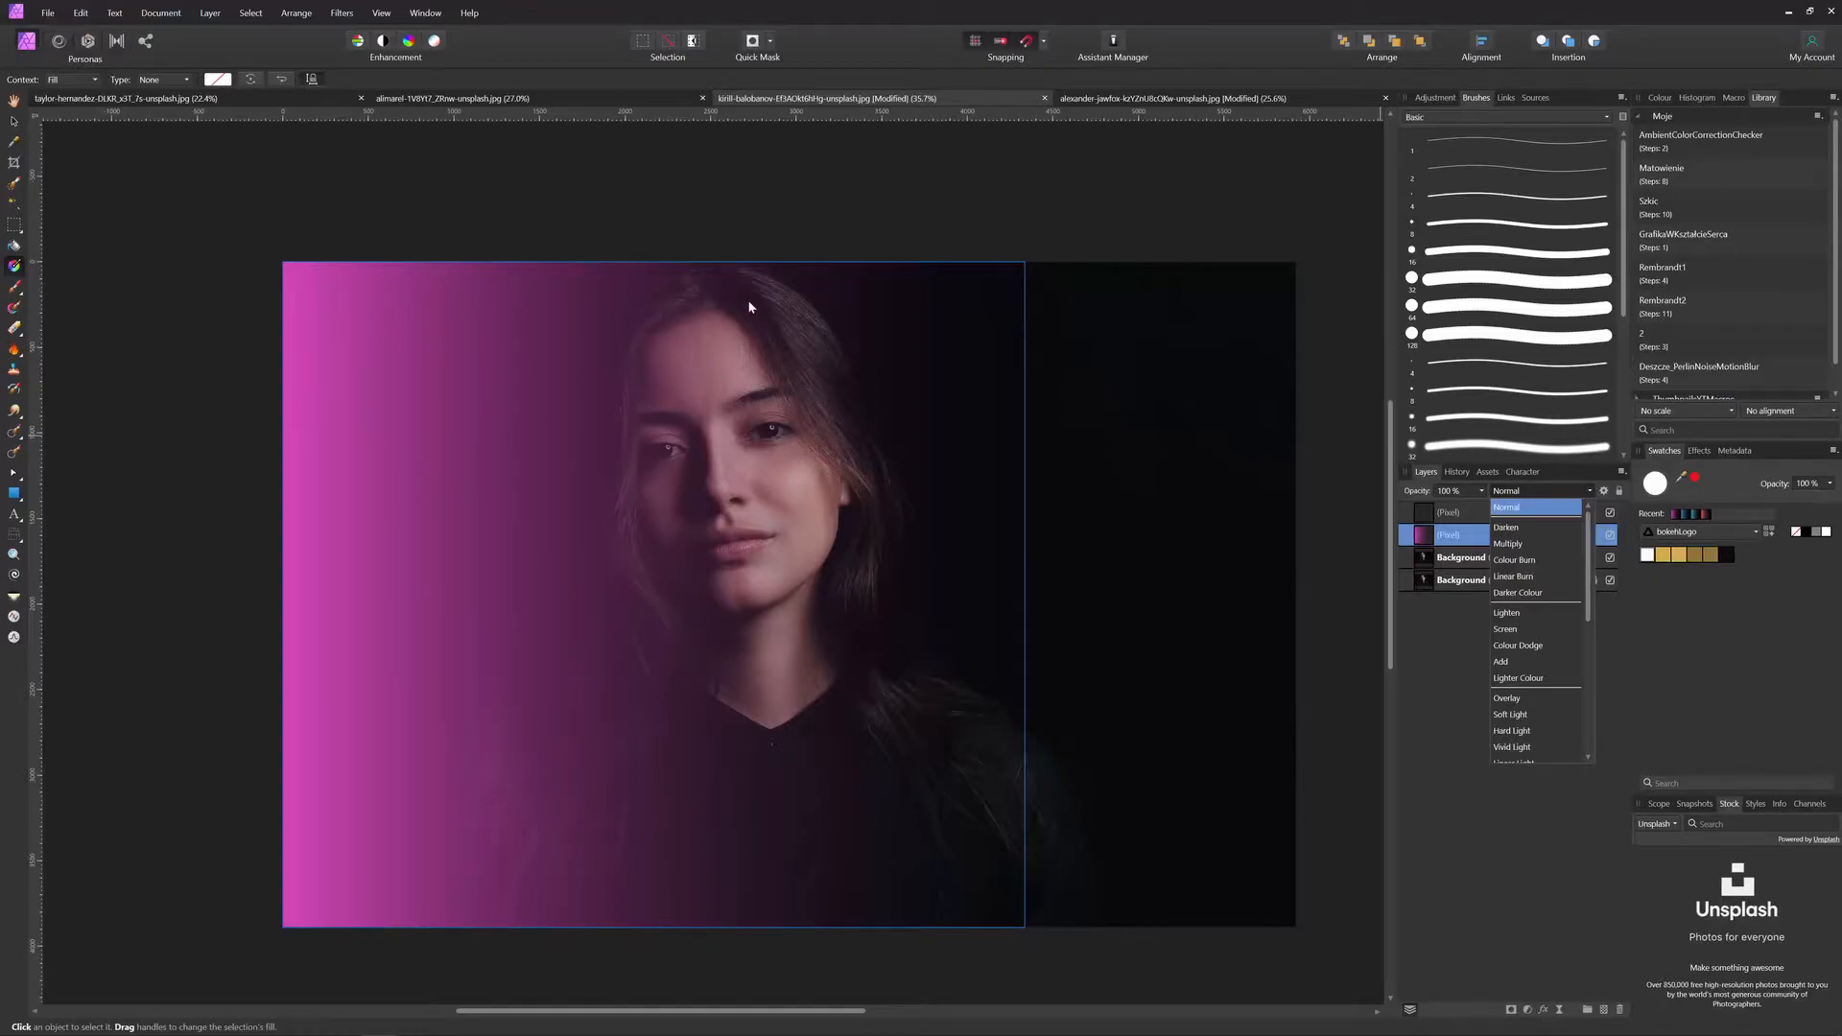
pyautogui.moveTo(674, 704)
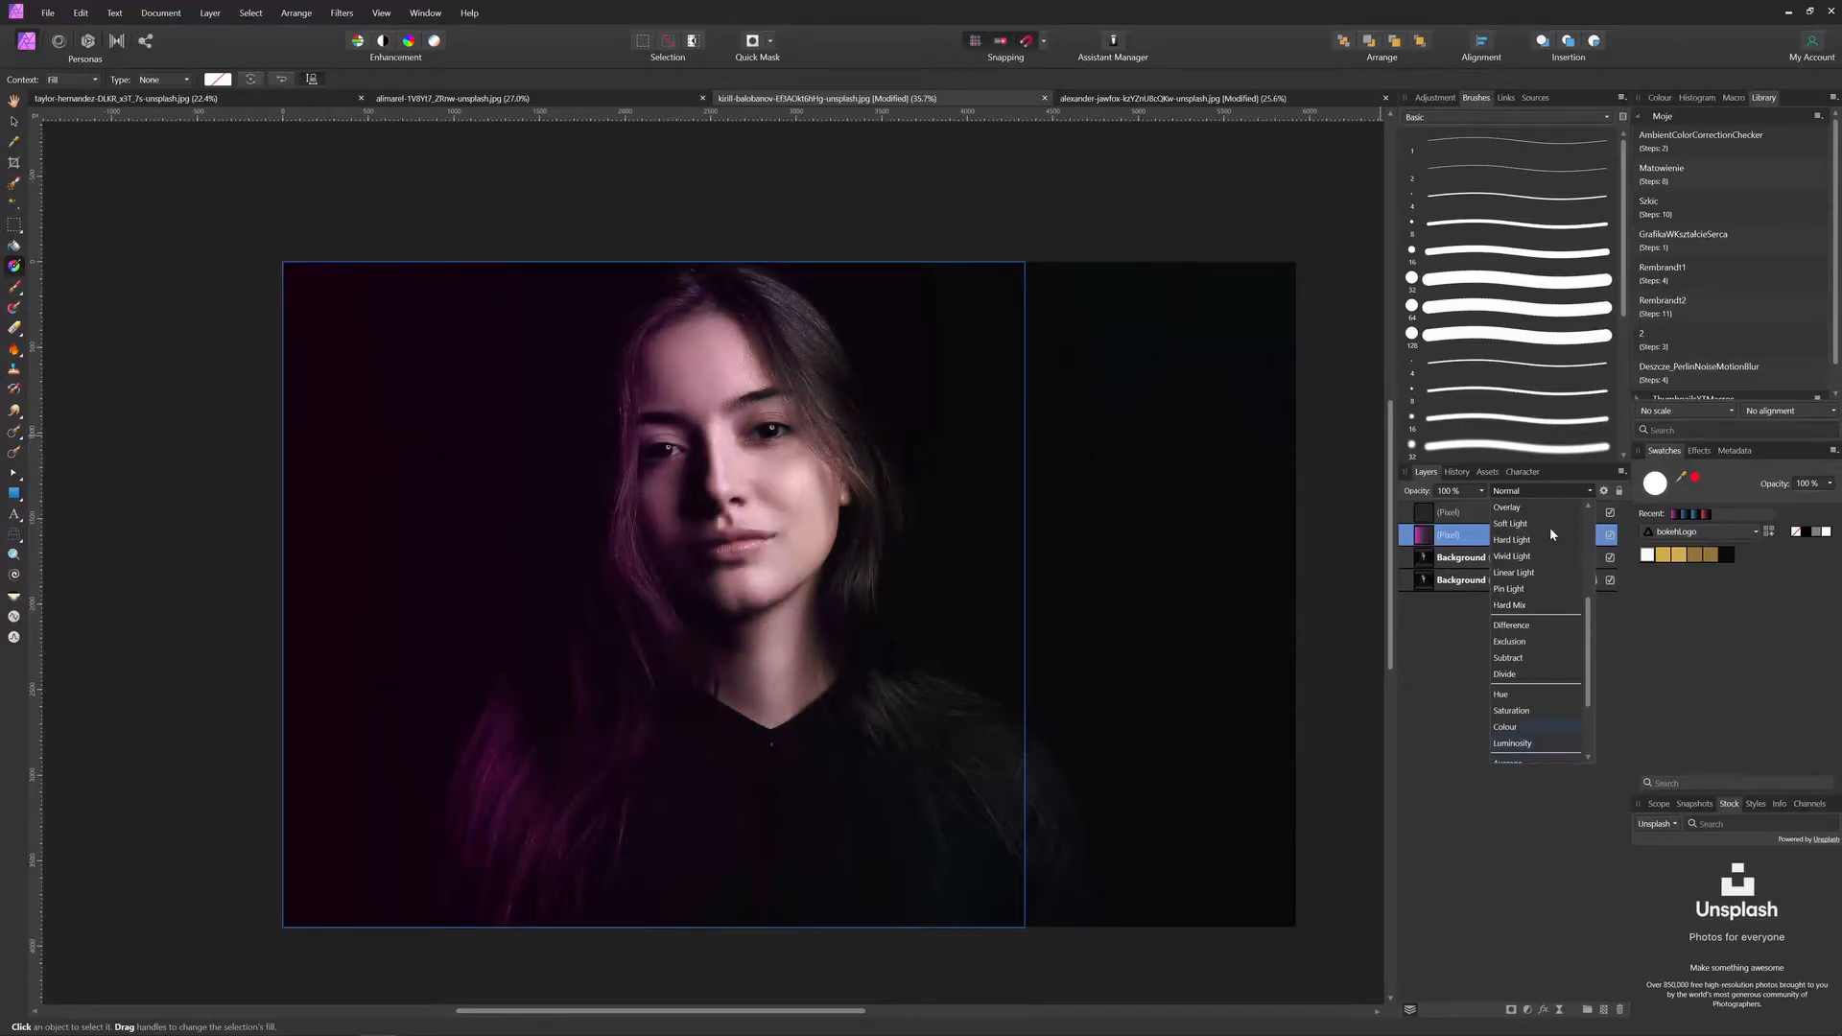
pyautogui.click(1505, 725)
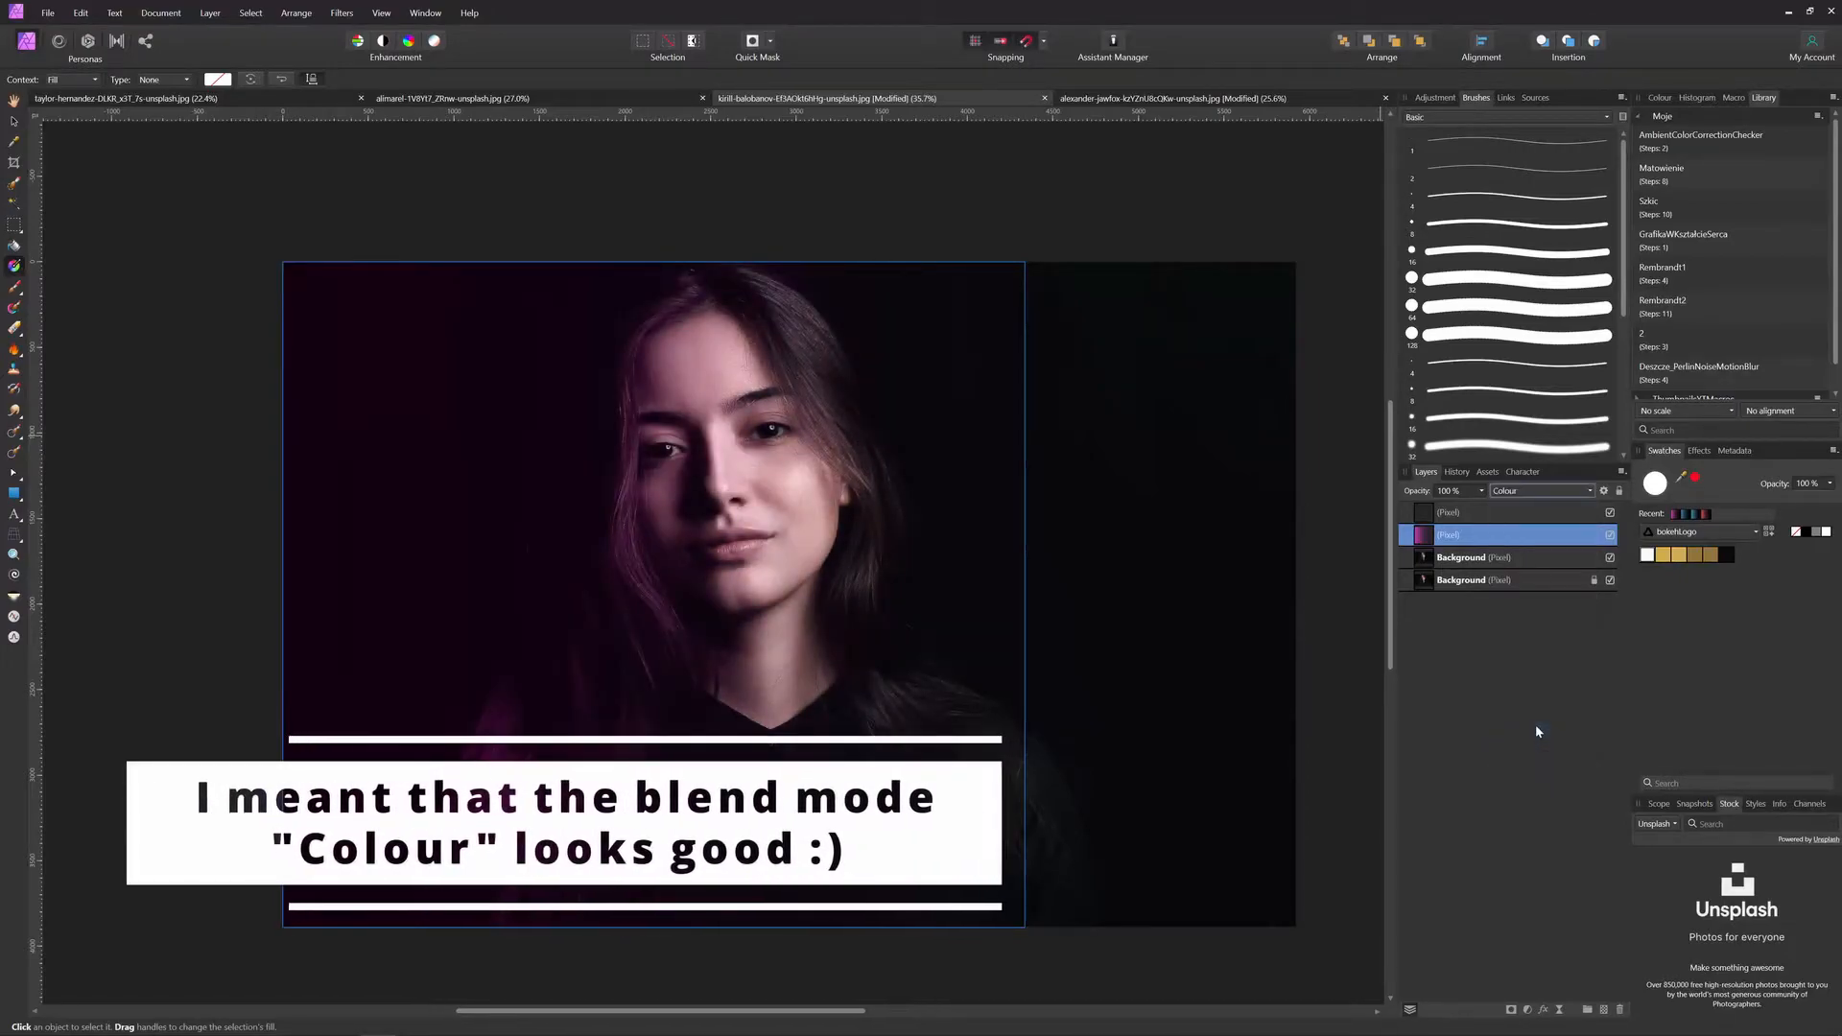
pyautogui.click(1505, 513)
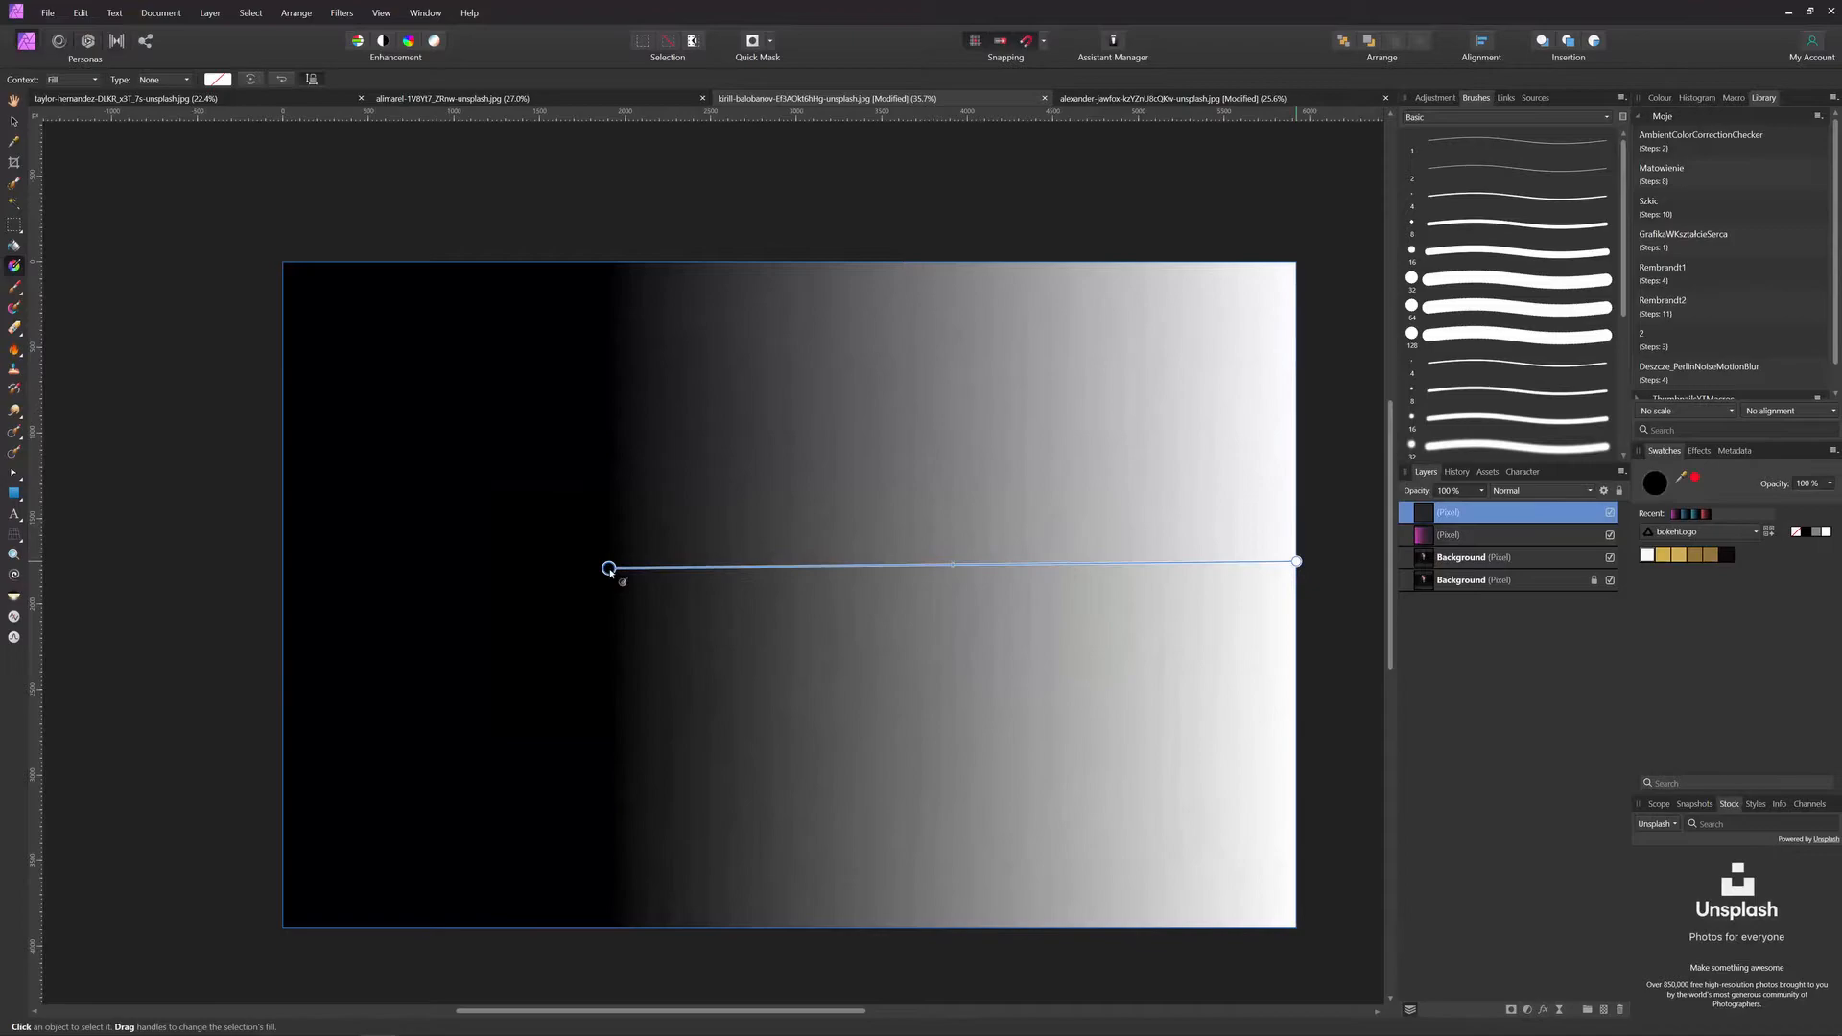
# - Make the new gradient's left stop fully transparent over the face
pyautogui.click(165, 79)
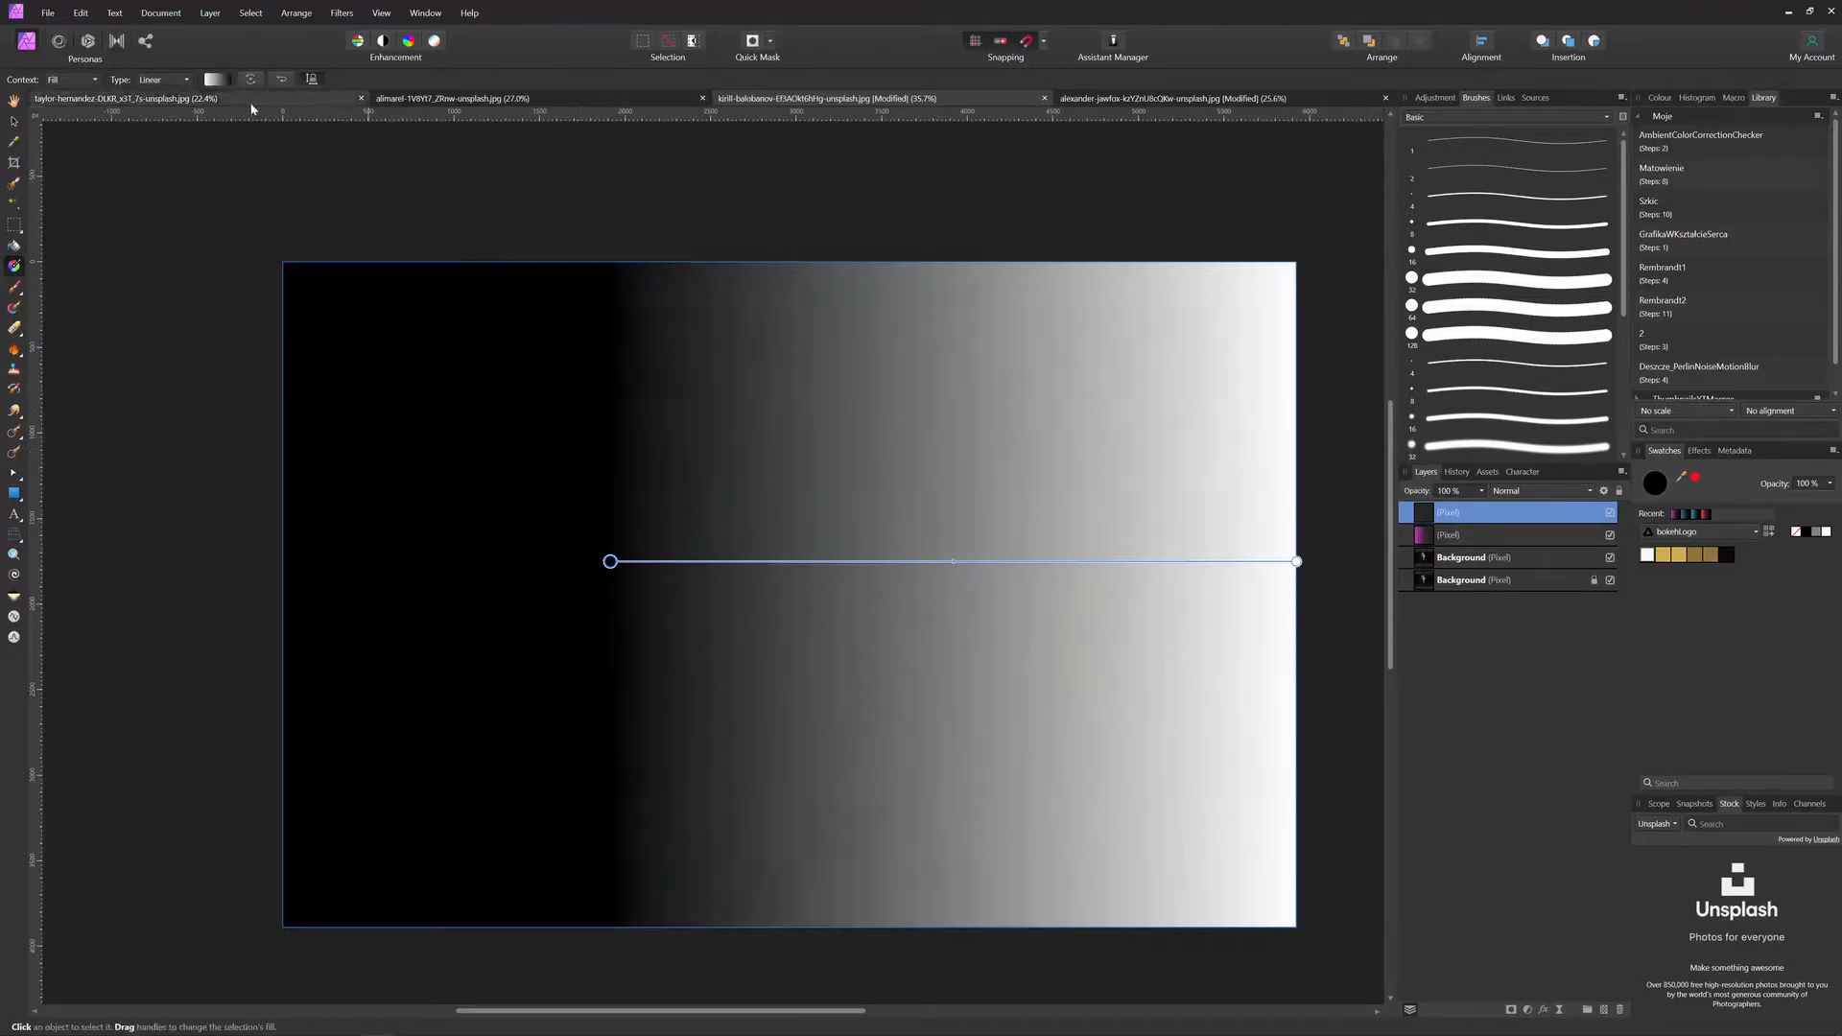
pyautogui.click(214, 79)
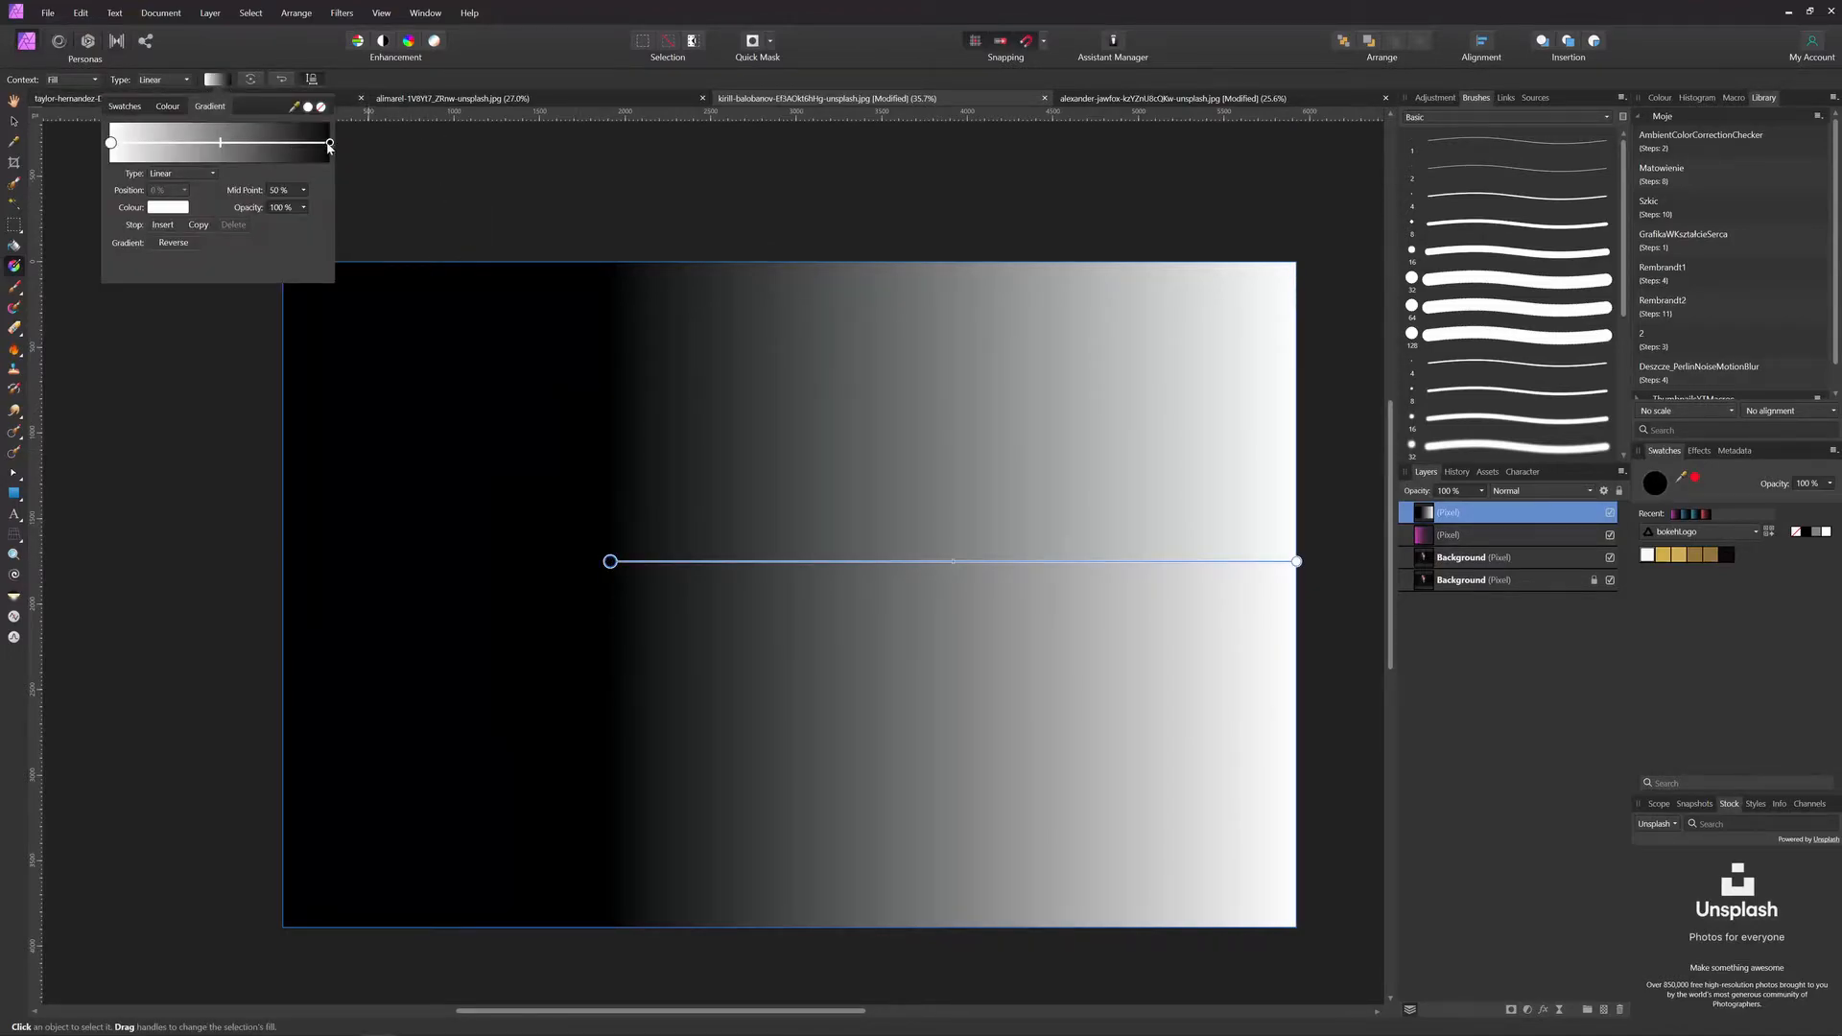
pyautogui.click(330, 142)
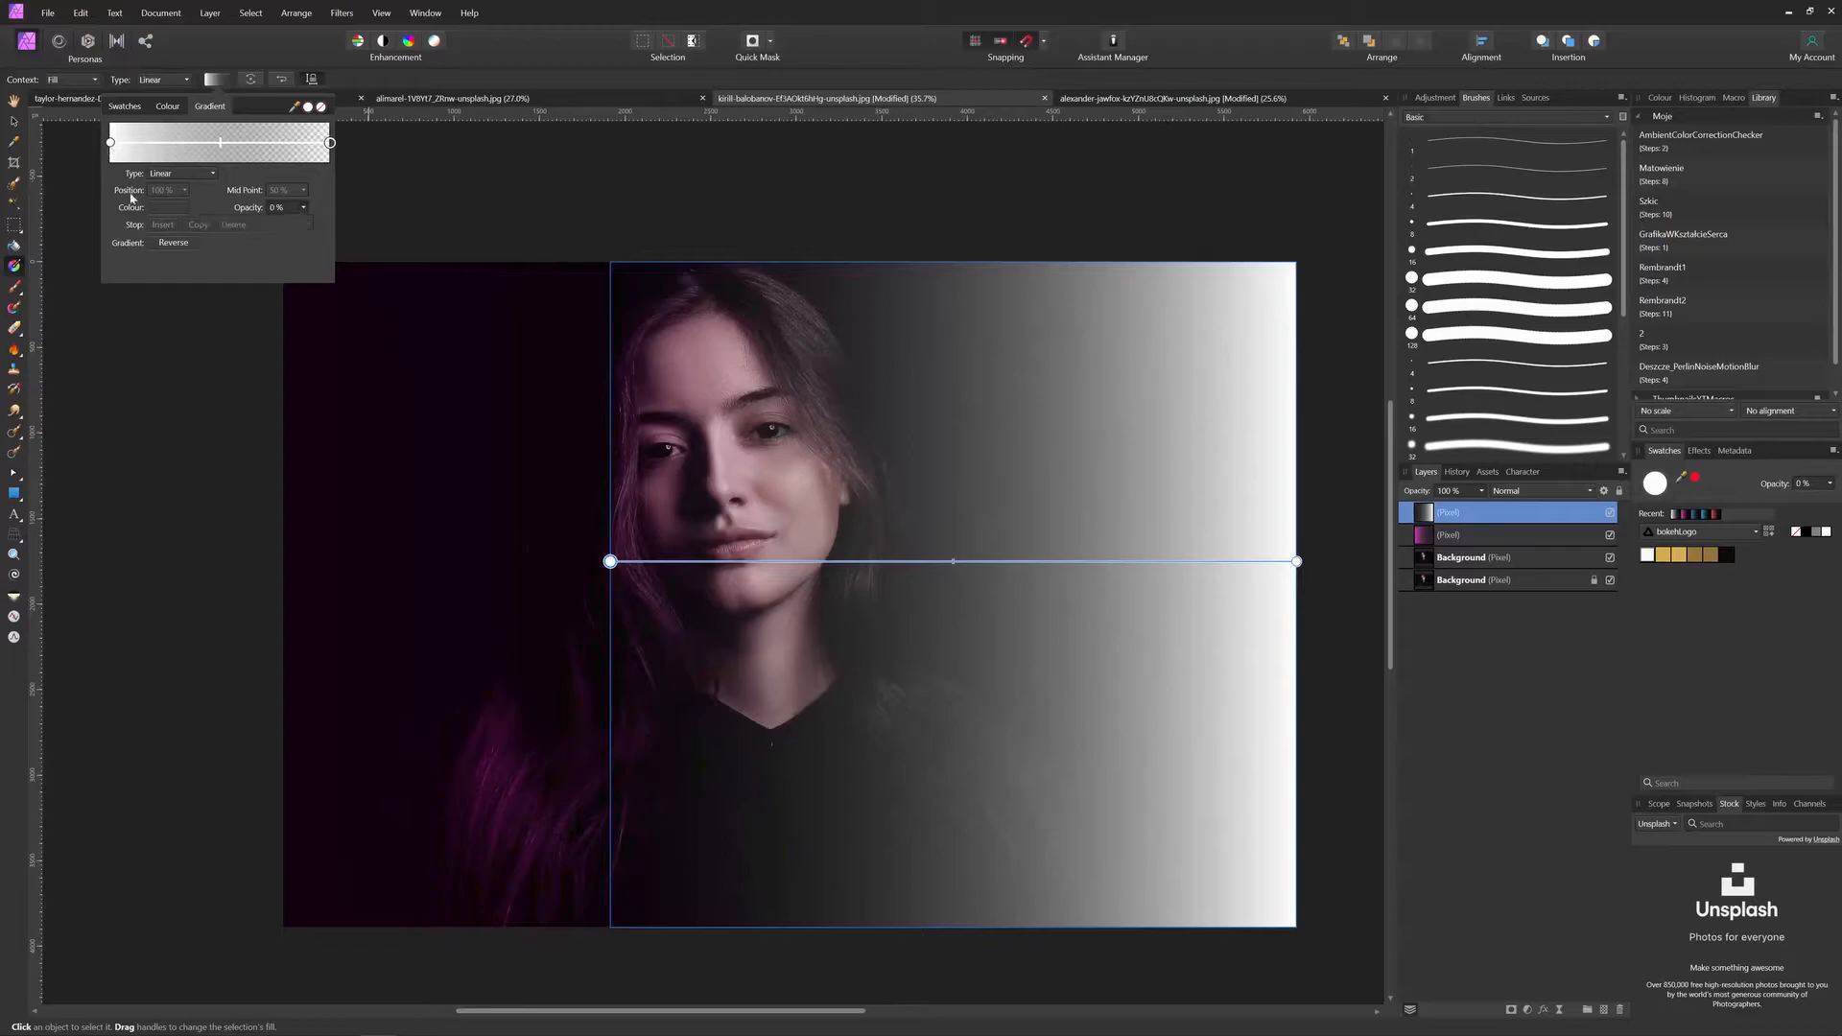
# - Colour the gradient's right stop green with the HSL sliders
pyautogui.click(111, 142)
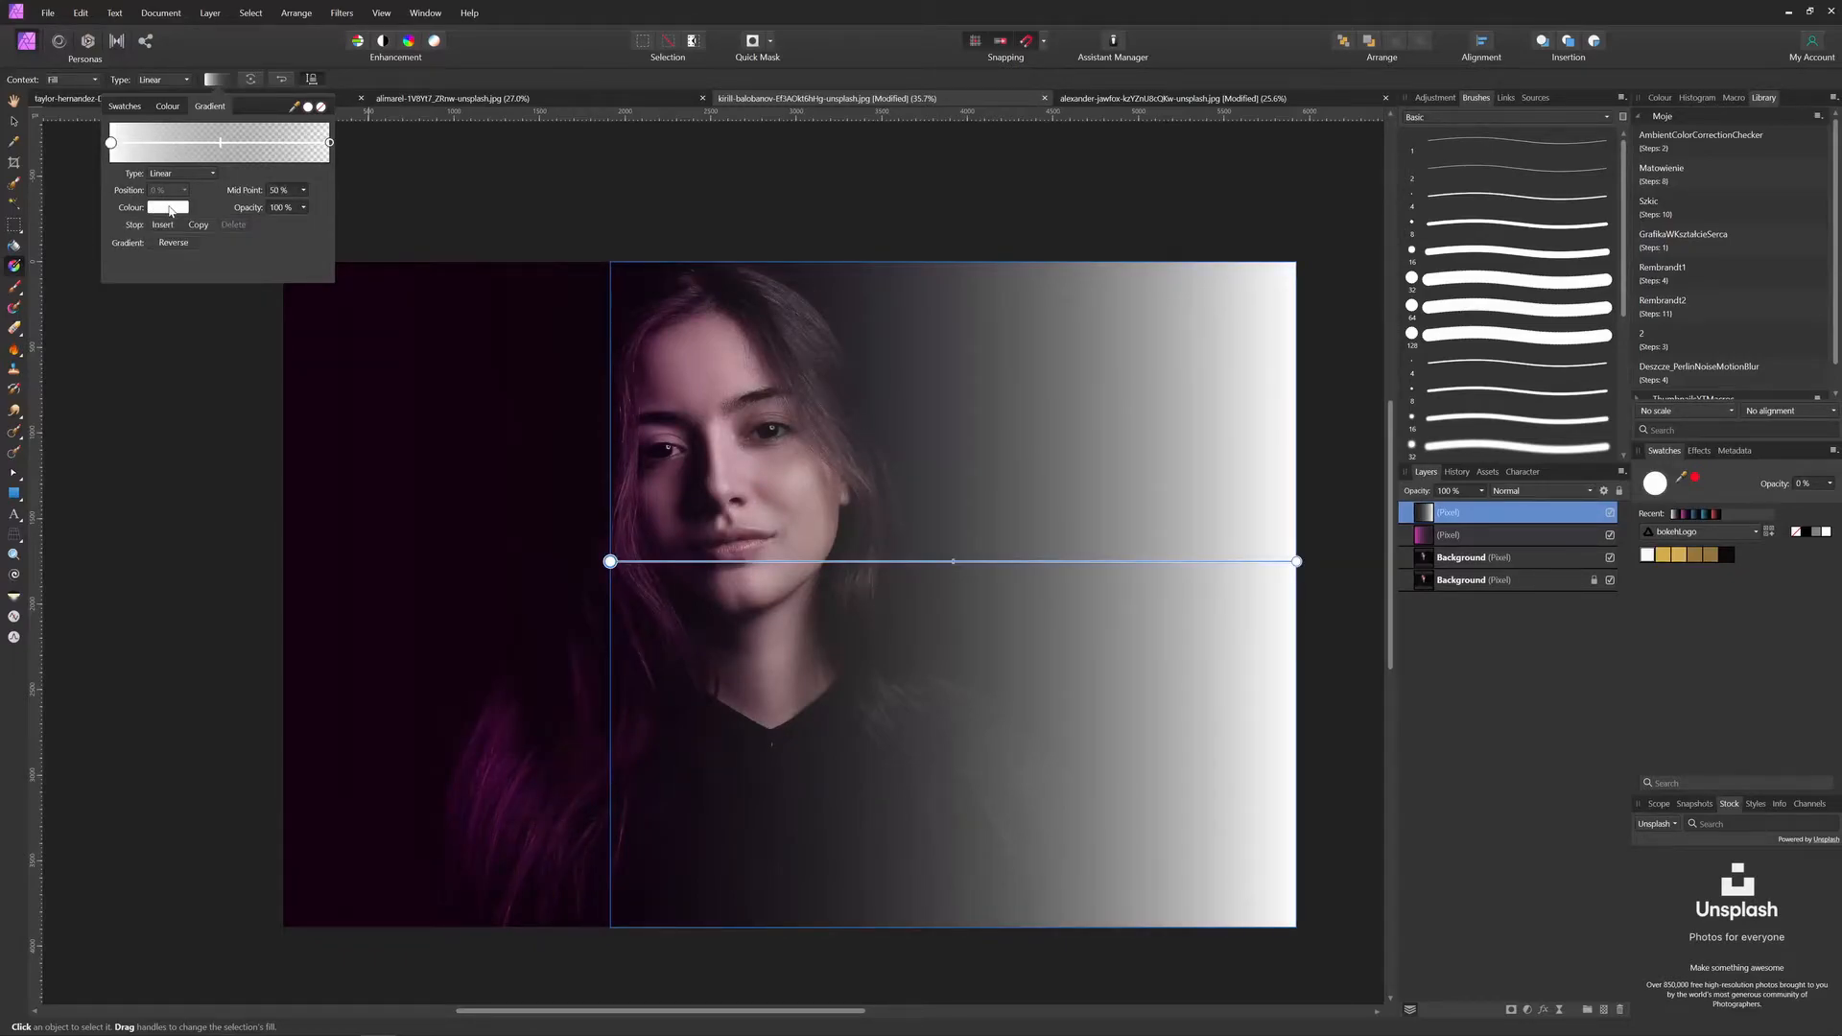
pyautogui.click(167, 207)
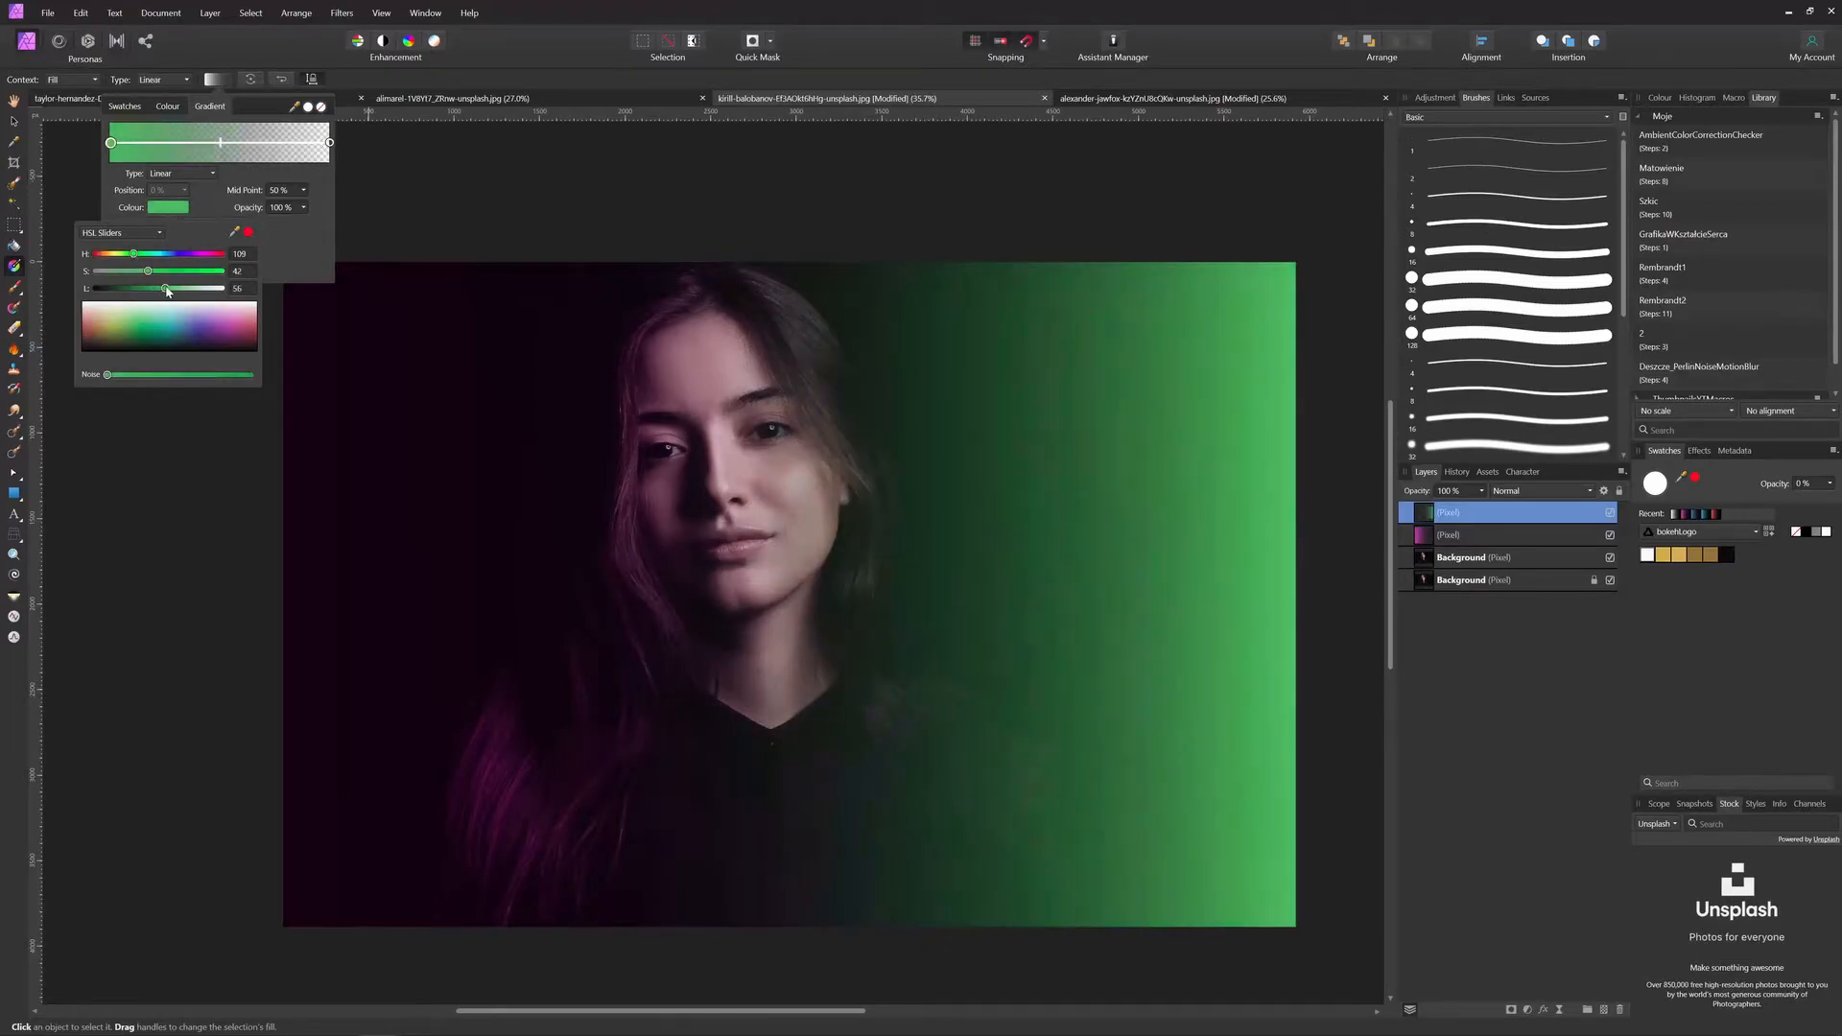
pyautogui.moveTo(149, 288); pyautogui.dragTo(160, 288)
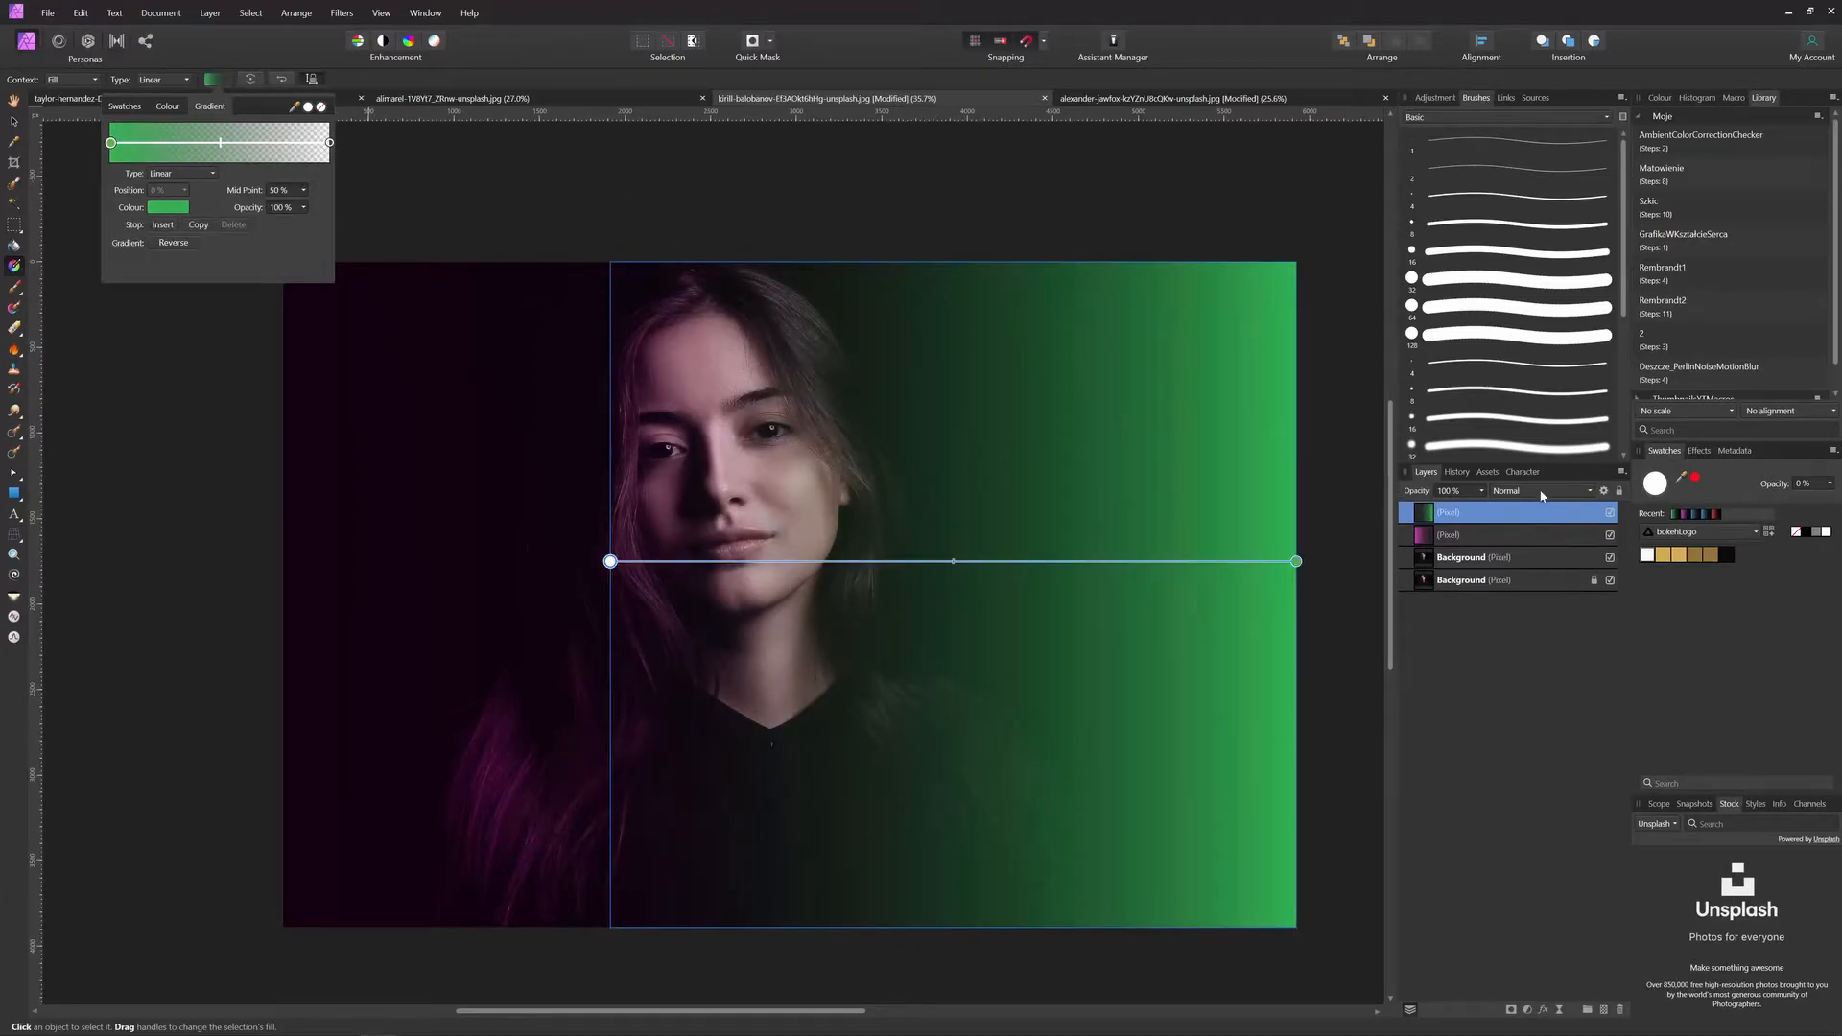
# - Set the green gradient layer's blend mode to Colour
pyautogui.click(1539, 489)
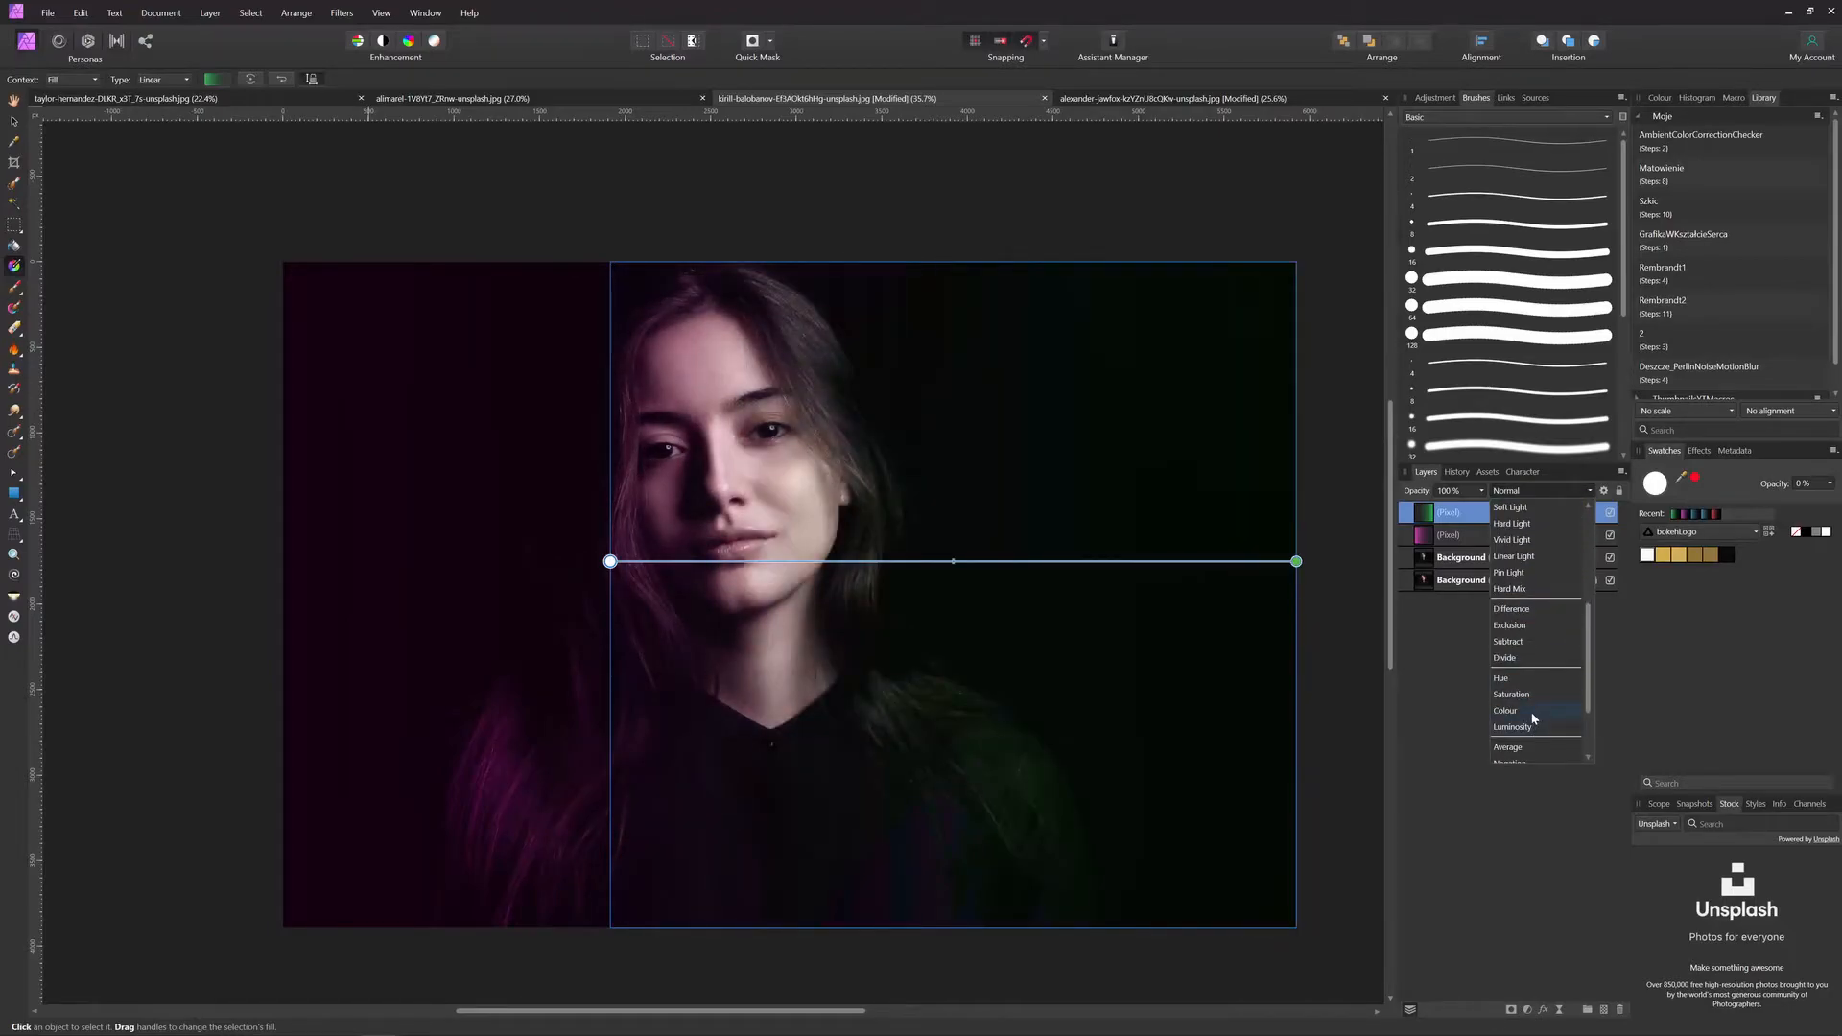
pyautogui.click(1505, 710)
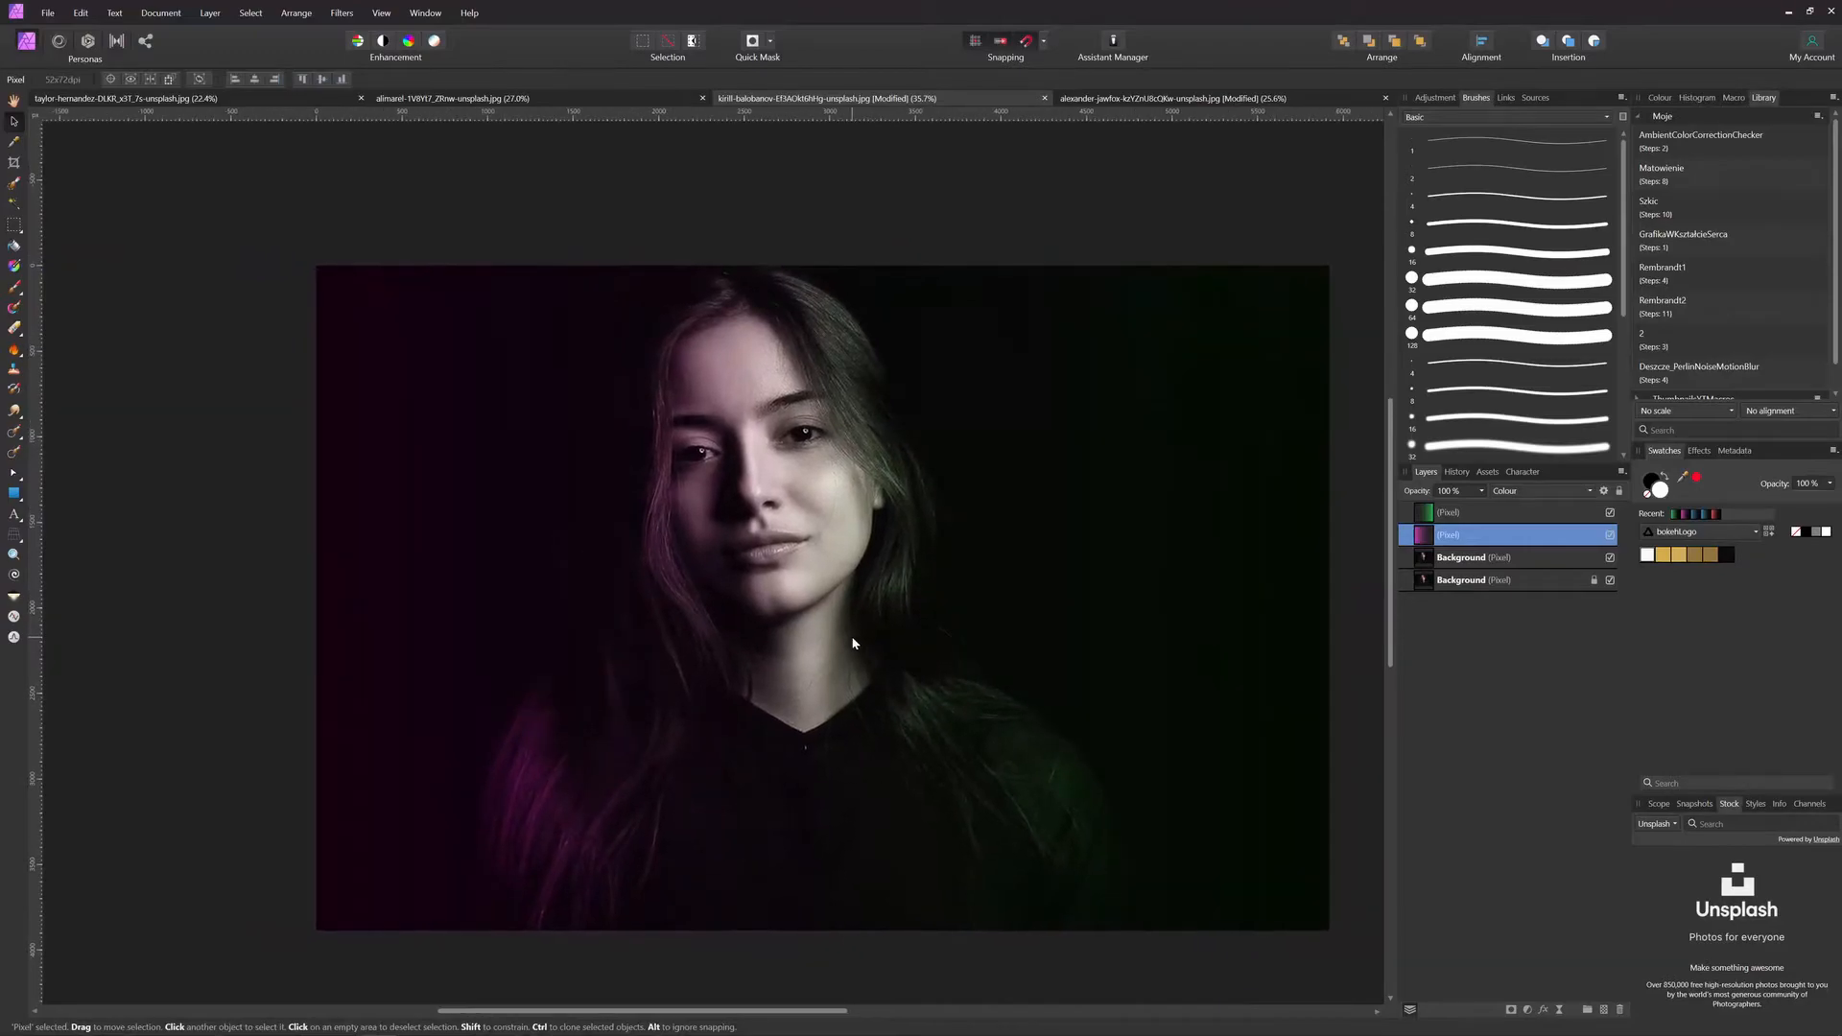
# - Add an HSL Shift adjustment layer above the green gradient layer
pyautogui.click(1504, 512)
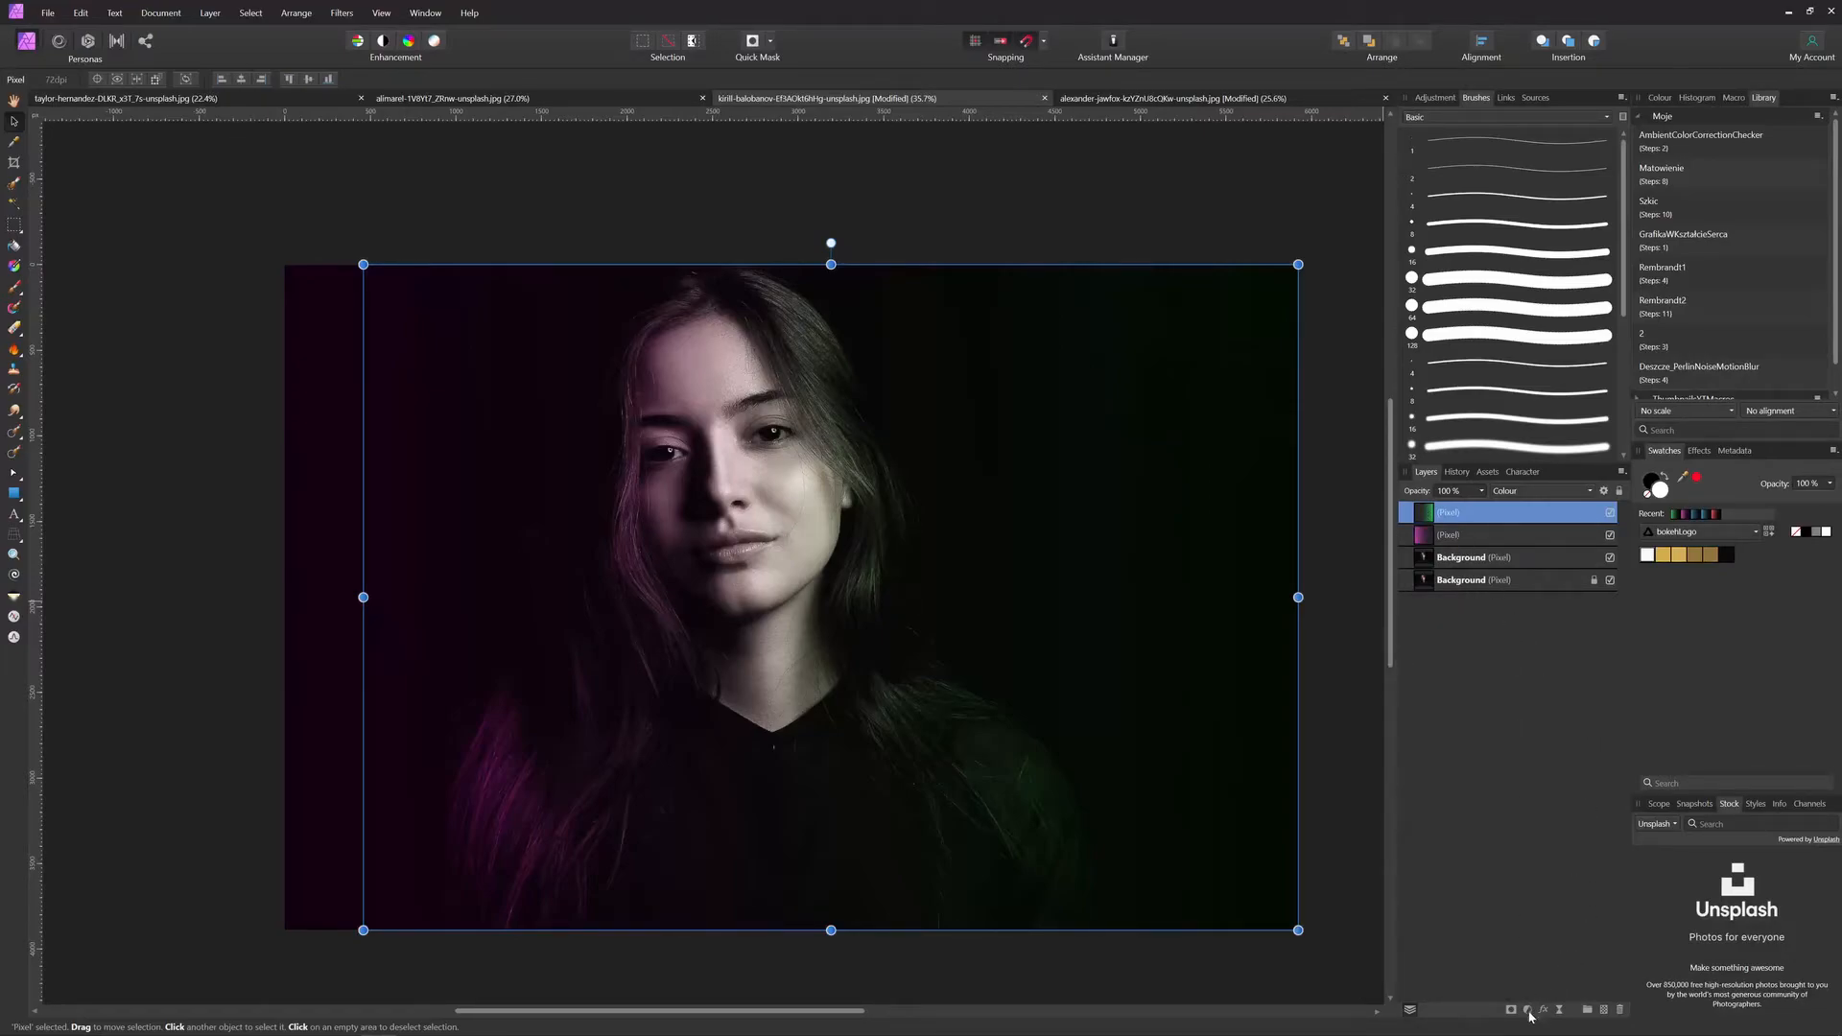
pyautogui.click(1528, 1011)
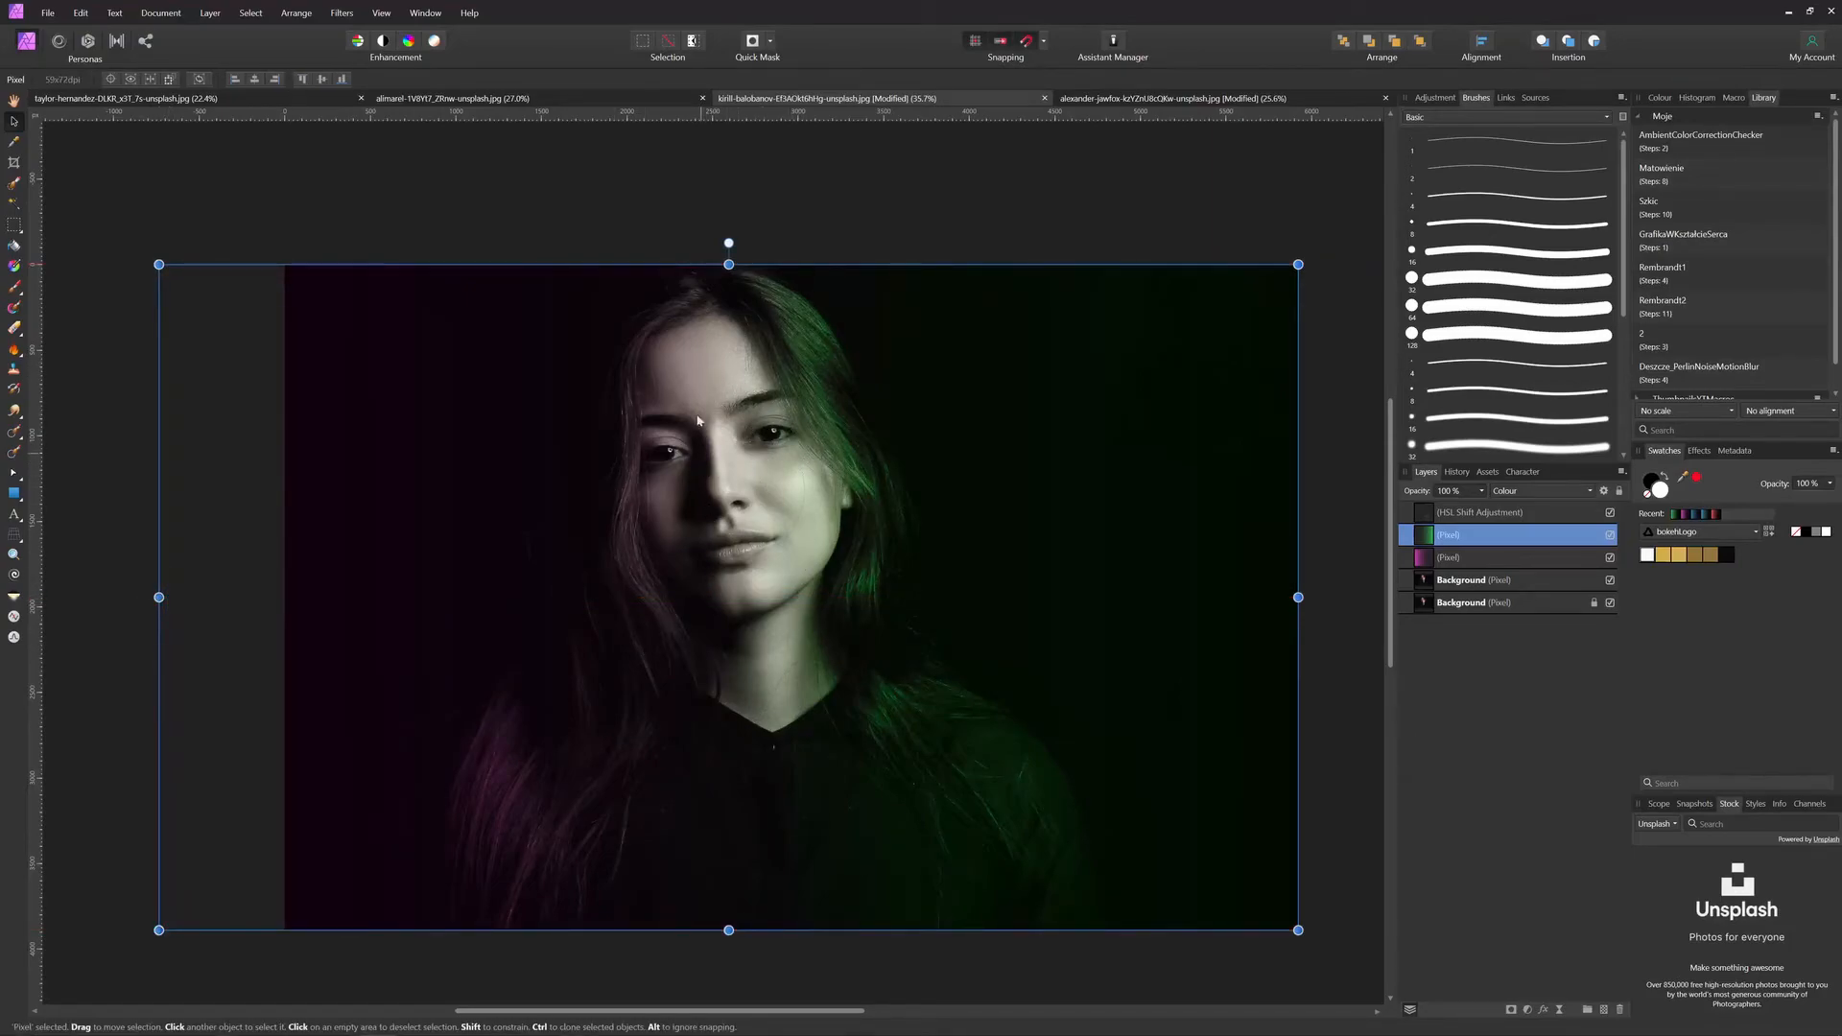
pyautogui.moveTo(779, 521)
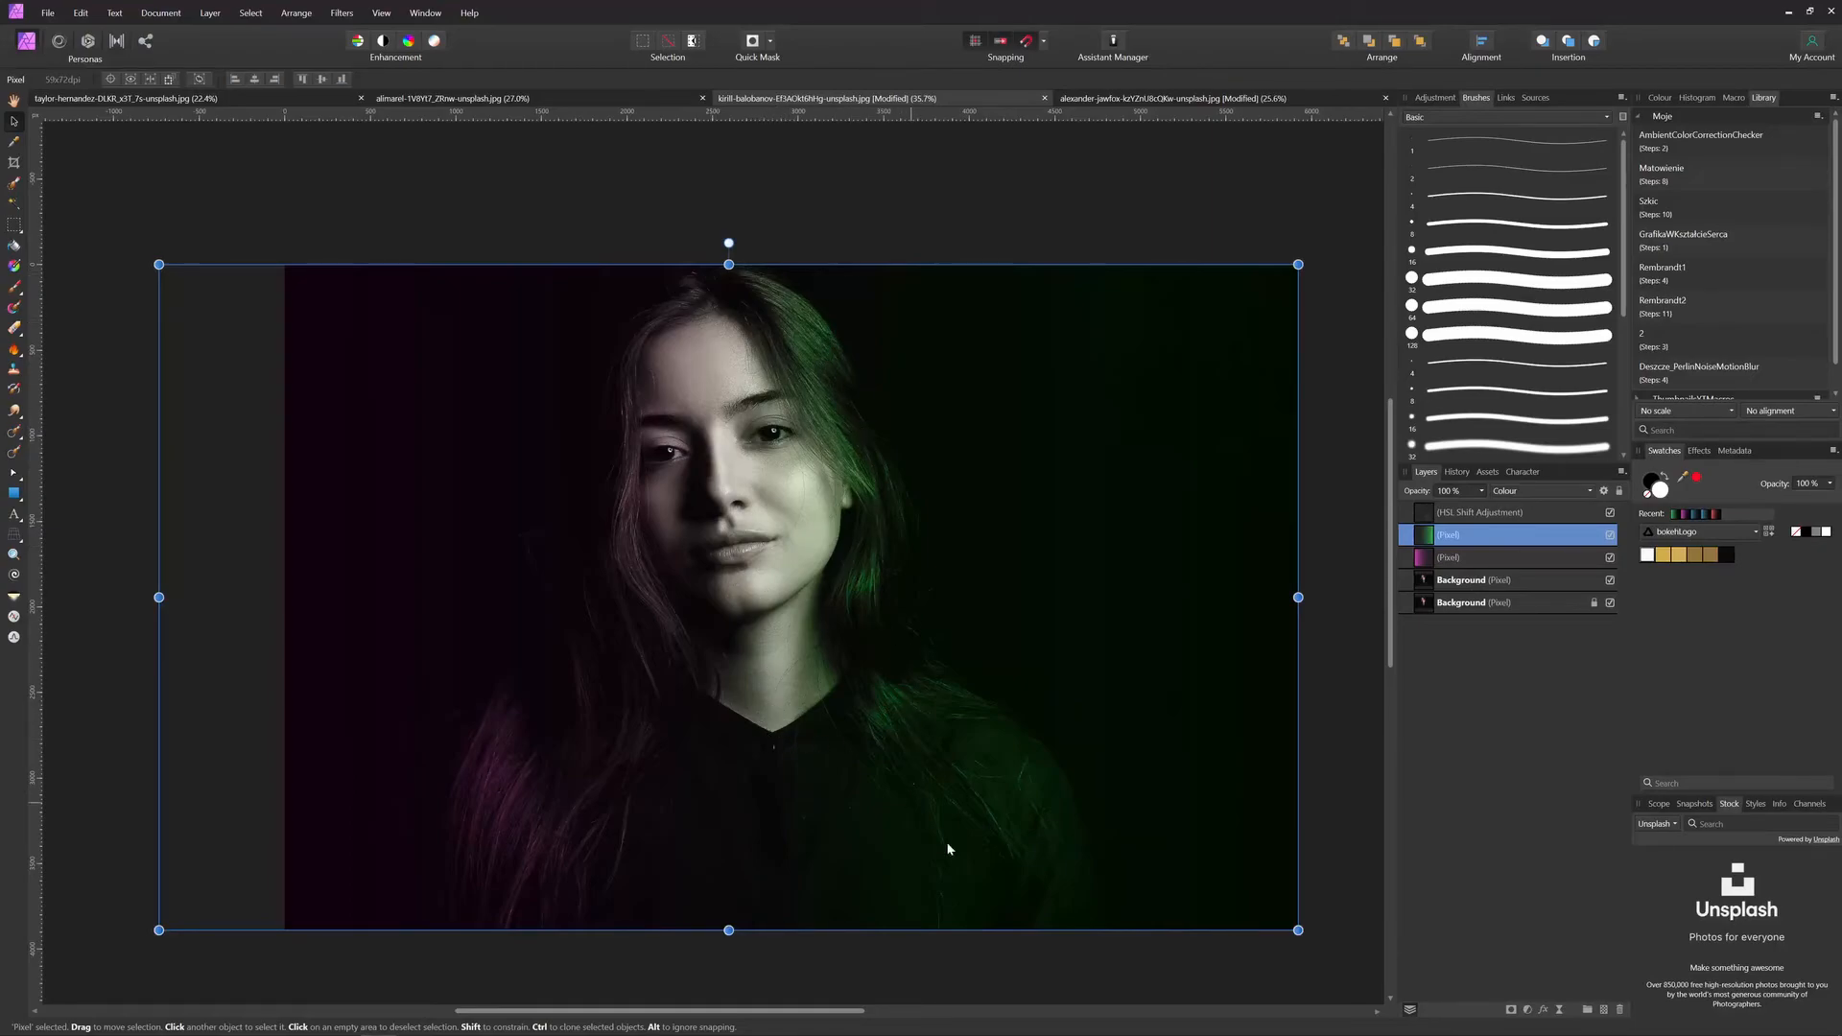
pyautogui.moveTo(913, 682)
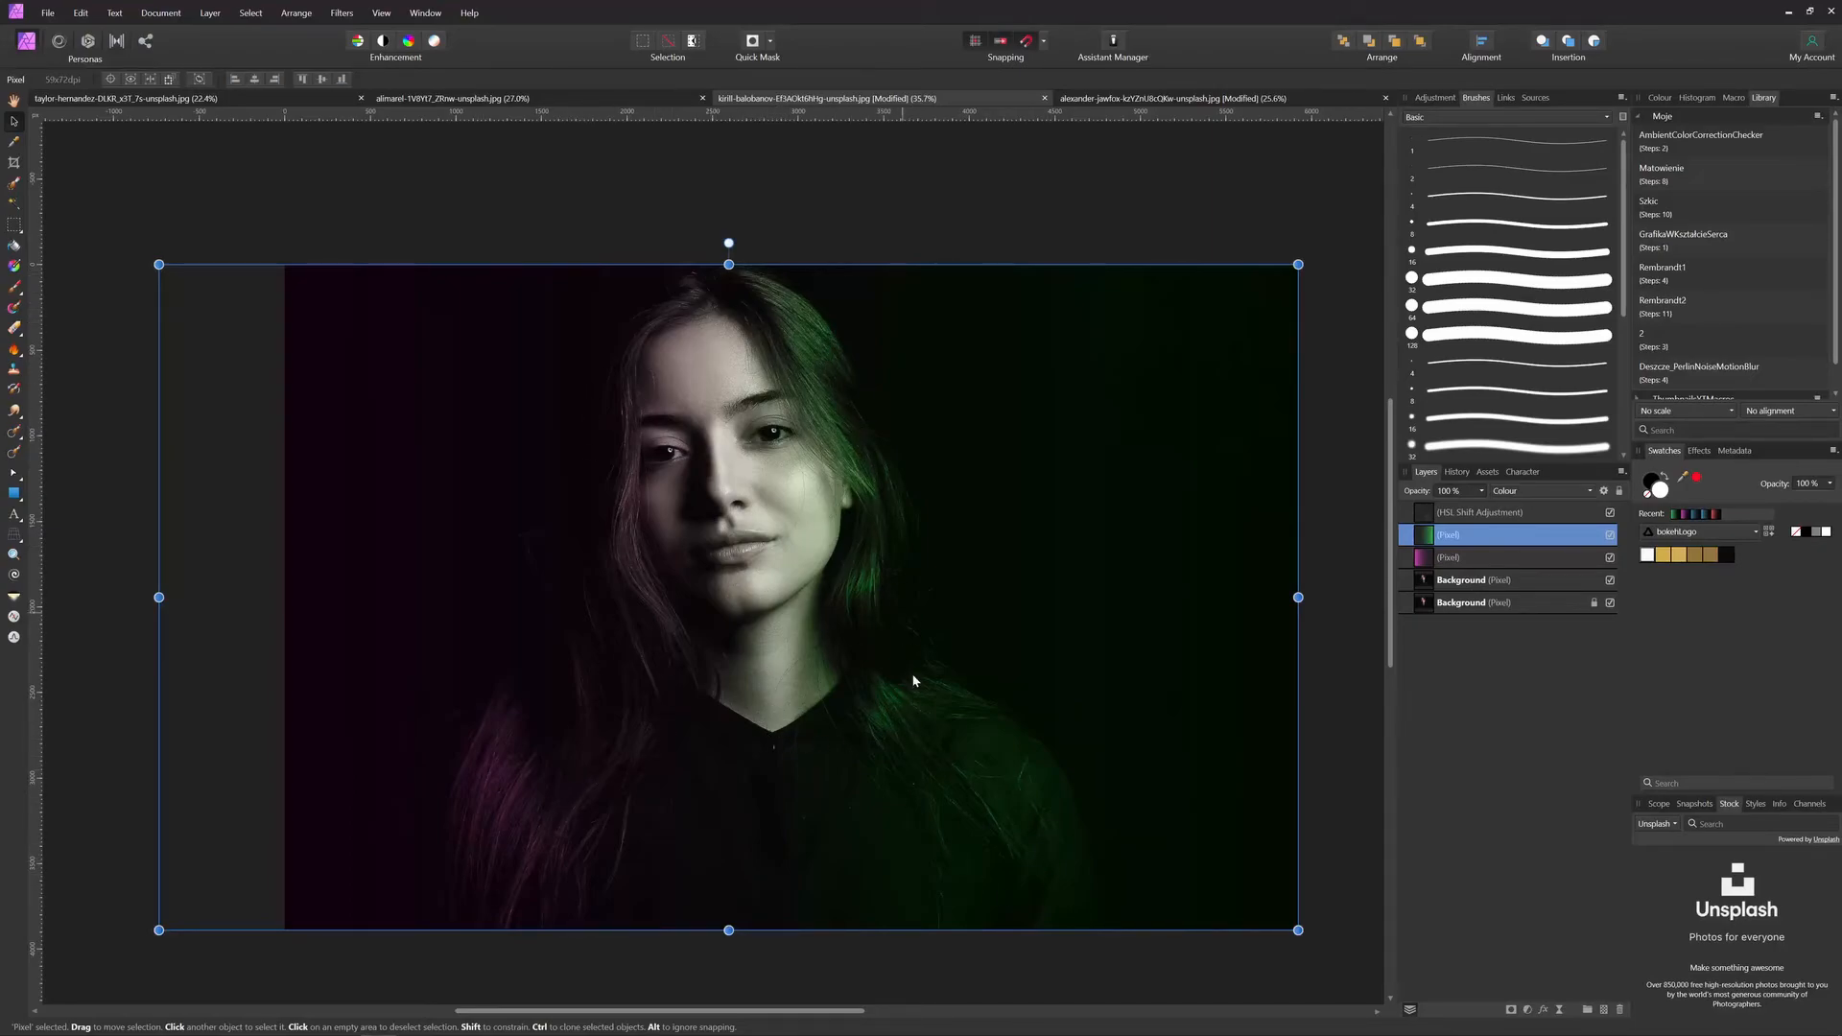
pyautogui.click(990, 218)
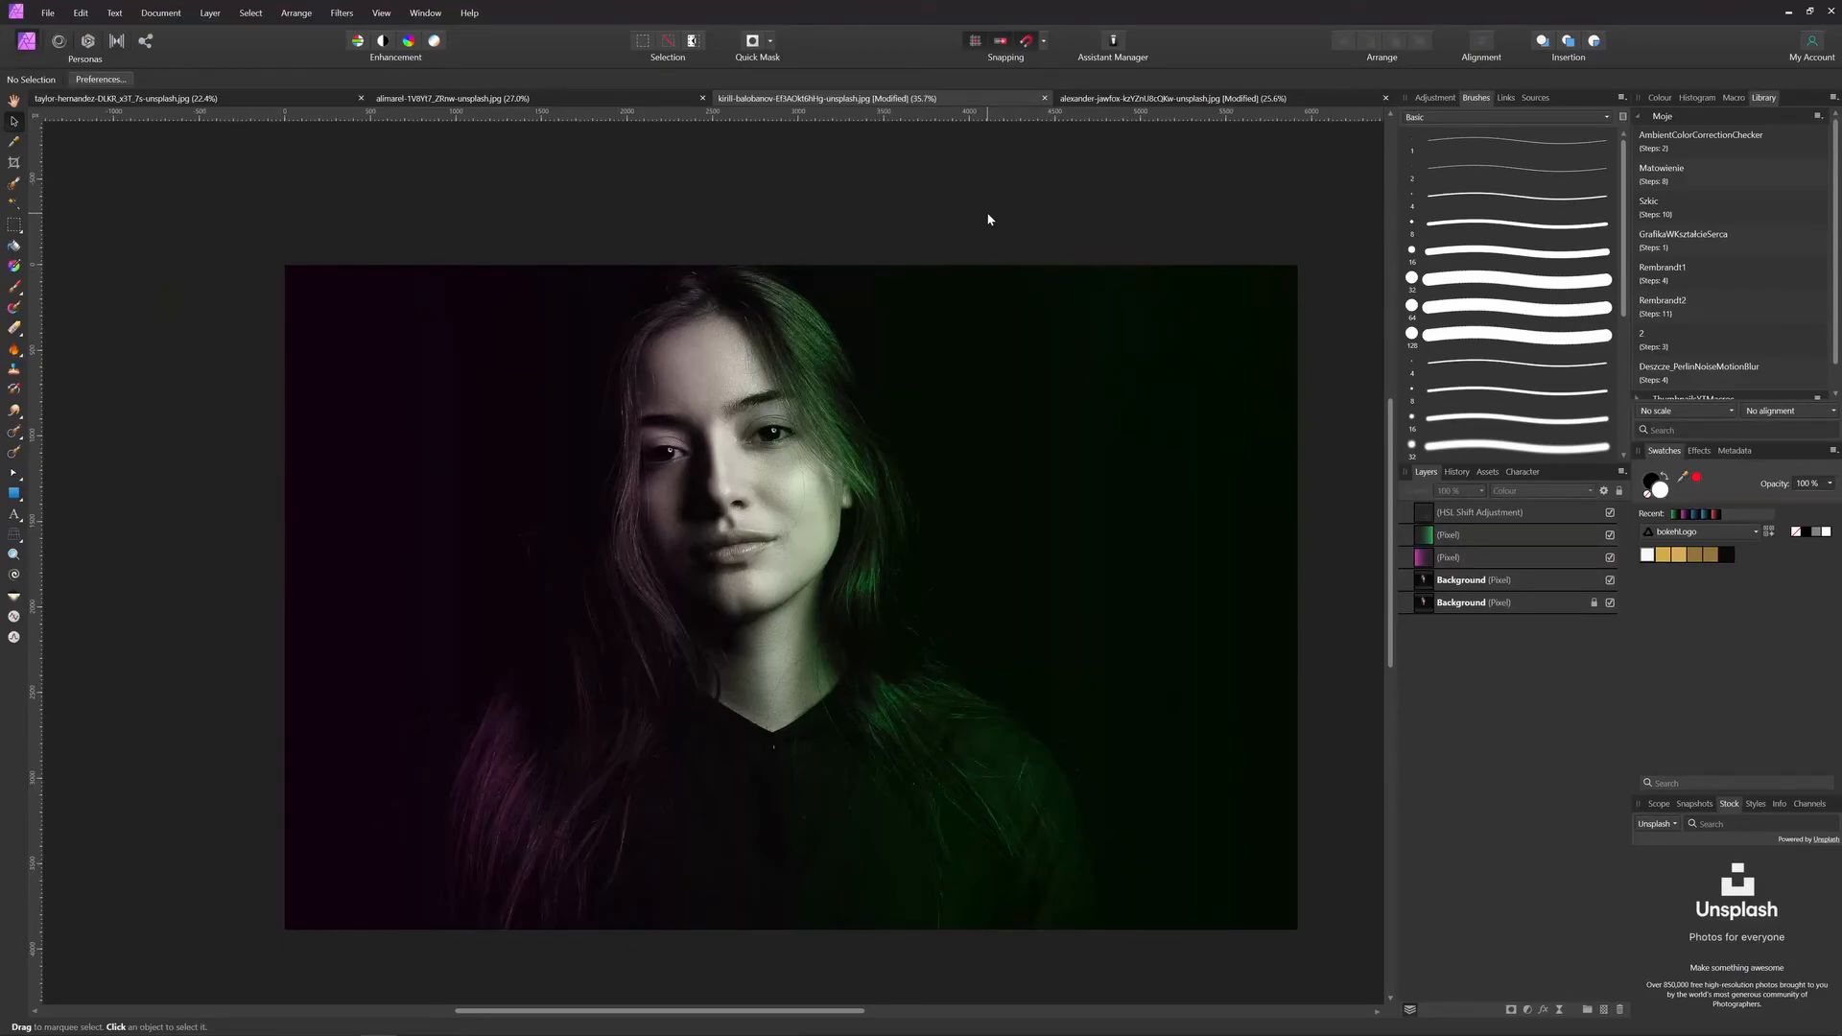
pyautogui.moveTo(793, 474)
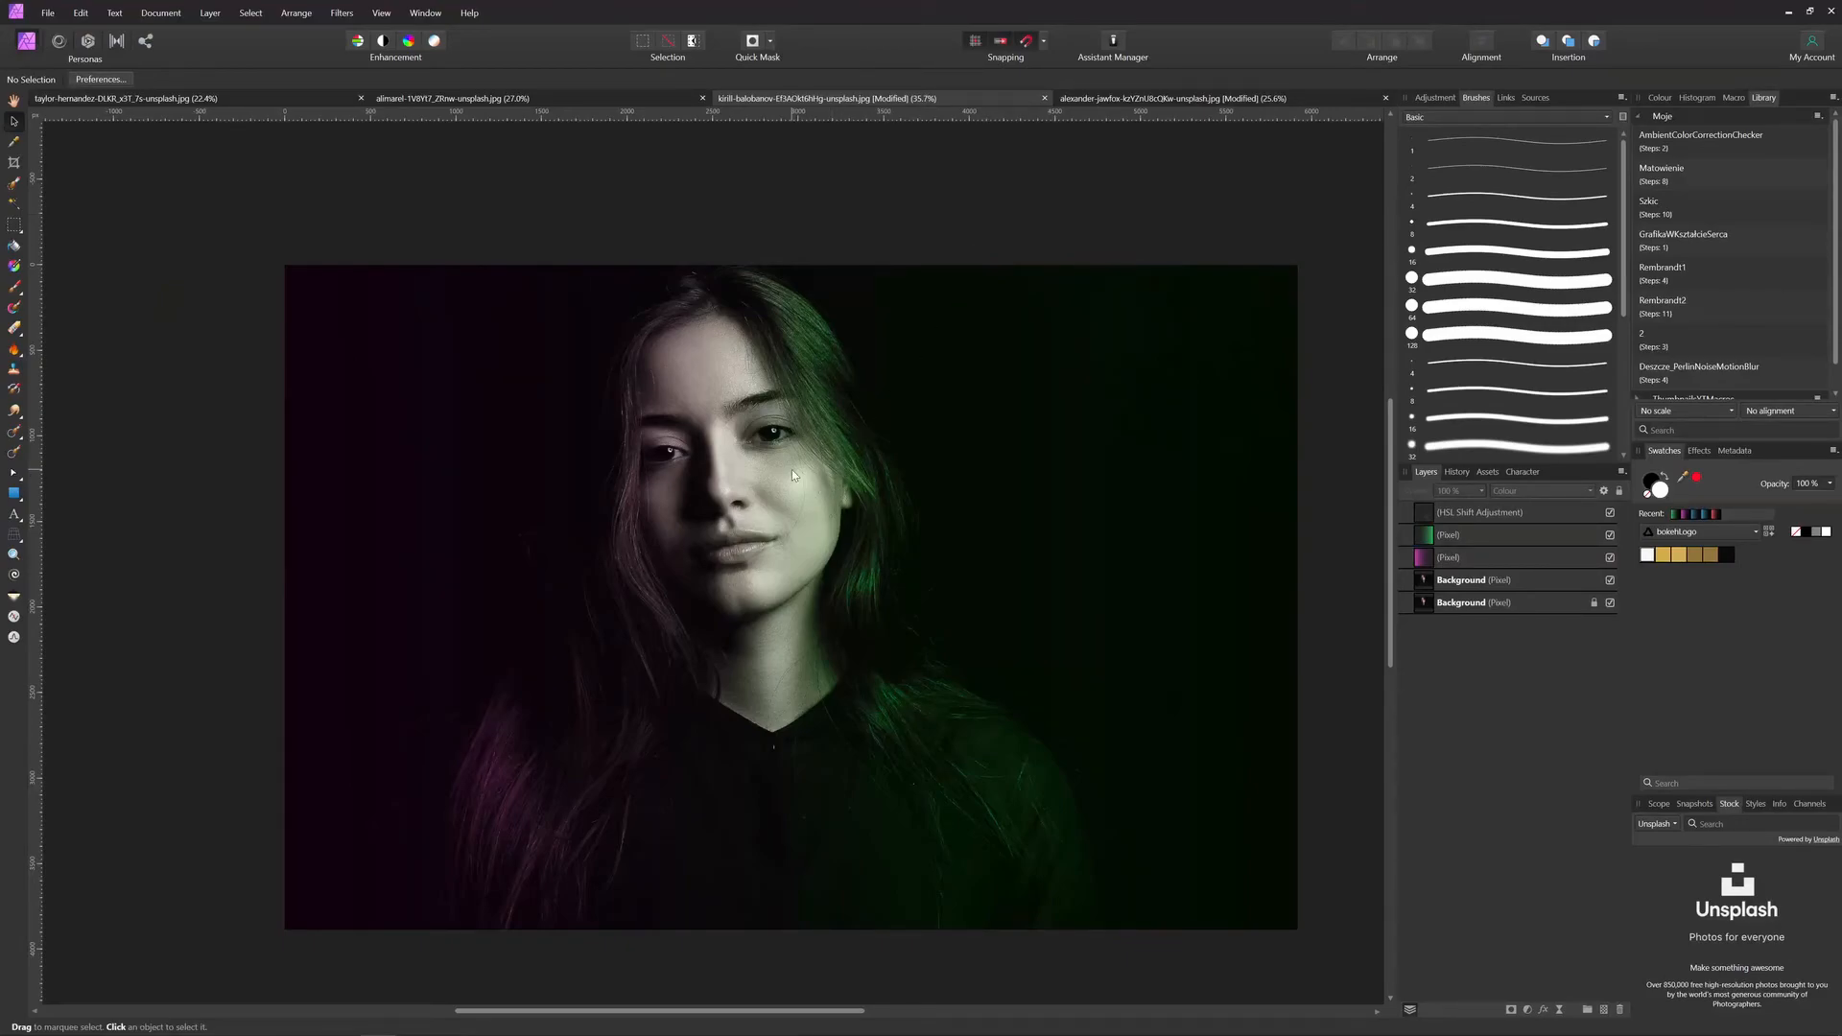
pyautogui.moveTo(771, 286)
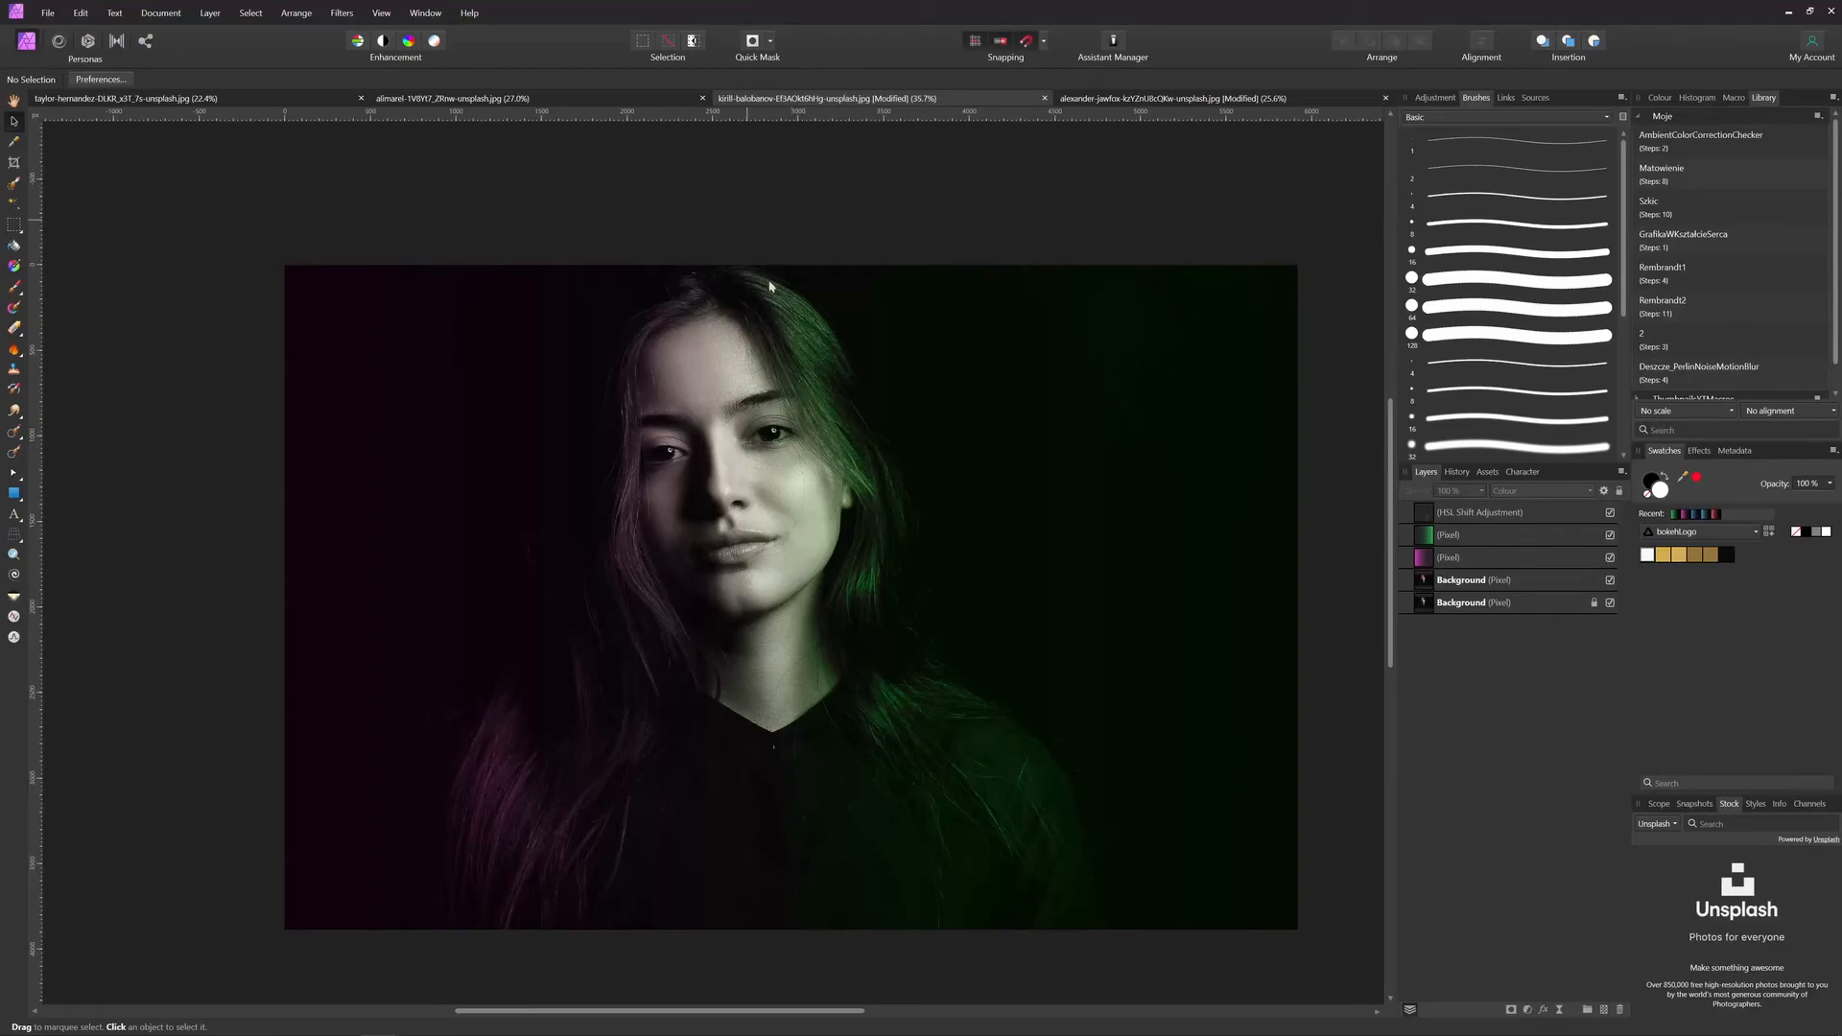
pyautogui.moveTo(854, 570)
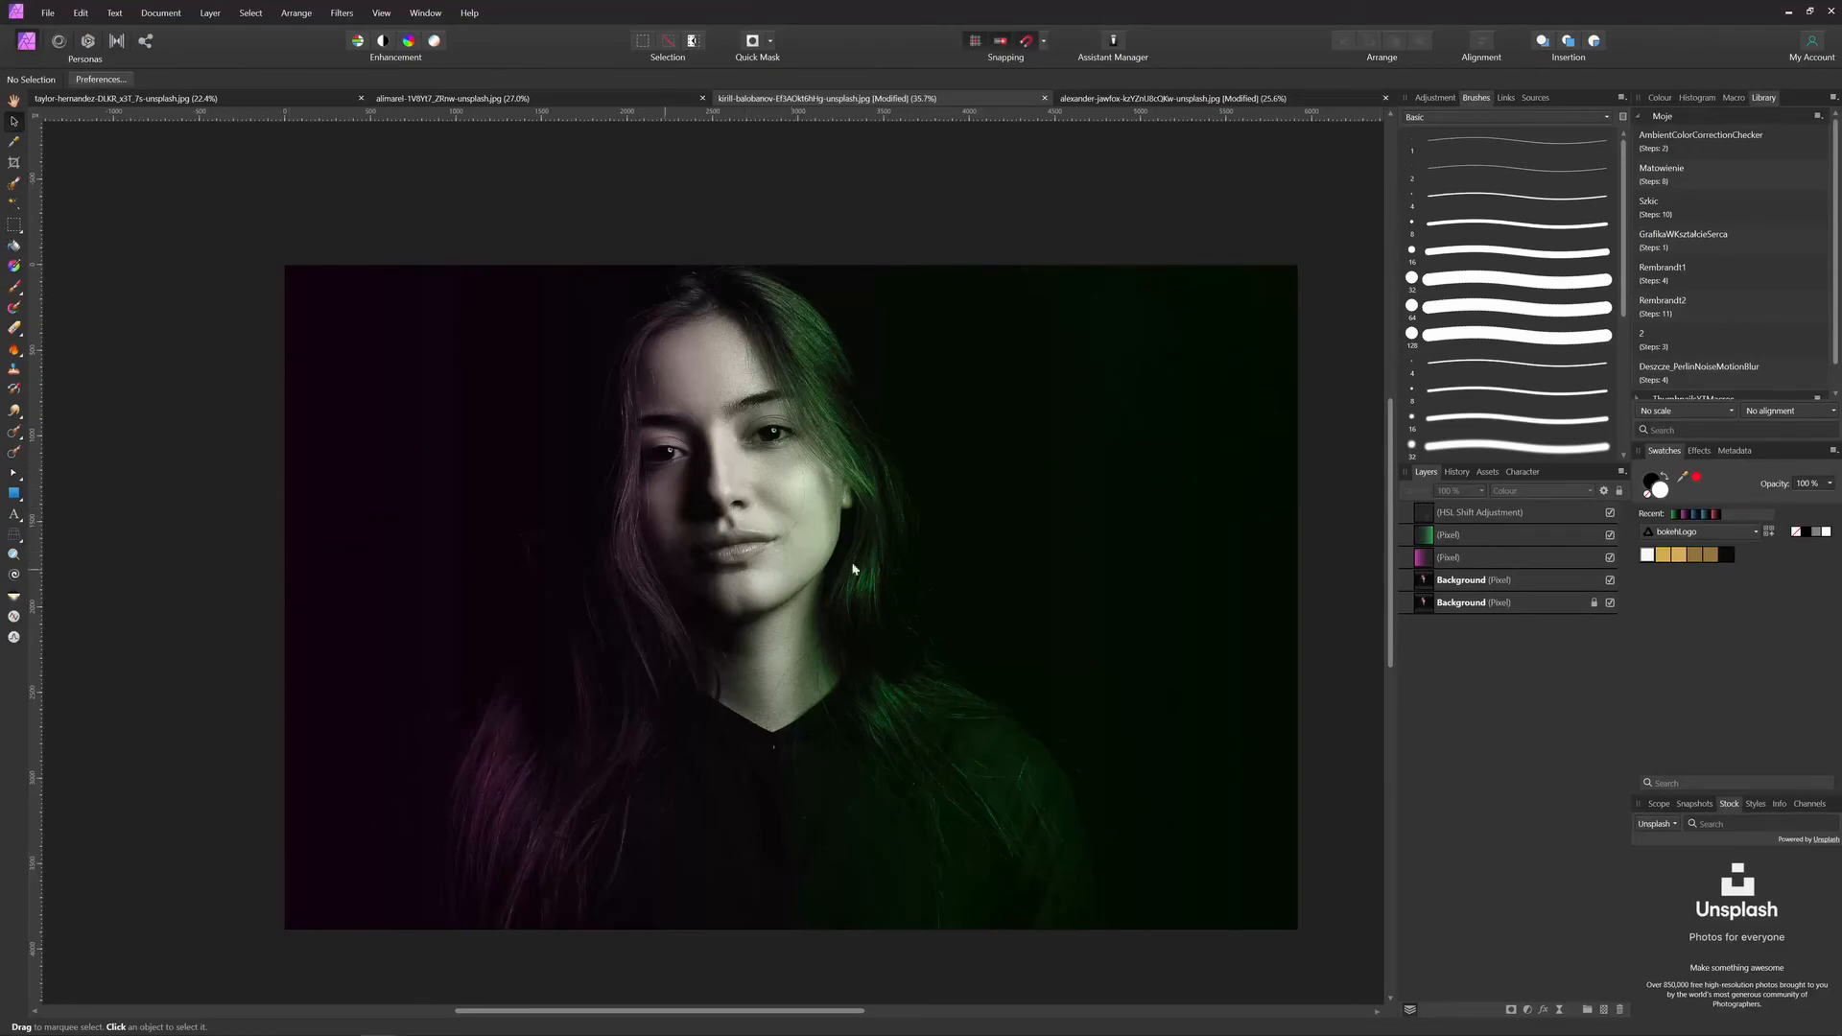
pyautogui.moveTo(1232, 478)
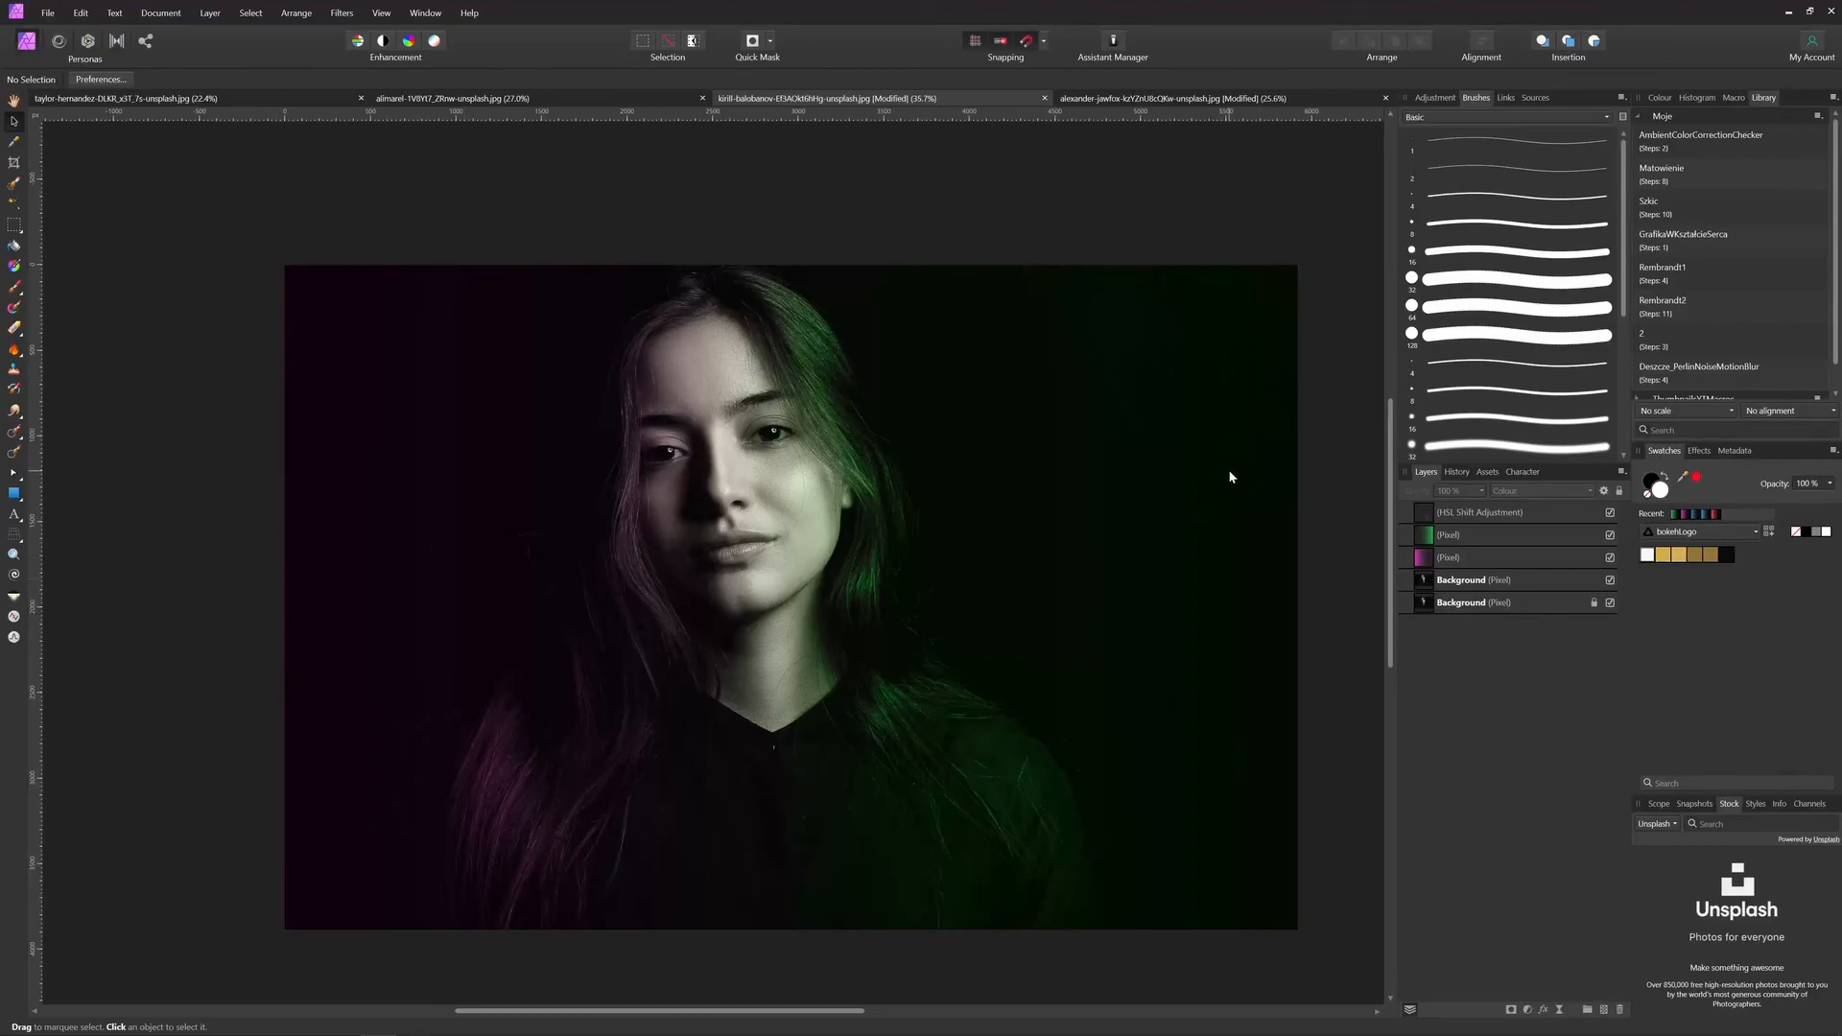
pyautogui.moveTo(1257, 645)
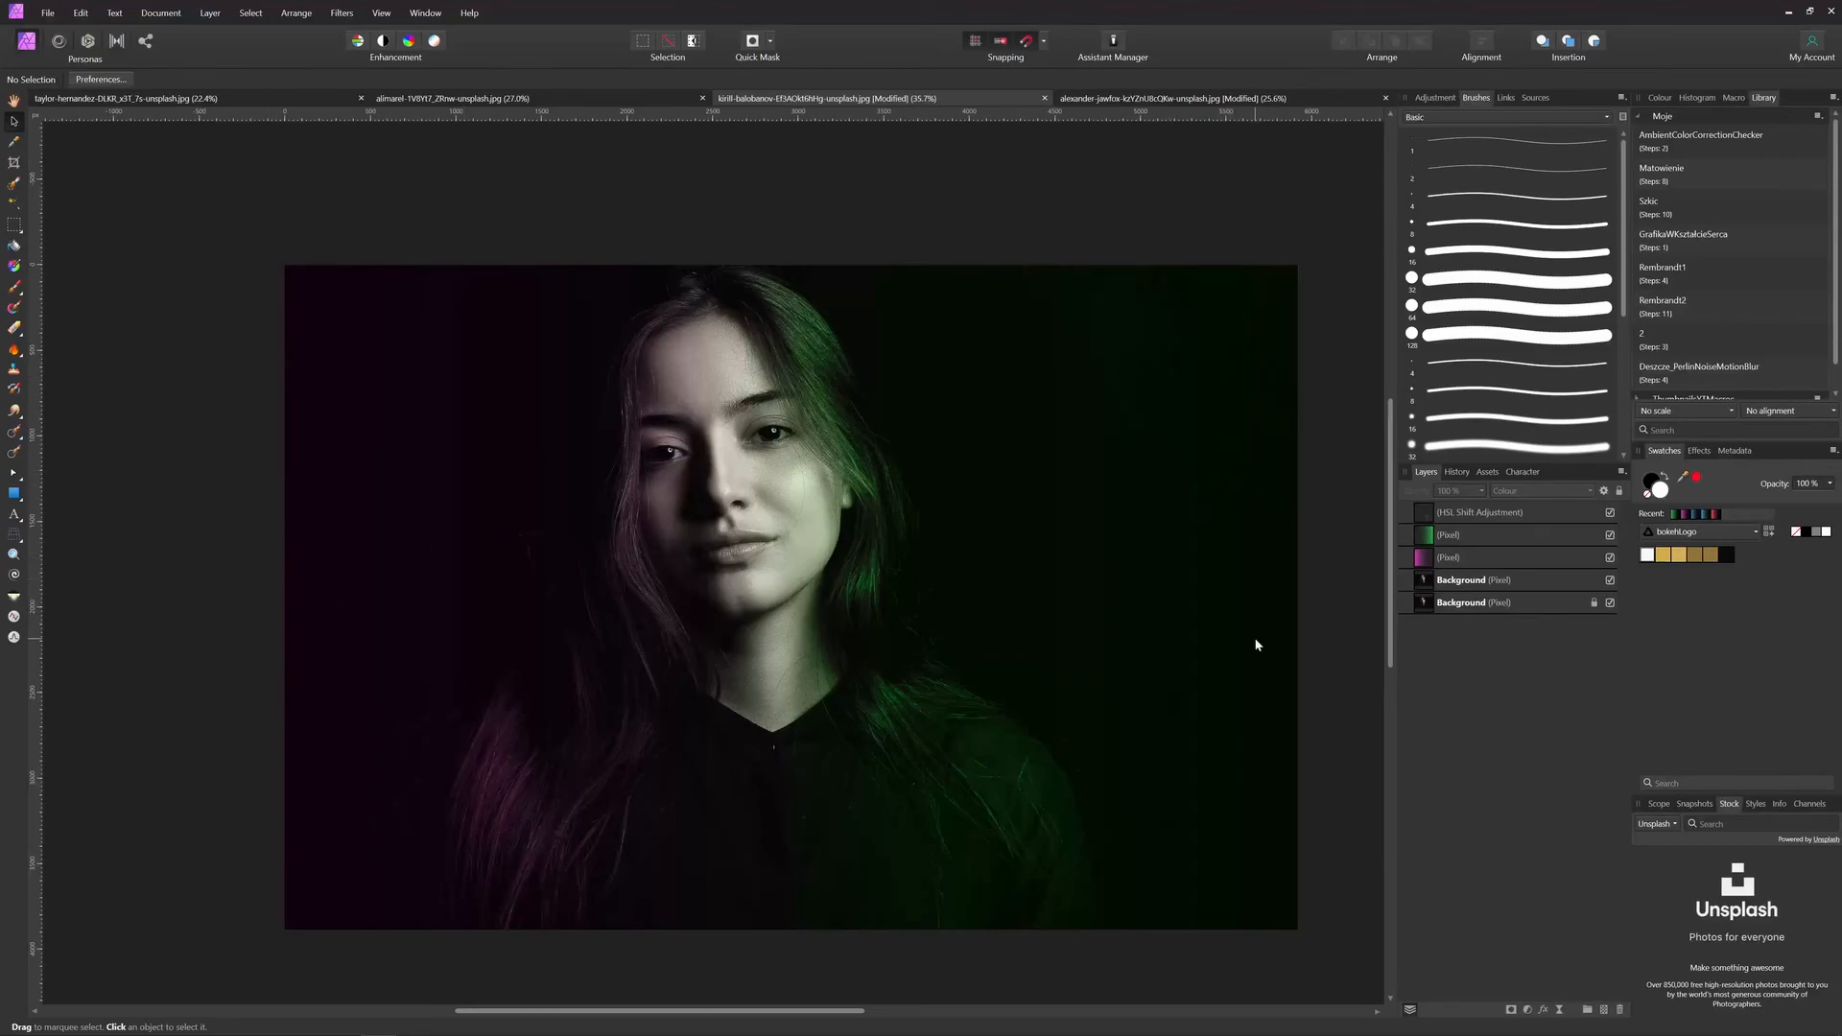
pyautogui.moveTo(1273, 605)
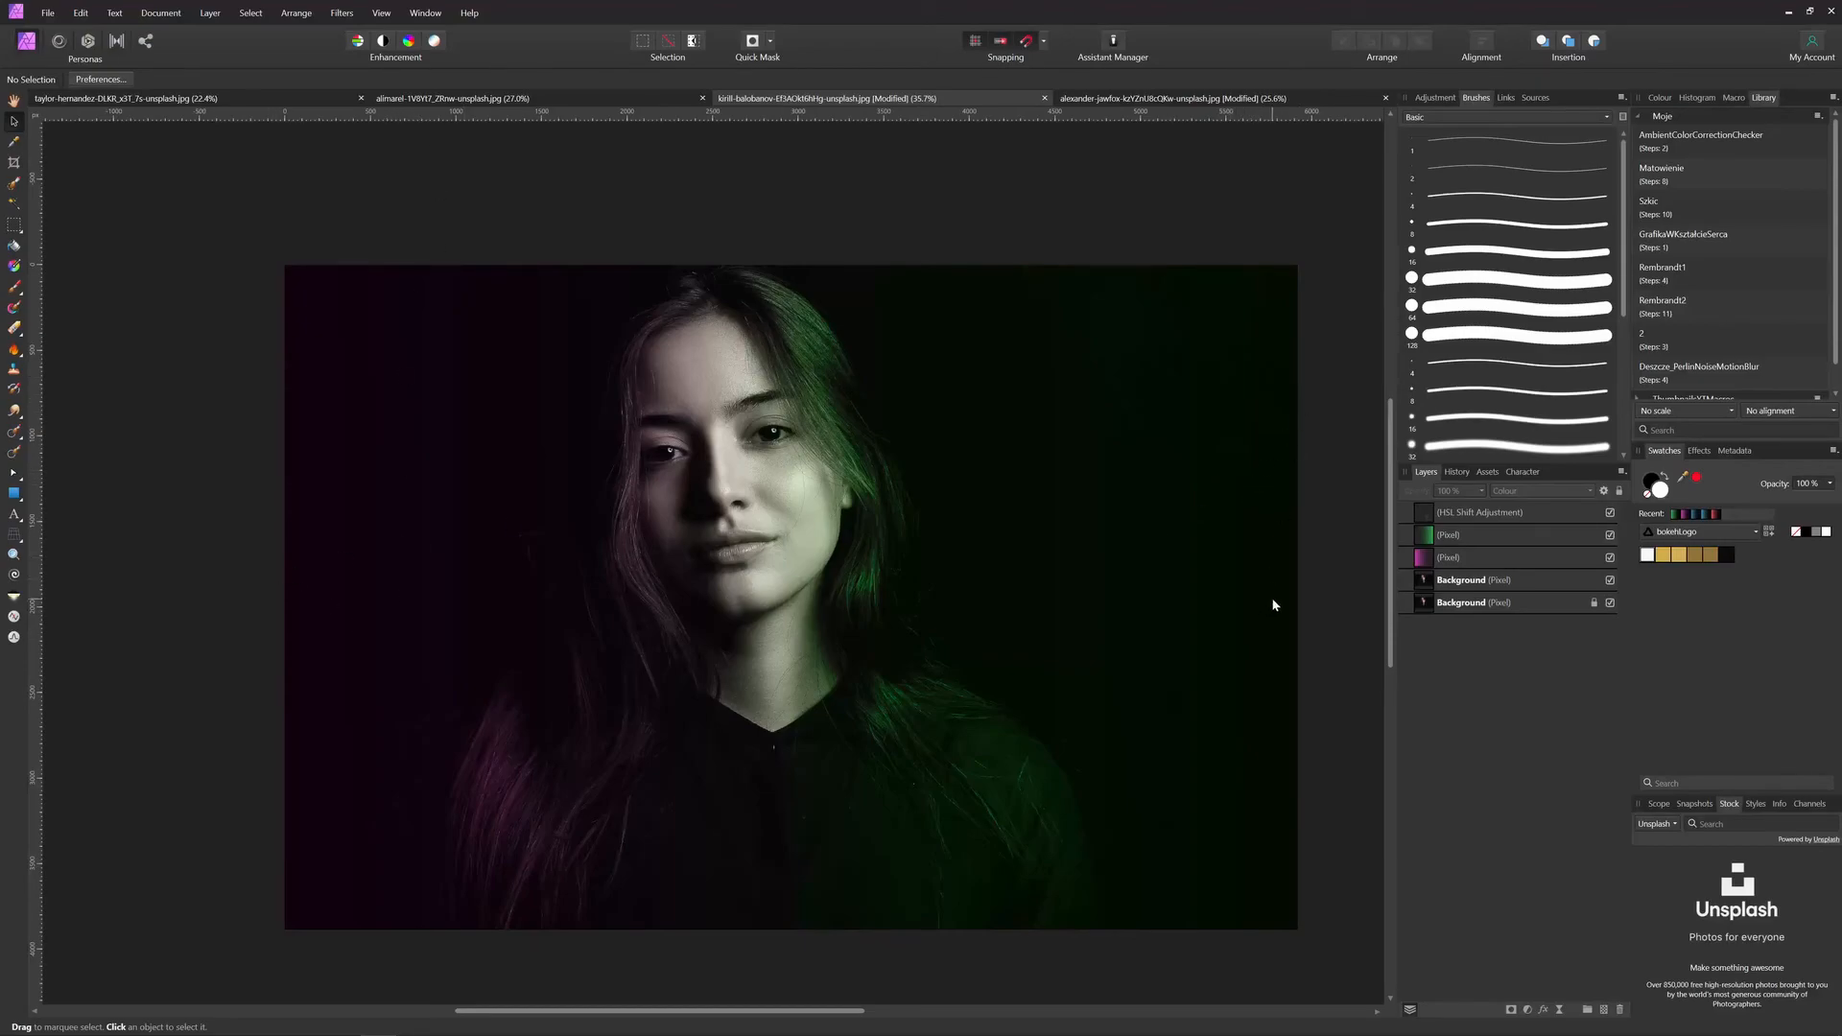
pyautogui.moveTo(1345, 543)
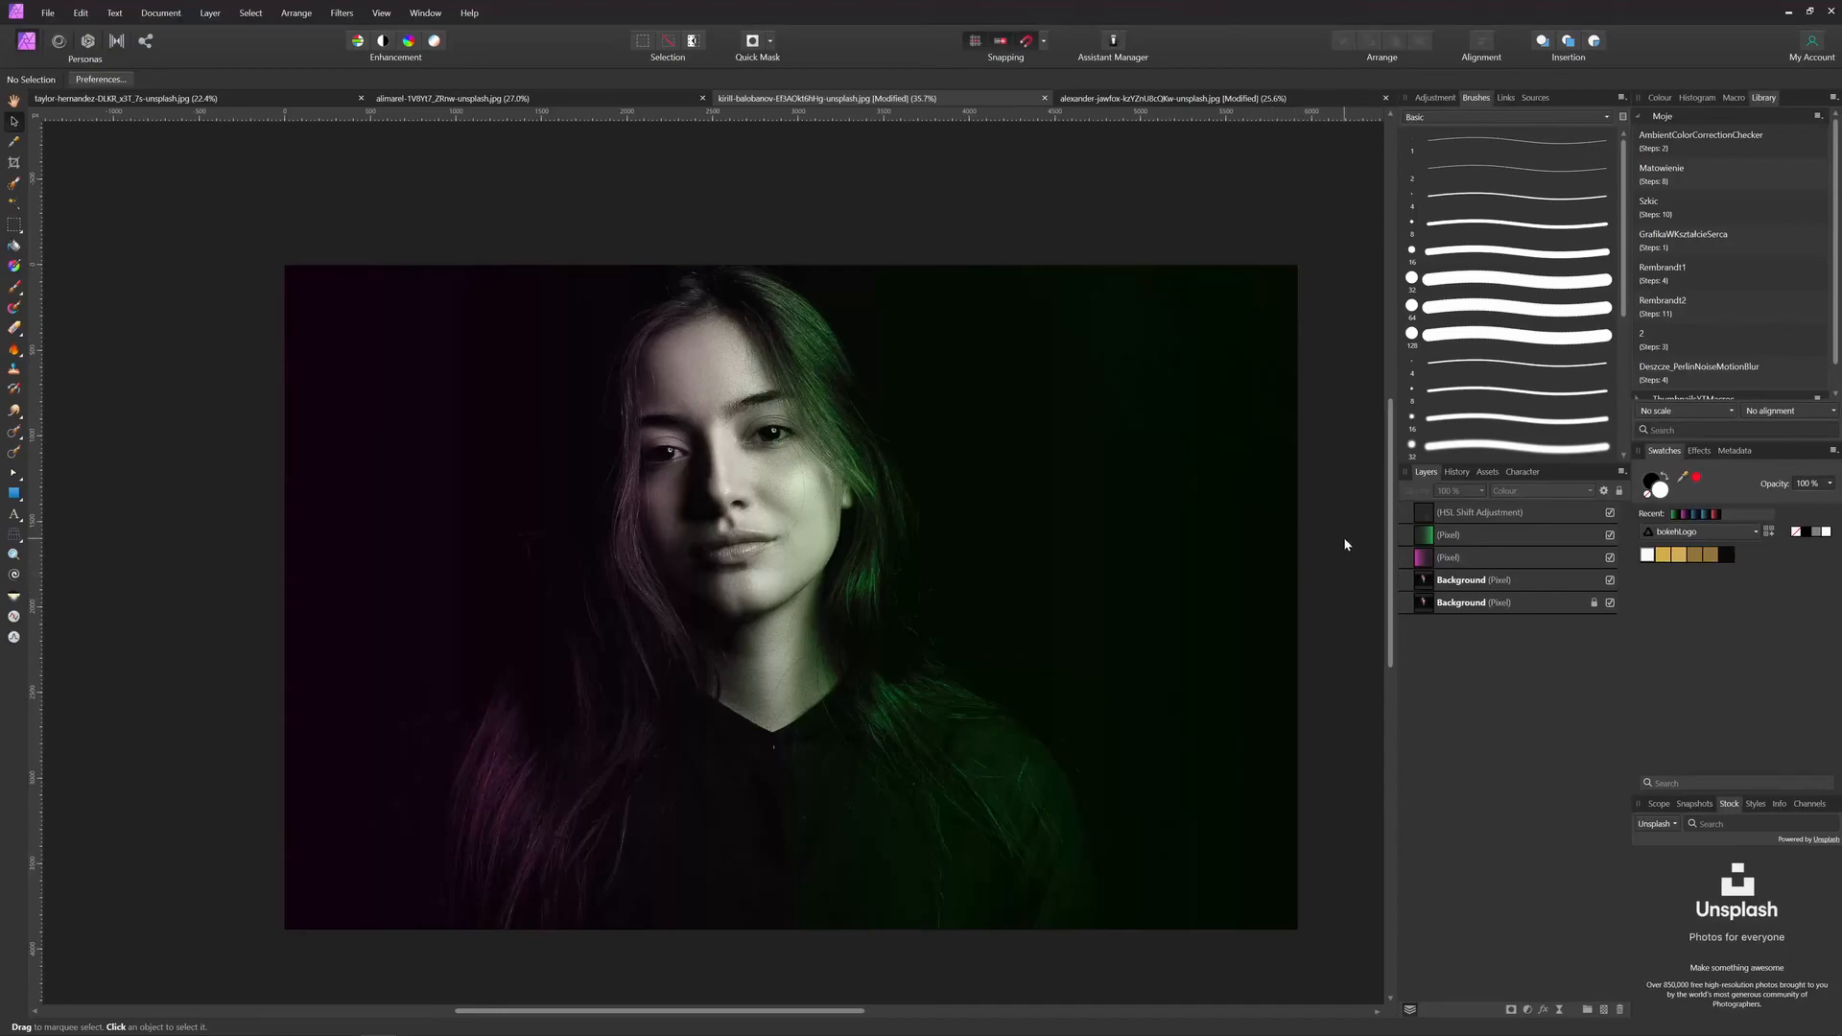